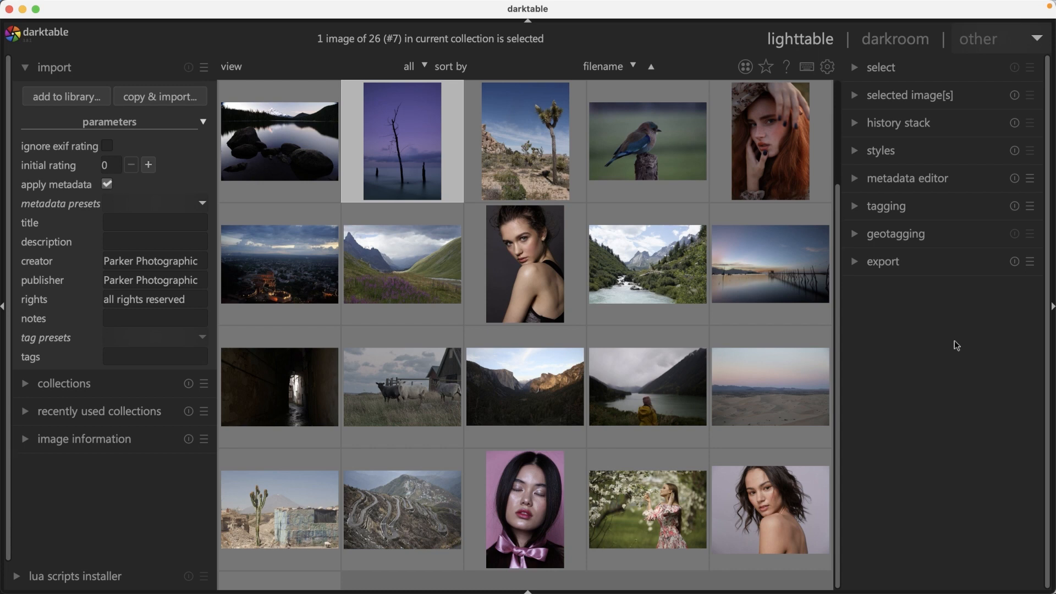
{"action": "mouse_move", "coordinate": [909, 337]}
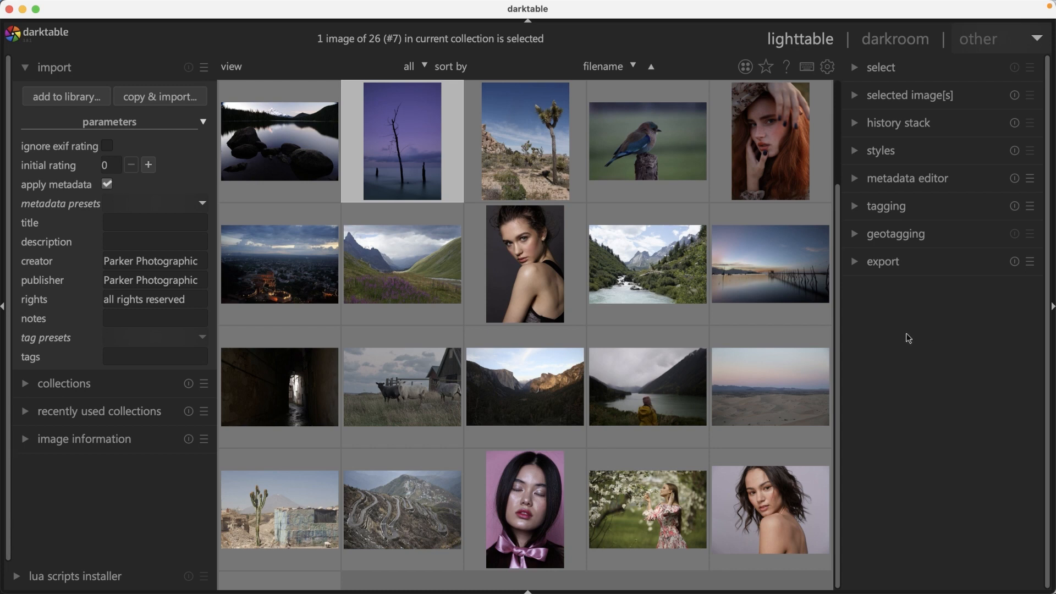
{"action": "mouse_move", "coordinate": [807, 54]}
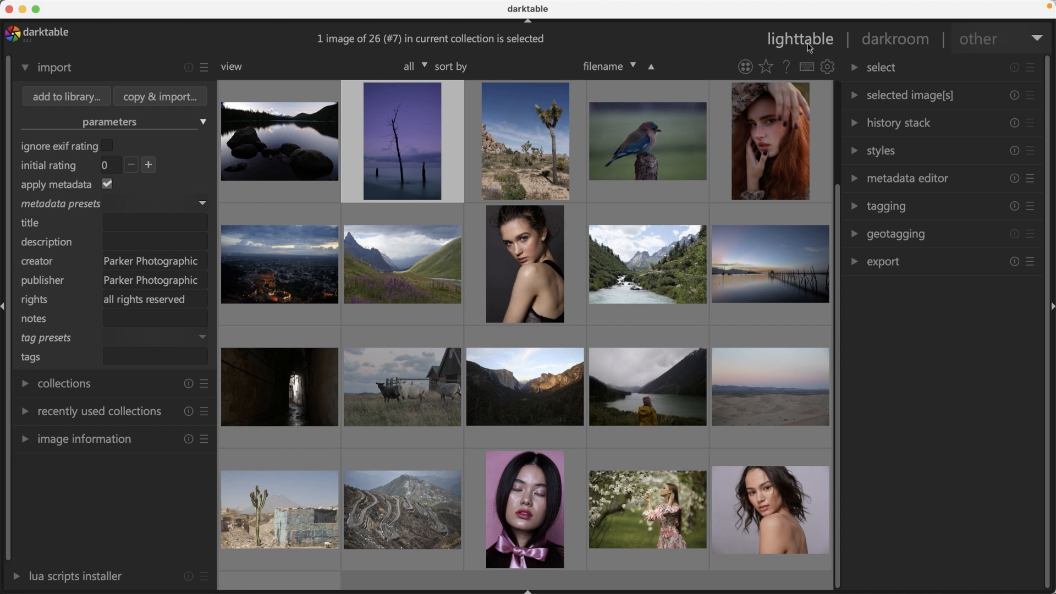
{"action": "mouse_move", "coordinate": [803, 270]}
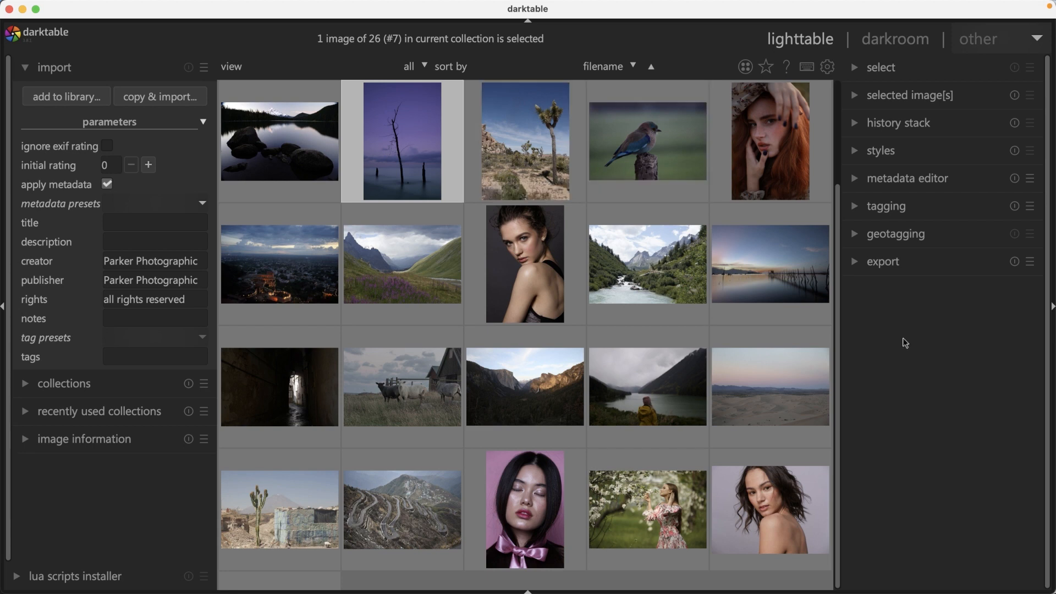
Step: Expand the export module in the right panel to show the disk storage and JPEG 90 settings
{"action": "left_click", "coordinate": [883, 261]}
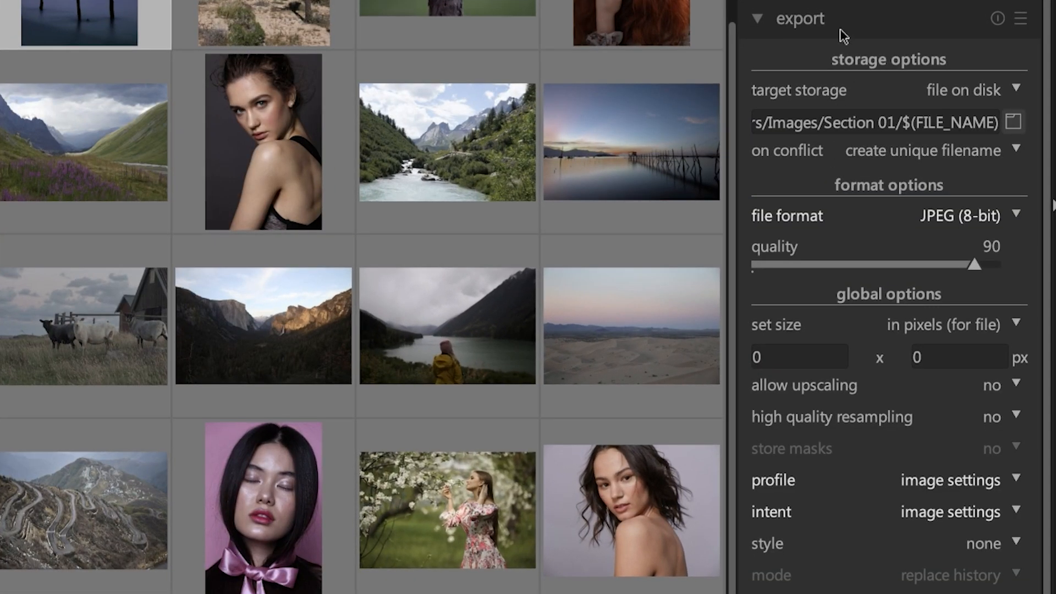
{"action": "mouse_move", "coordinate": [1051, 165]}
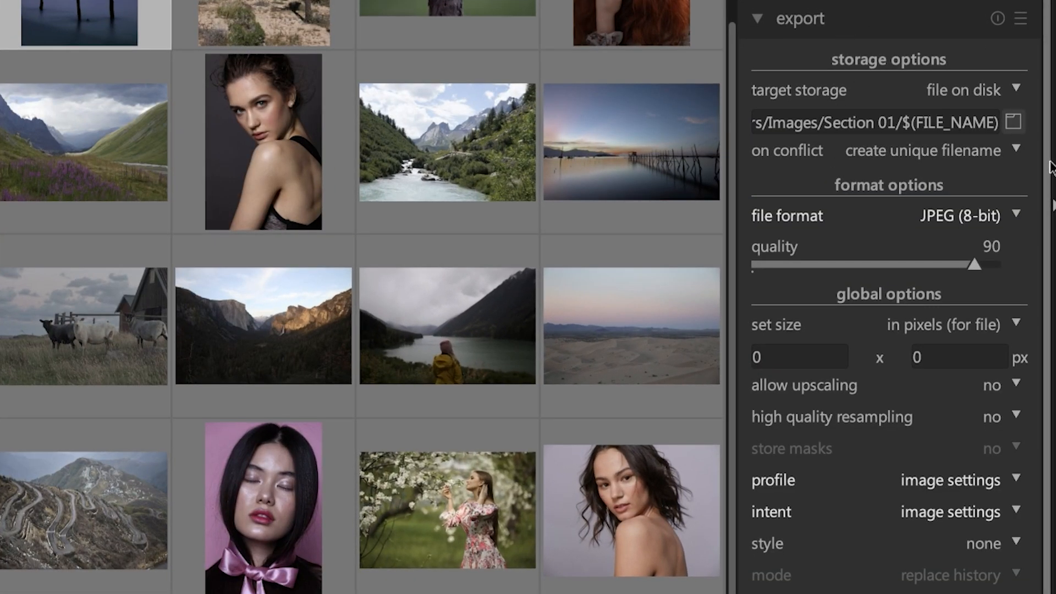
{"action": "mouse_move", "coordinate": [869, 405]}
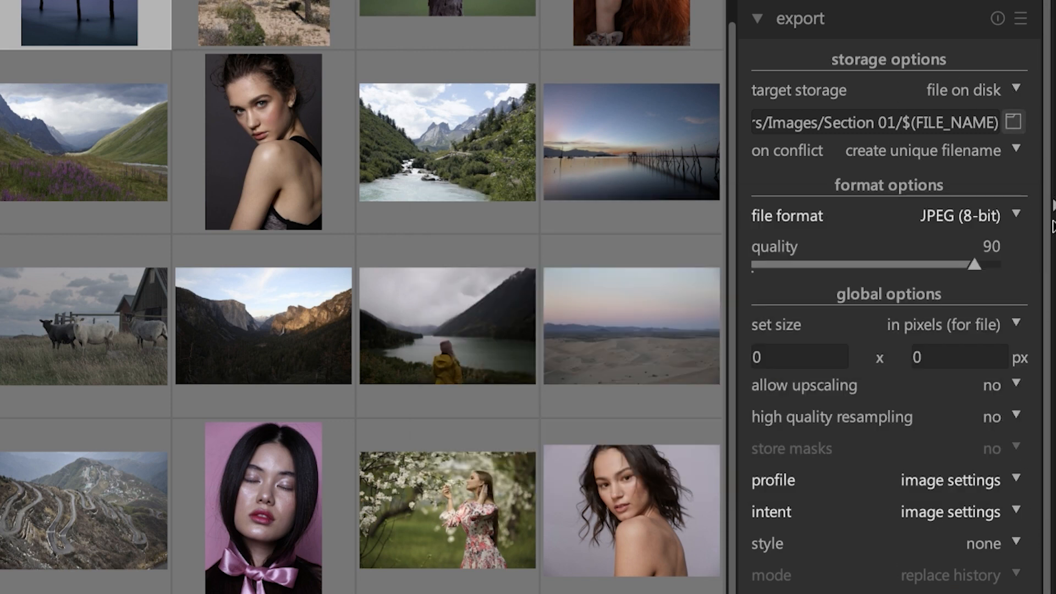
{"action": "mouse_move", "coordinate": [1051, 208]}
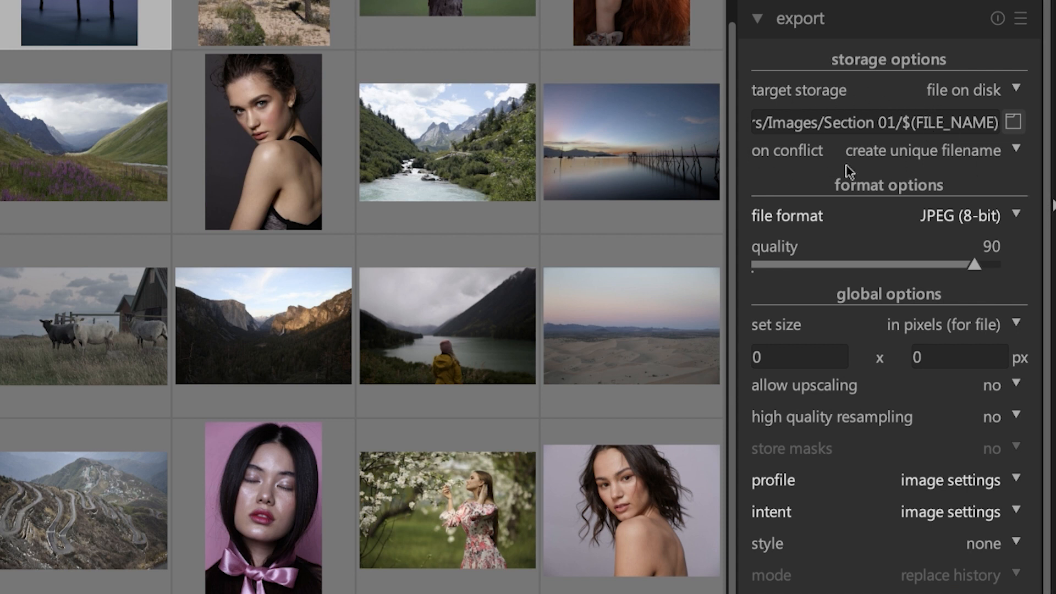
{"action": "mouse_move", "coordinate": [919, 159]}
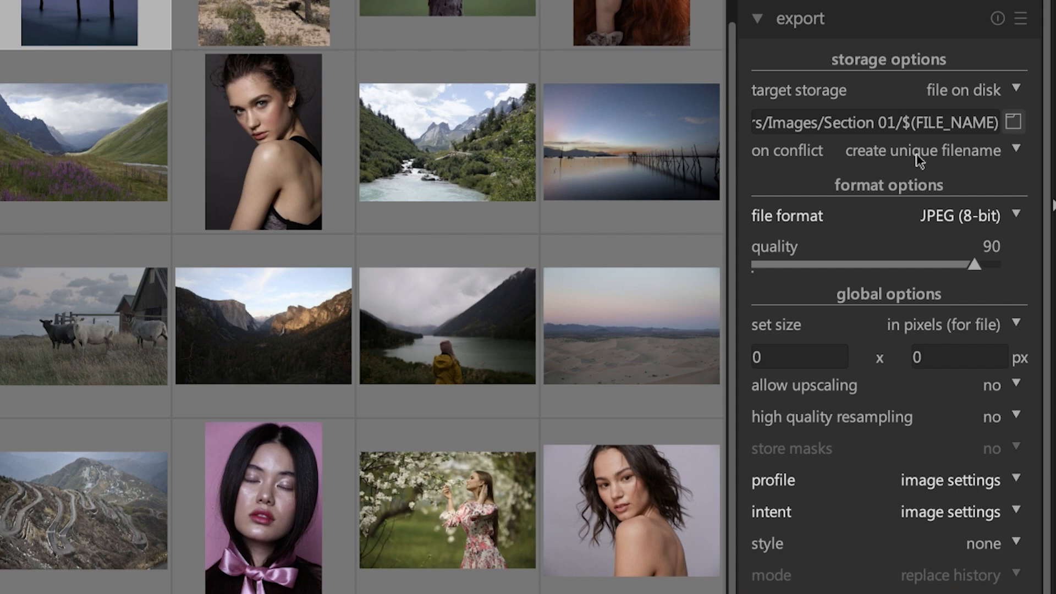
{"action": "left_click", "coordinate": [1014, 122]}
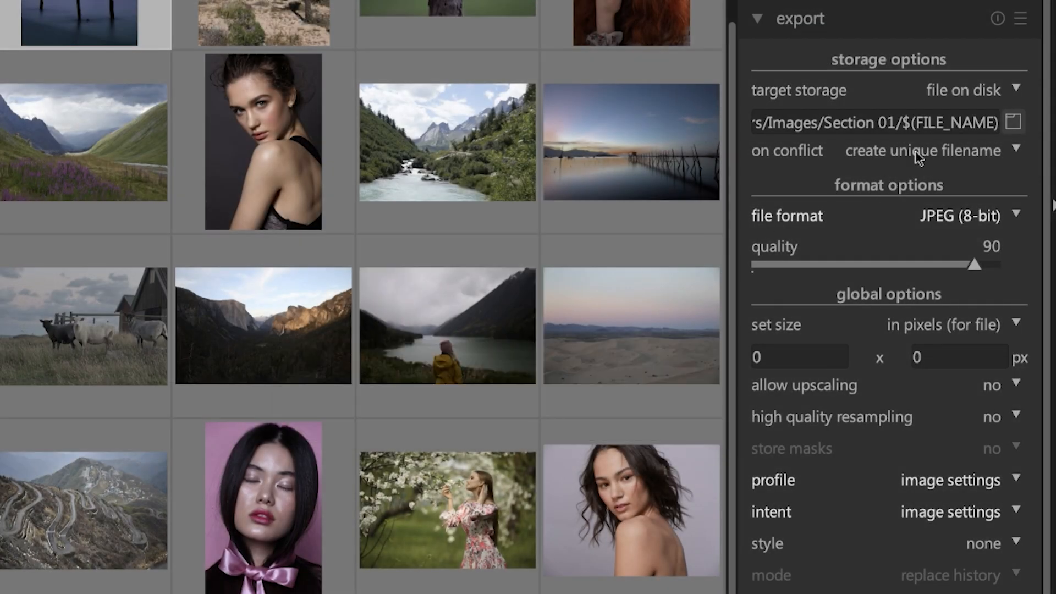
{"action": "mouse_move", "coordinate": [973, 161]}
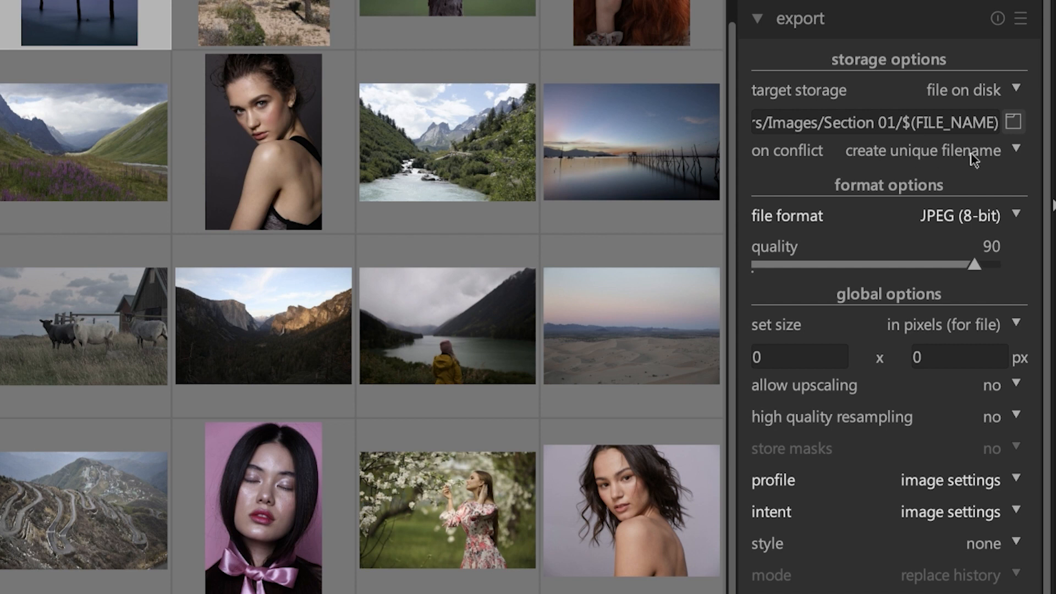
{"action": "mouse_move", "coordinate": [967, 157]}
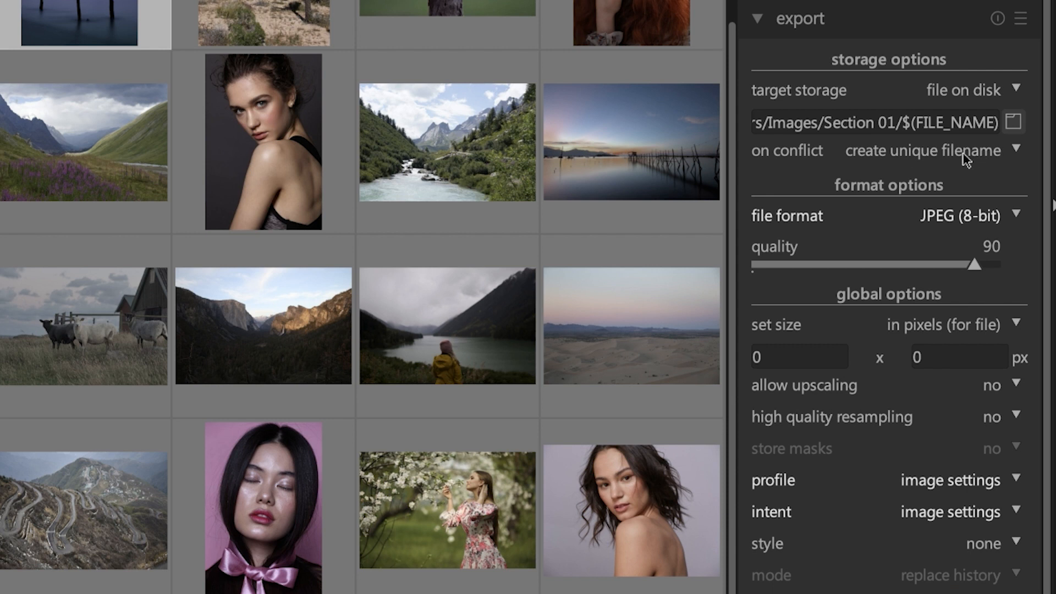
{"action": "left_click", "coordinate": [921, 151]}
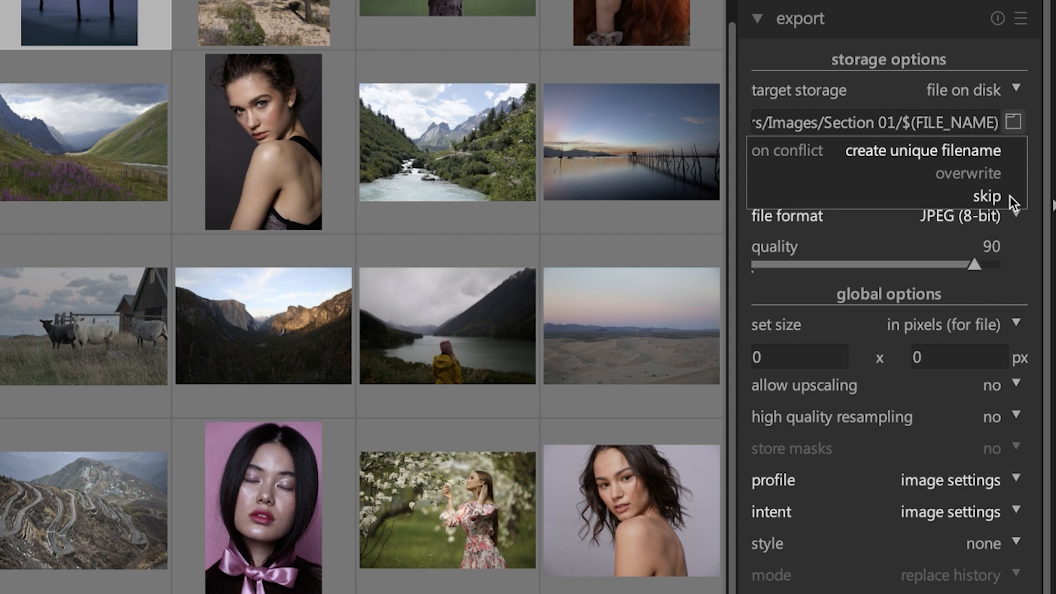
{"action": "mouse_move", "coordinate": [999, 197]}
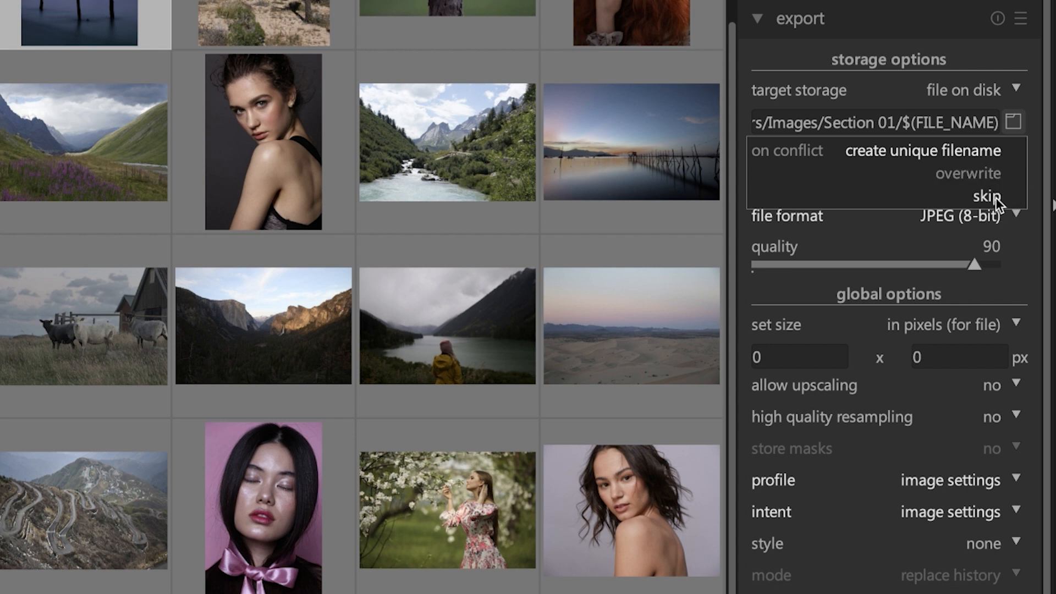
{"action": "left_click", "coordinate": [922, 150]}
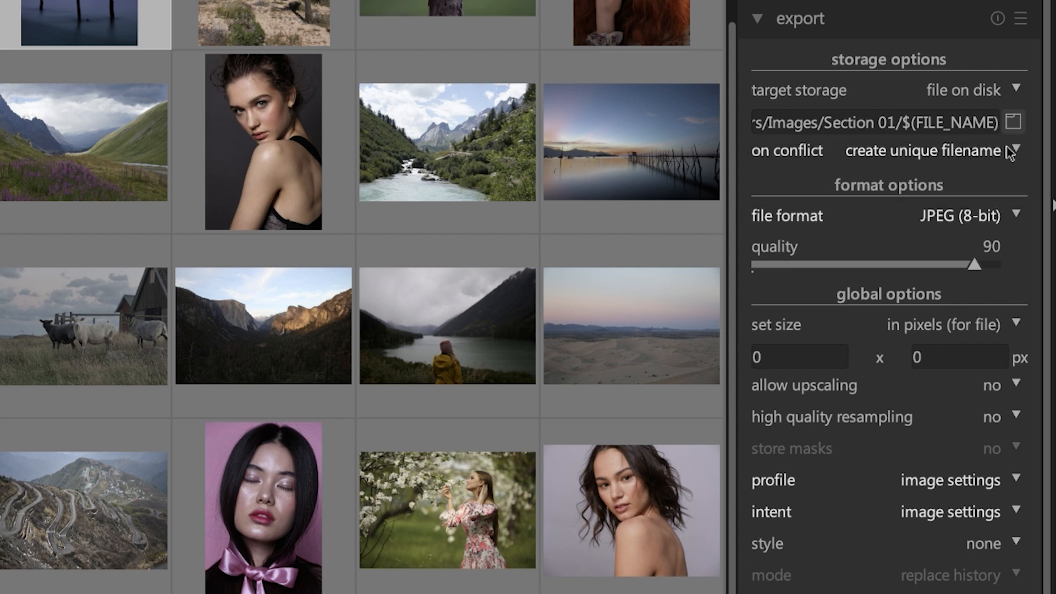
{"action": "mouse_move", "coordinate": [962, 154]}
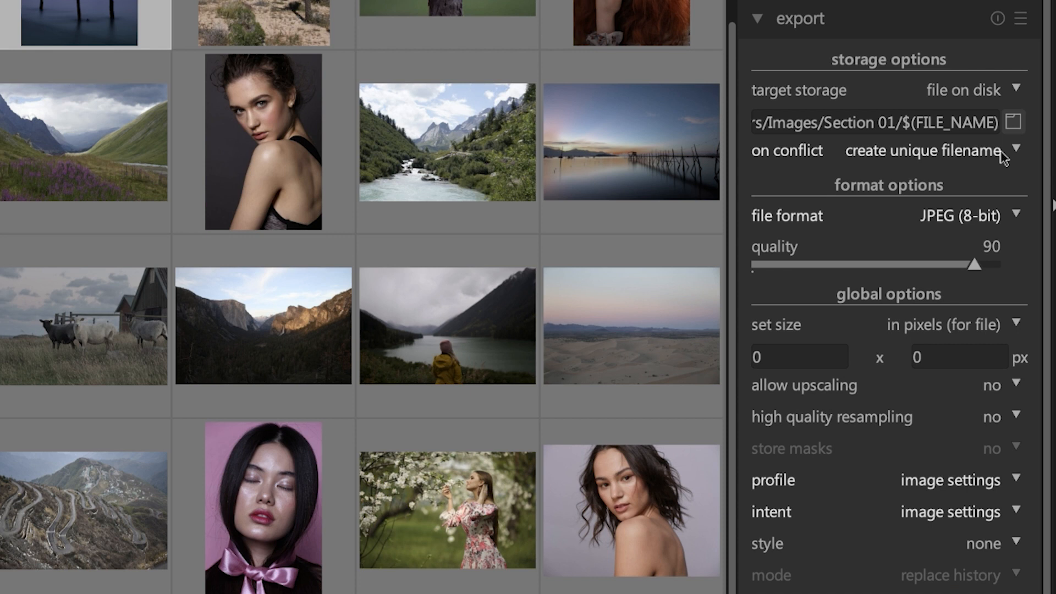
{"action": "mouse_move", "coordinate": [998, 165]}
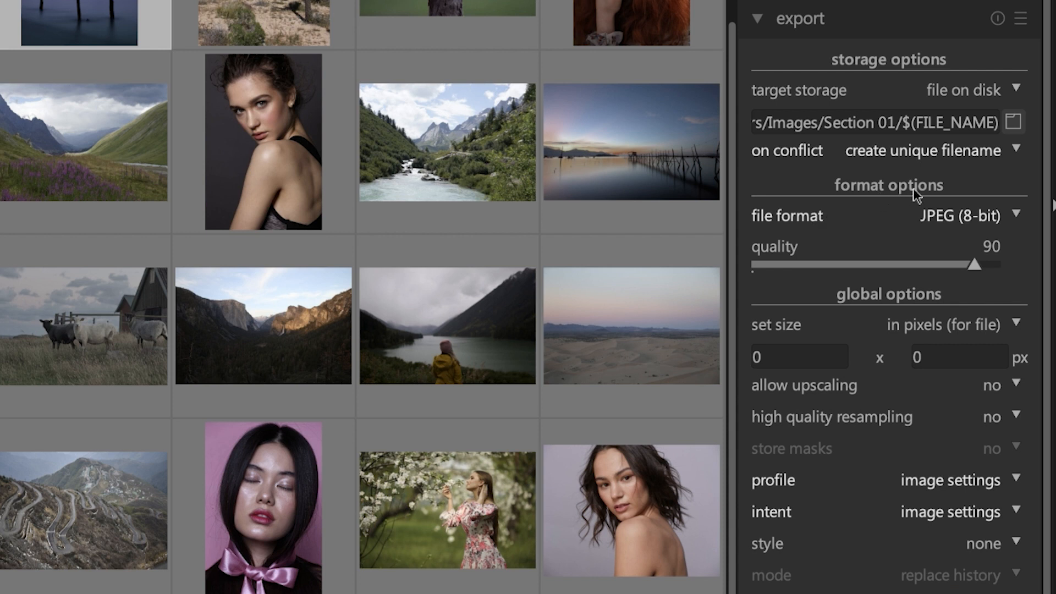
{"action": "mouse_move", "coordinate": [816, 229]}
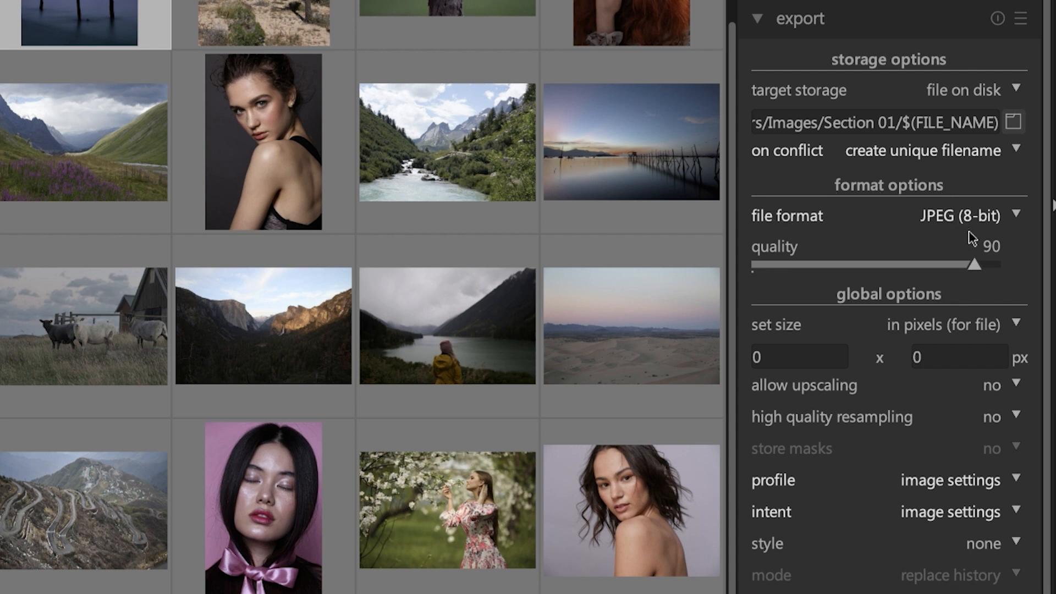
{"action": "left_click", "coordinate": [962, 215]}
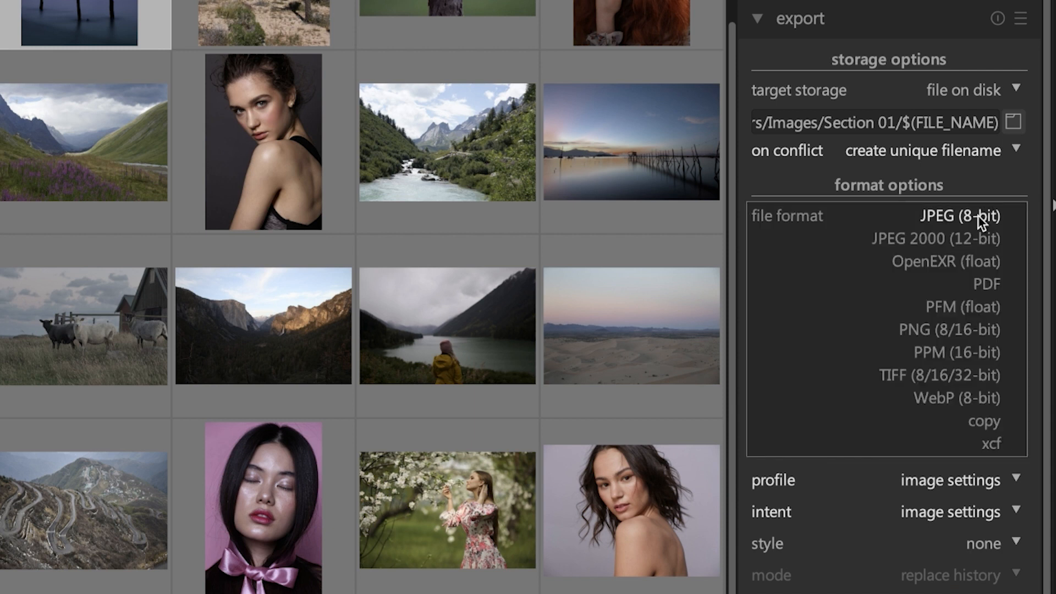
{"action": "left_click", "coordinate": [964, 216]}
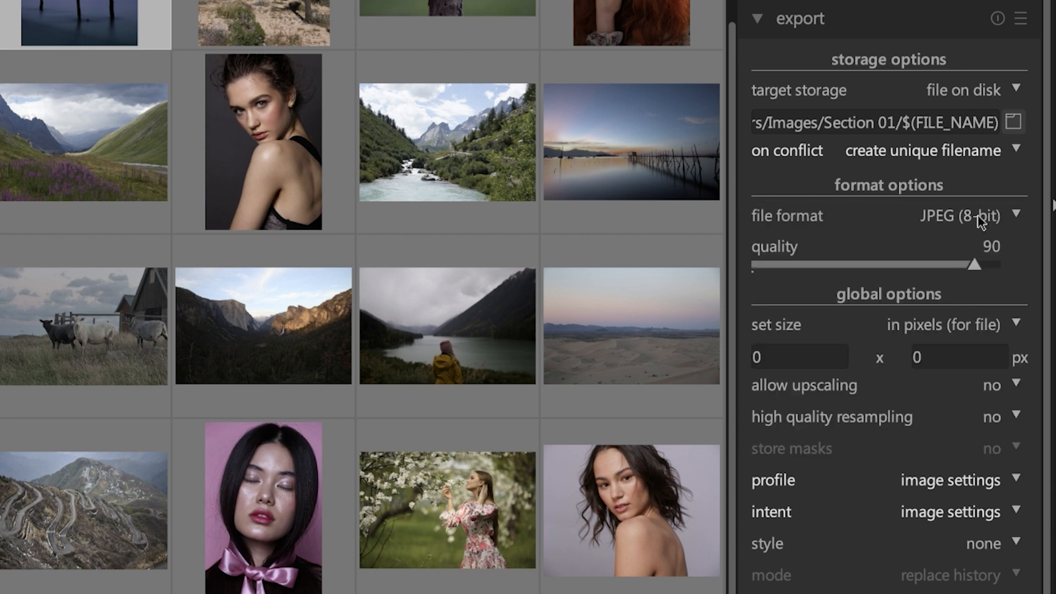
{"action": "left_click", "coordinate": [964, 216]}
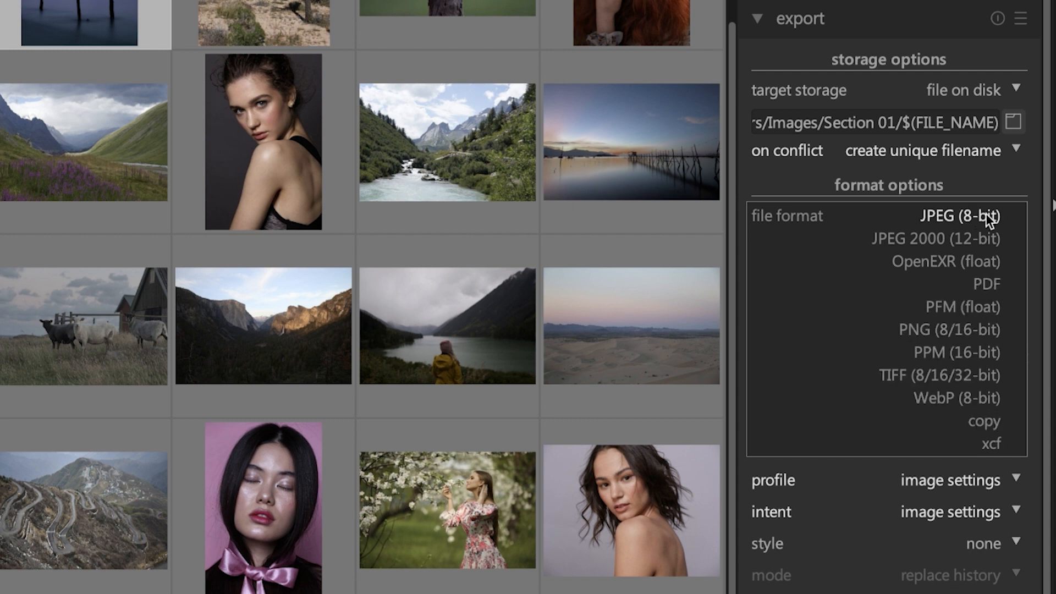
{"action": "mouse_move", "coordinate": [975, 225]}
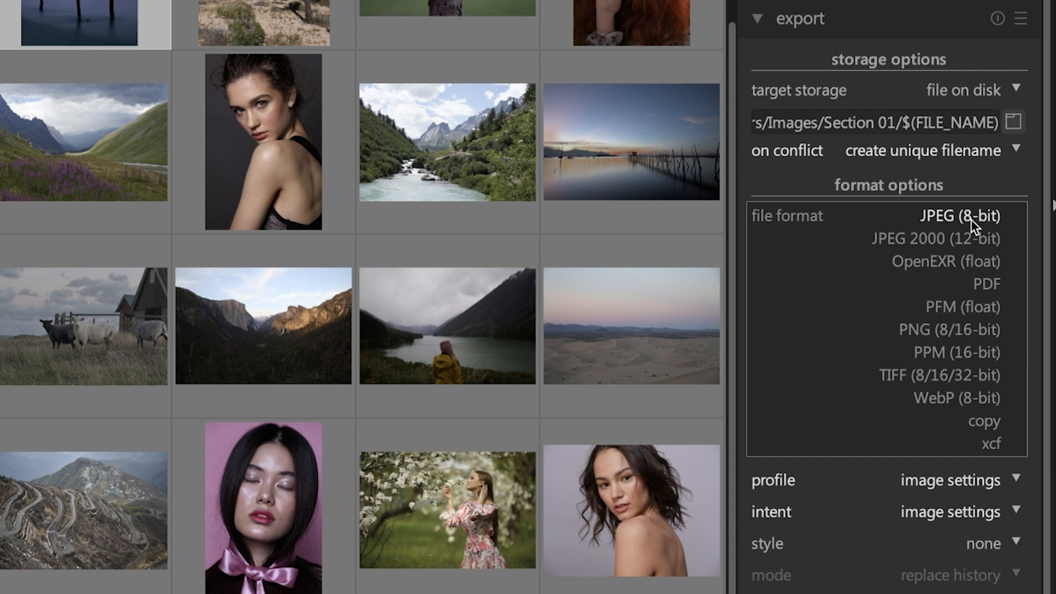
{"action": "left_click", "coordinate": [961, 216]}
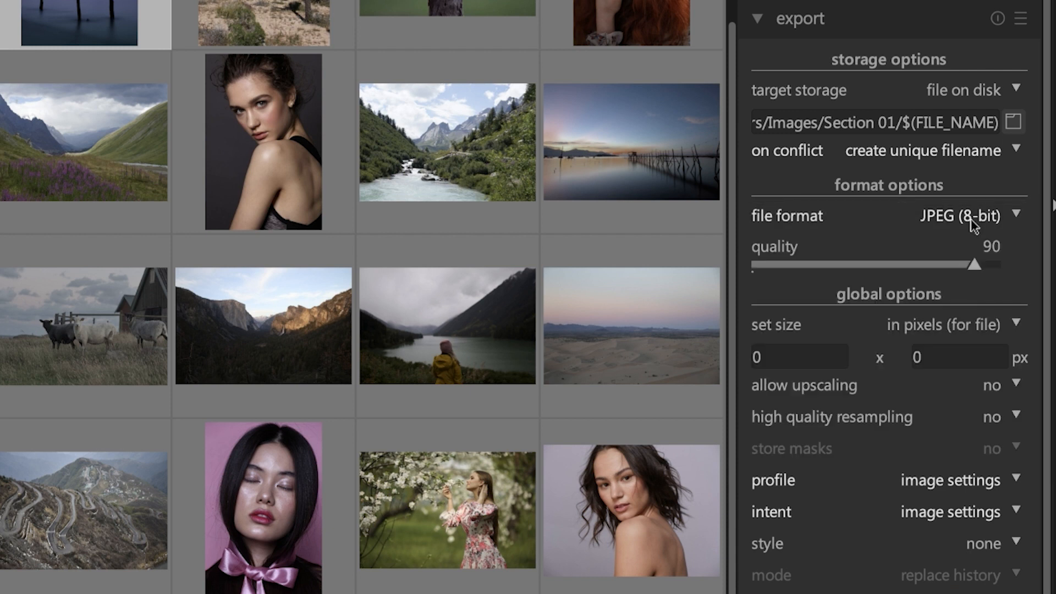
{"action": "left_click", "coordinate": [961, 216]}
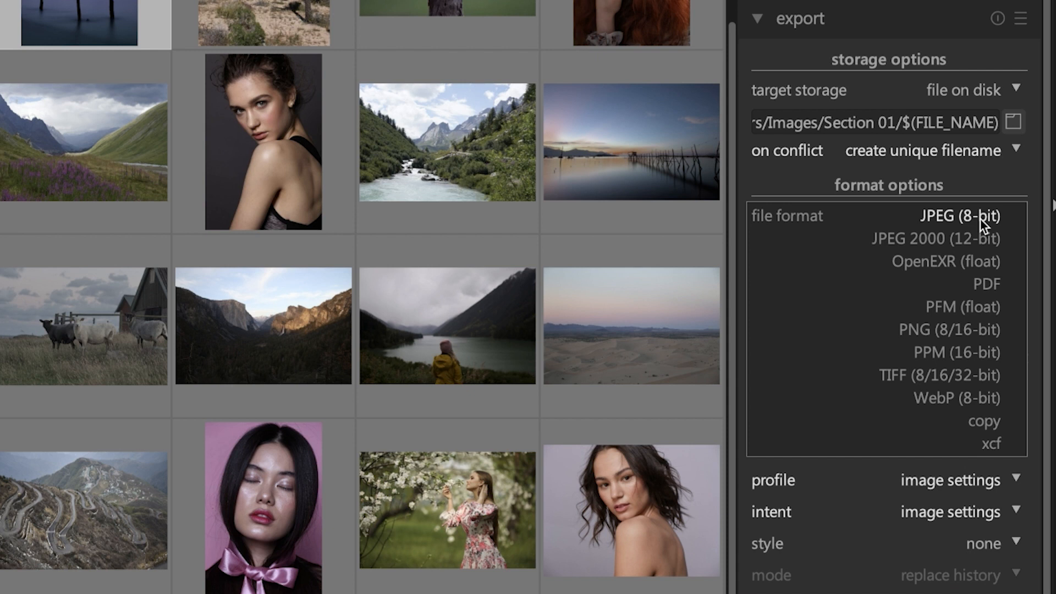
{"action": "left_click", "coordinate": [964, 216]}
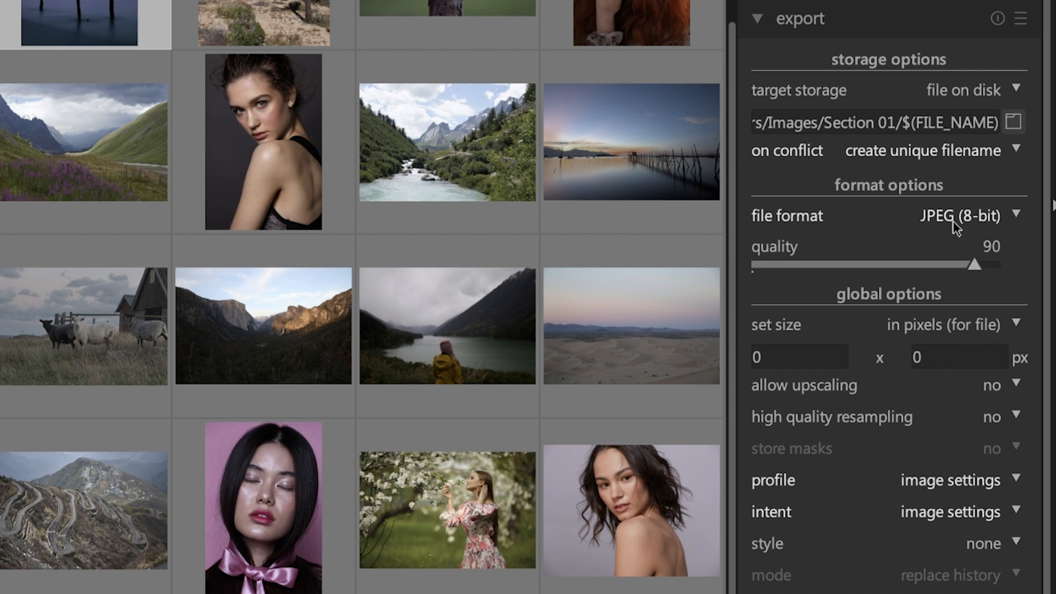
Step: Drag the JPEG quality slider through several values, finally settling at 80
{"action": "left_click_drag", "start_coordinate": [979, 265], "coordinate": [974, 264]}
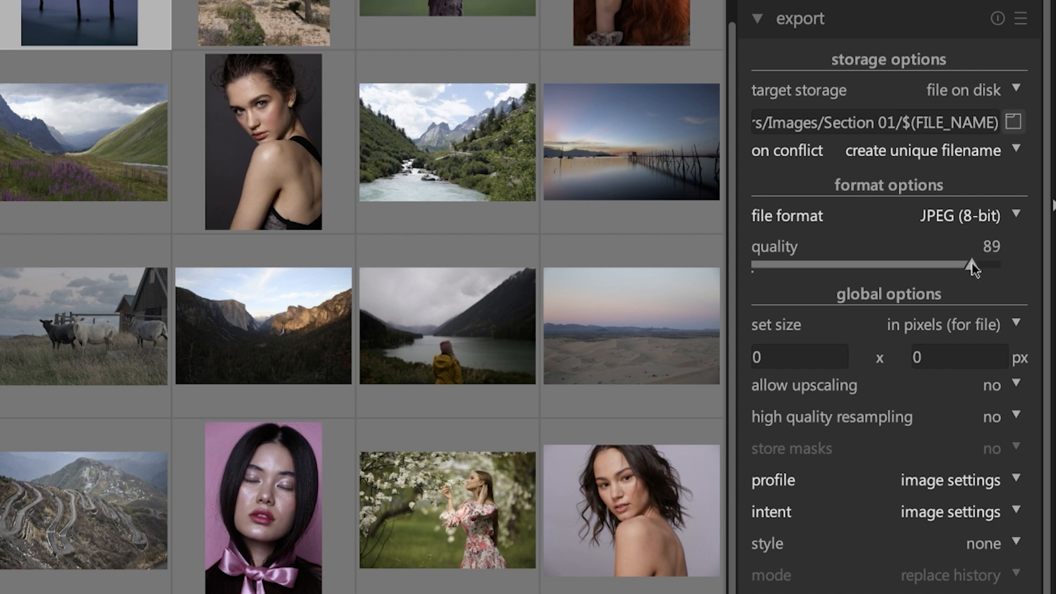
{"action": "left_click_drag", "start_coordinate": [972, 265], "coordinate": [936, 265]}
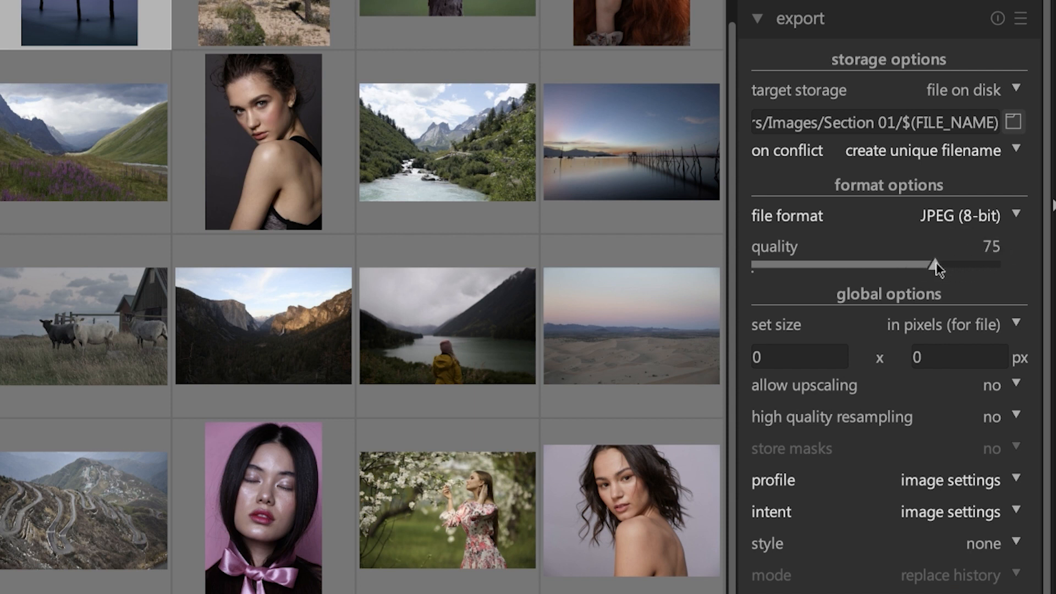
{"action": "left_click_drag", "start_coordinate": [933, 265], "coordinate": [758, 265]}
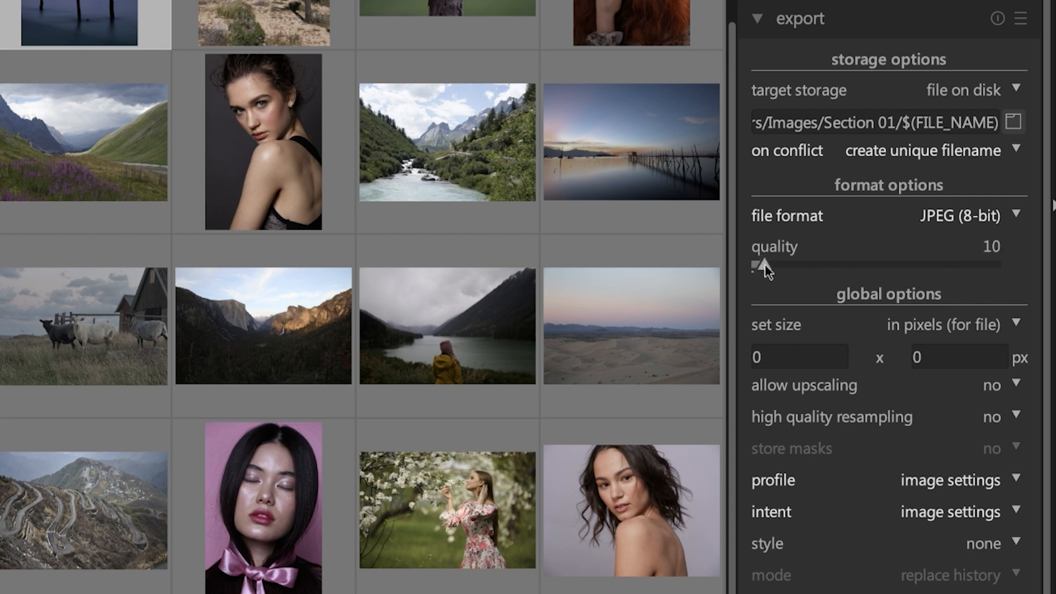
{"action": "left_click_drag", "start_coordinate": [761, 265], "coordinate": [963, 264]}
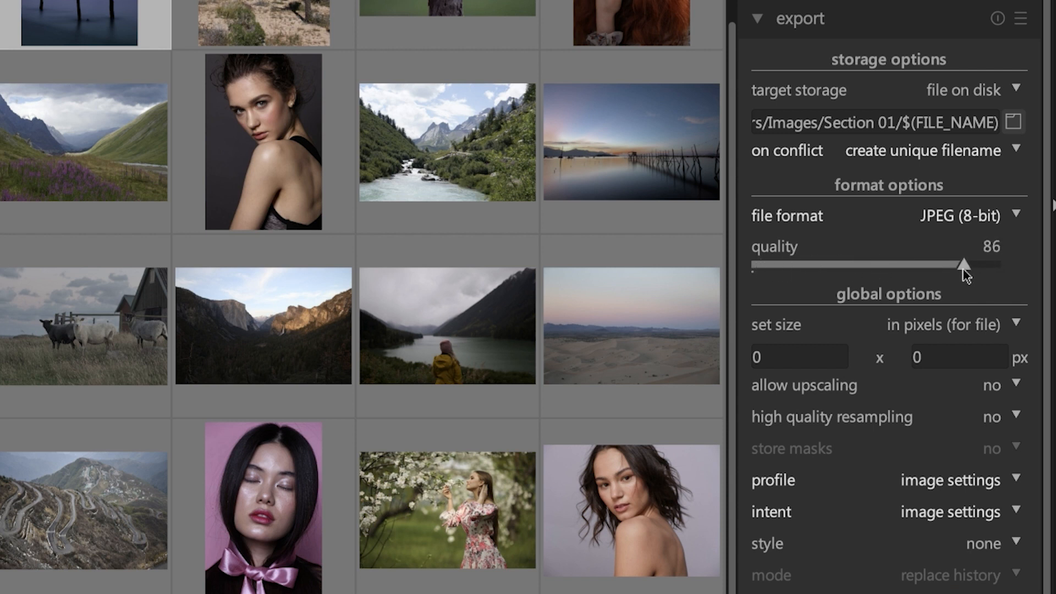
{"action": "left_click_drag", "start_coordinate": [963, 265], "coordinate": [949, 264]}
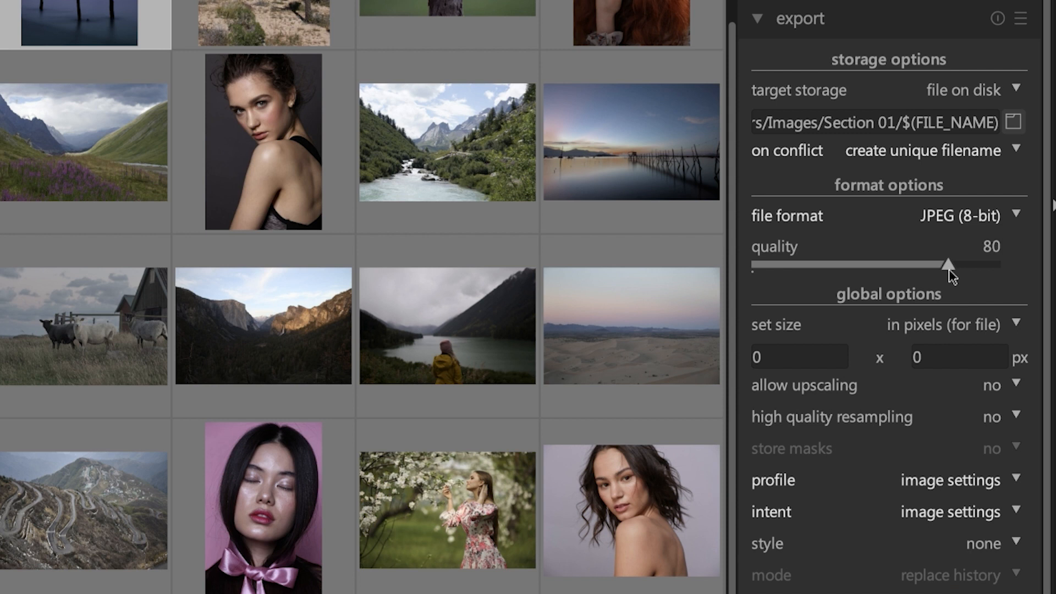
{"action": "mouse_move", "coordinate": [1006, 282]}
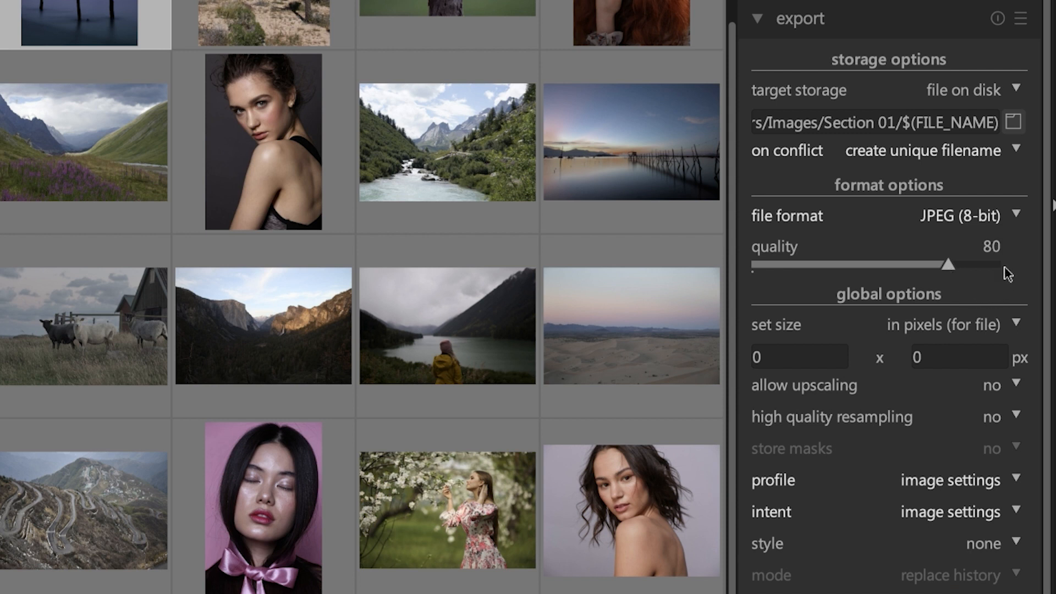
{"action": "mouse_move", "coordinate": [945, 270]}
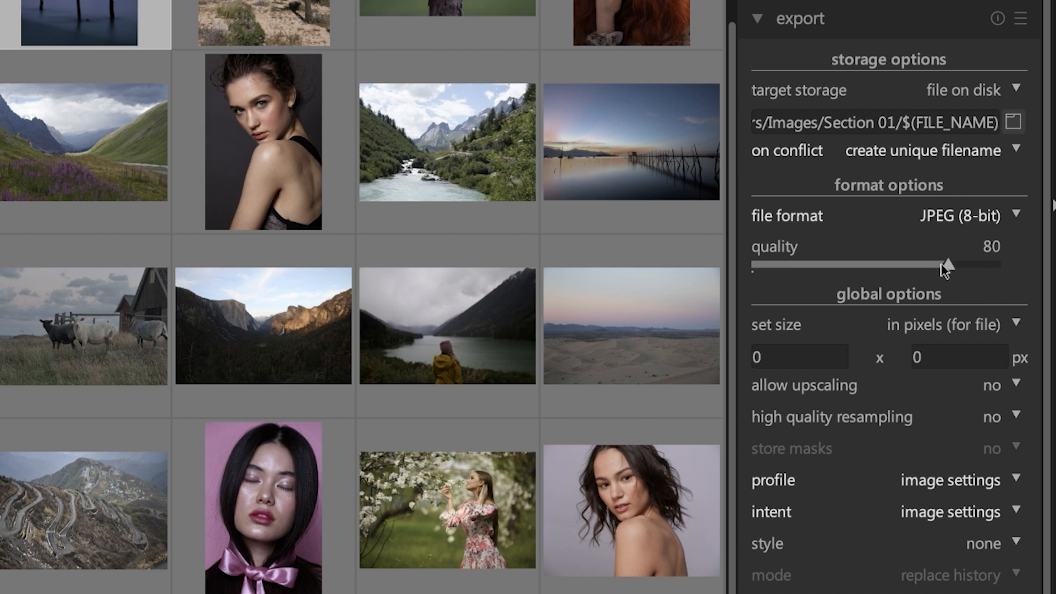
{"action": "left_click_drag", "start_coordinate": [928, 265], "coordinate": [974, 264]}
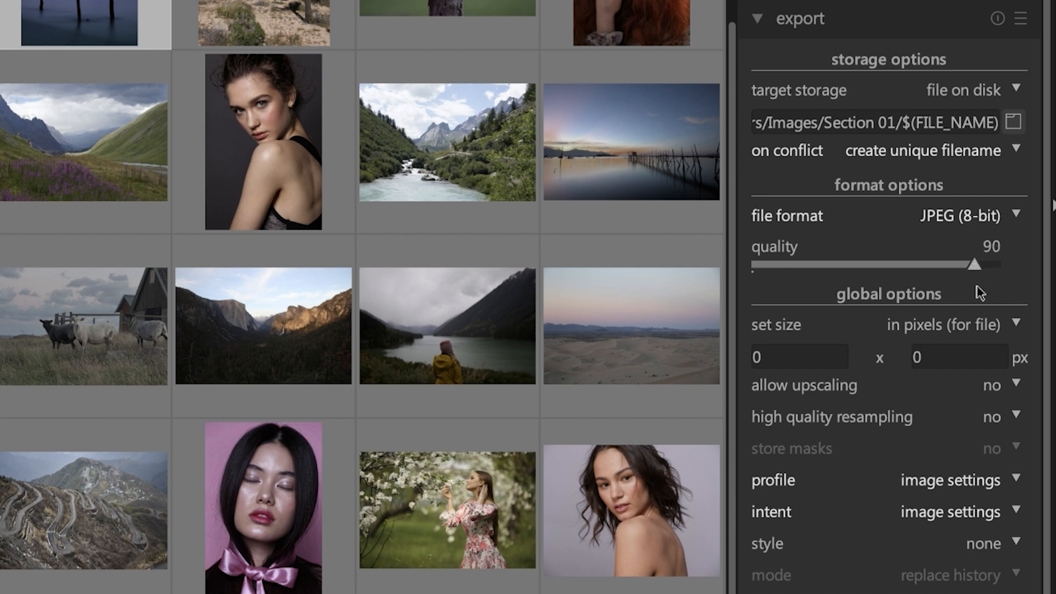
{"action": "left_click_drag", "start_coordinate": [978, 265], "coordinate": [965, 265]}
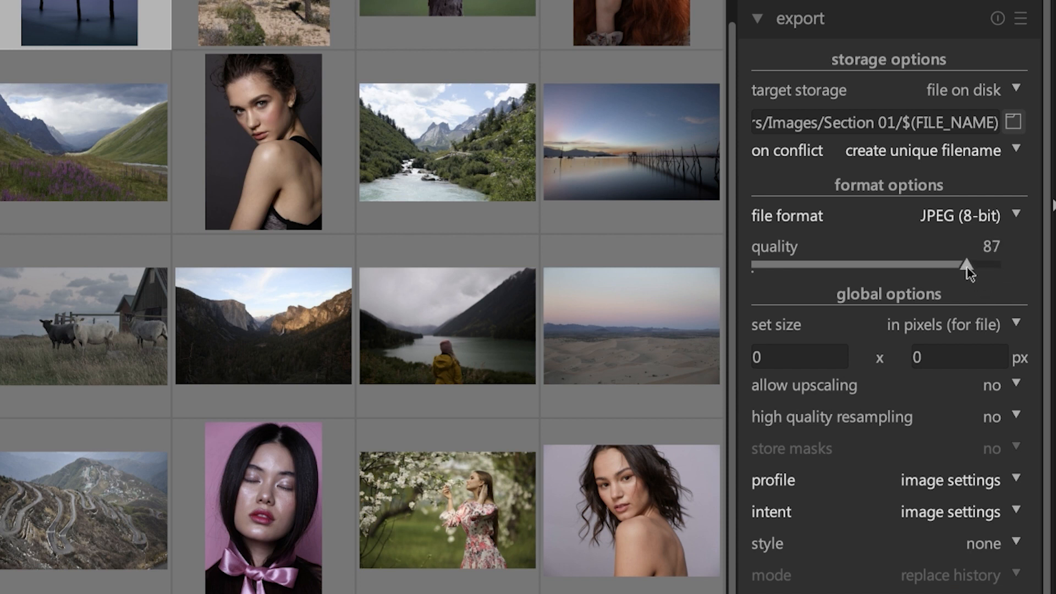
{"action": "left_click_drag", "start_coordinate": [968, 265], "coordinate": [951, 264]}
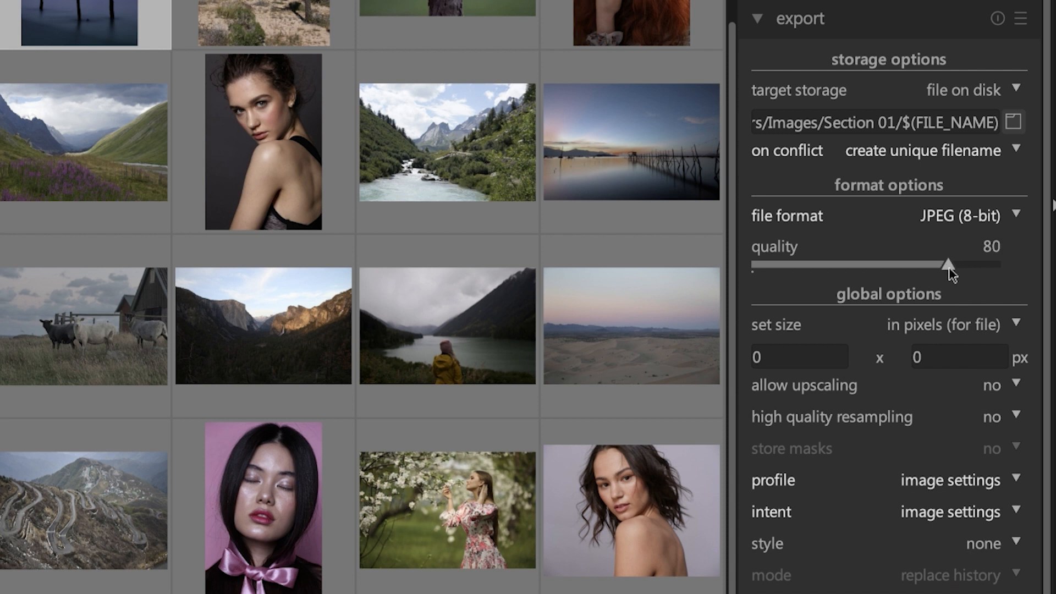
{"action": "mouse_move", "coordinate": [958, 287]}
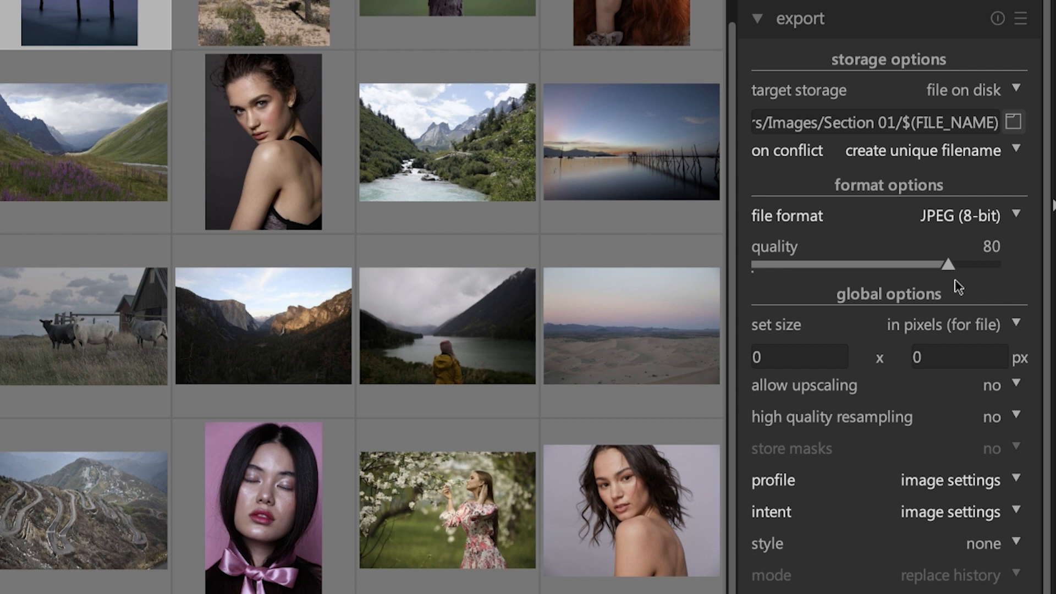
{"action": "mouse_move", "coordinate": [979, 279]}
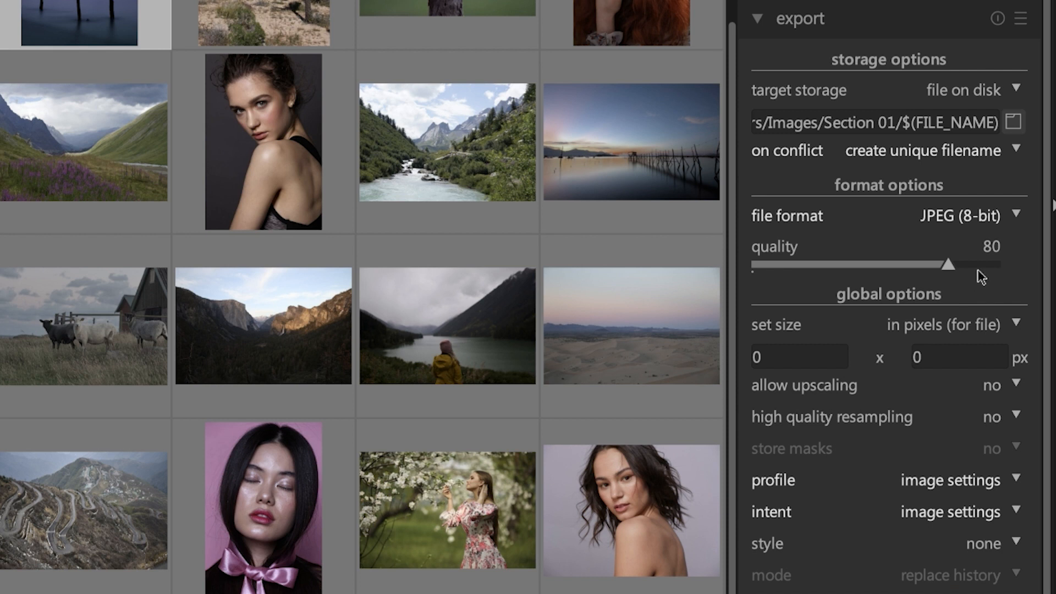
{"action": "mouse_move", "coordinate": [978, 289]}
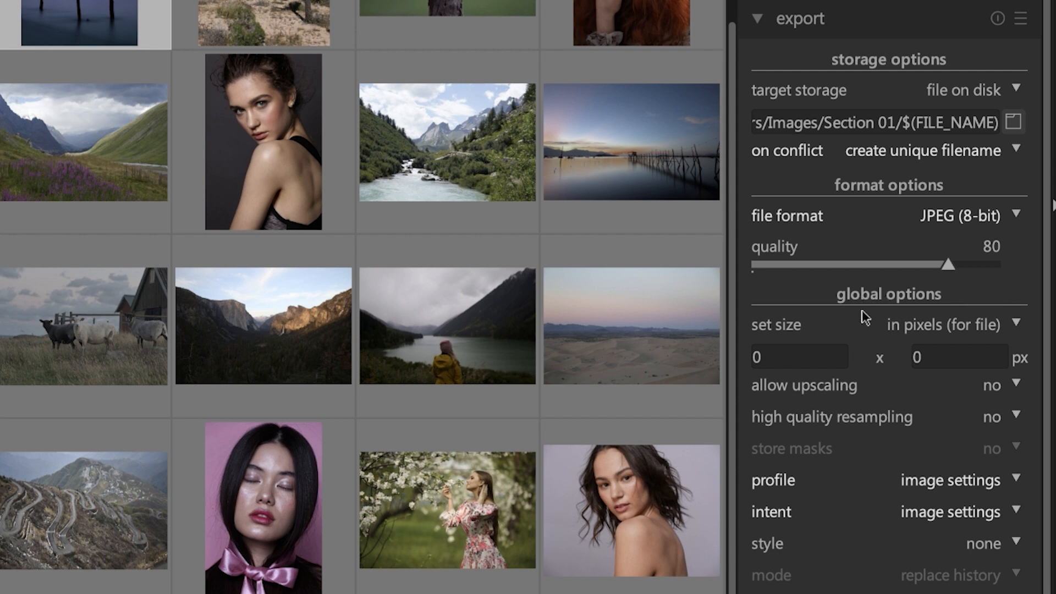
Step: Switch the export size method from pixels to 'in inch (for print)'
{"action": "left_click", "coordinate": [801, 357]}
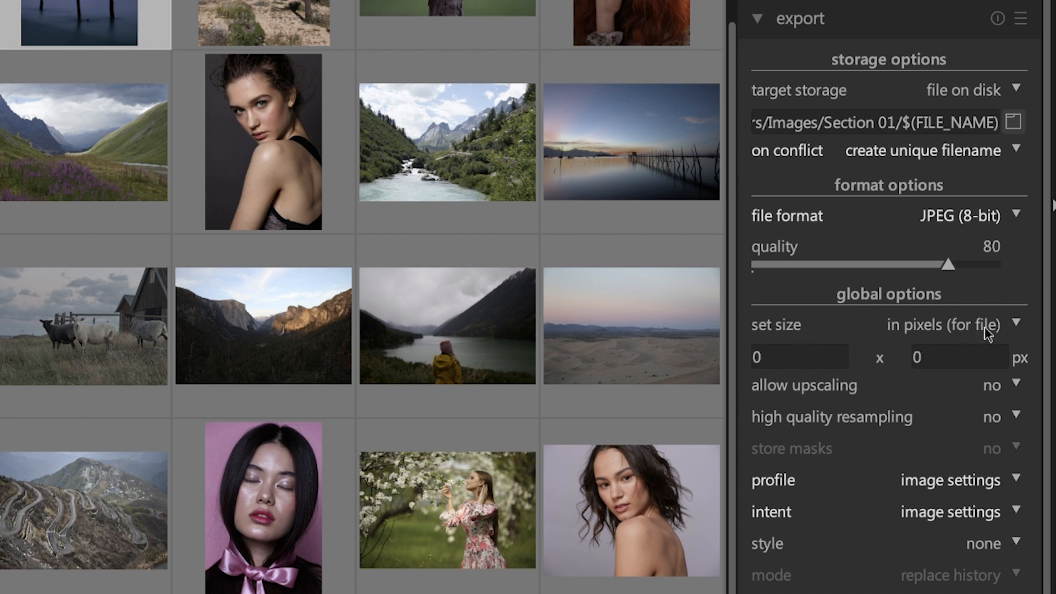
{"action": "left_click", "coordinate": [947, 325]}
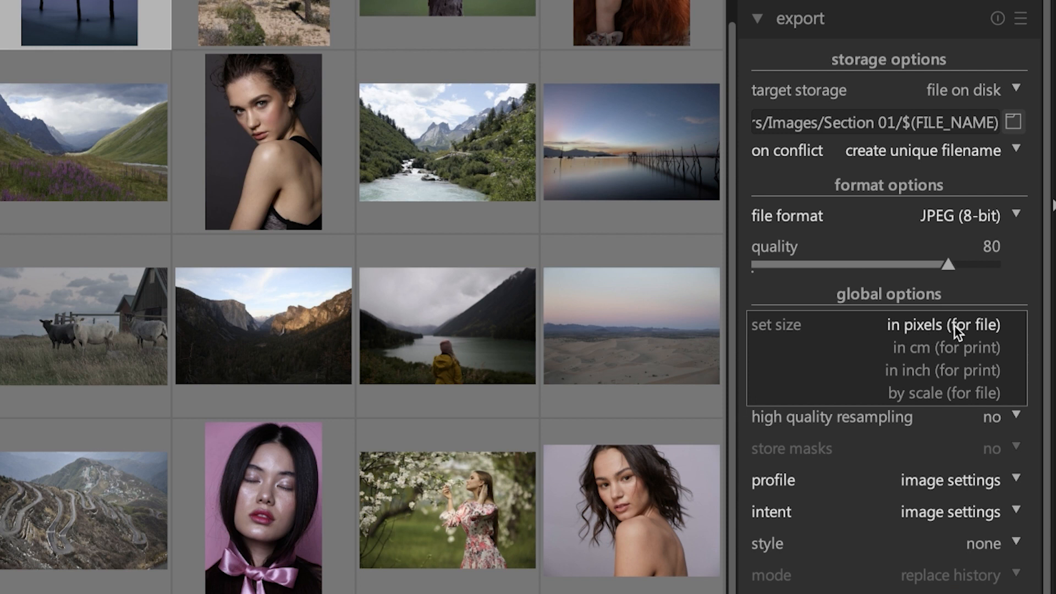
{"action": "left_click", "coordinate": [943, 326]}
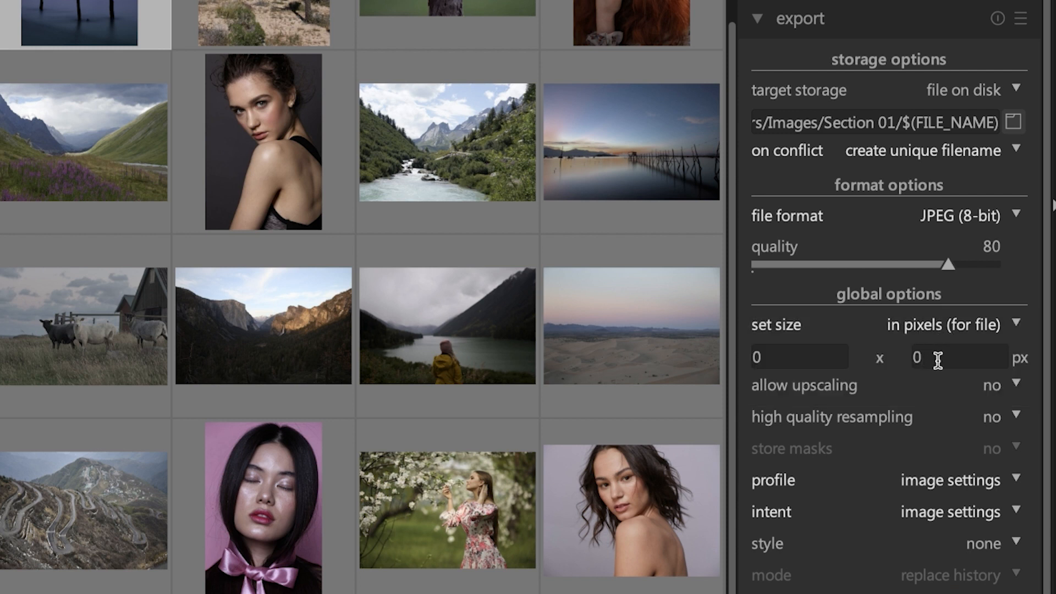
{"action": "left_click", "coordinate": [799, 357]}
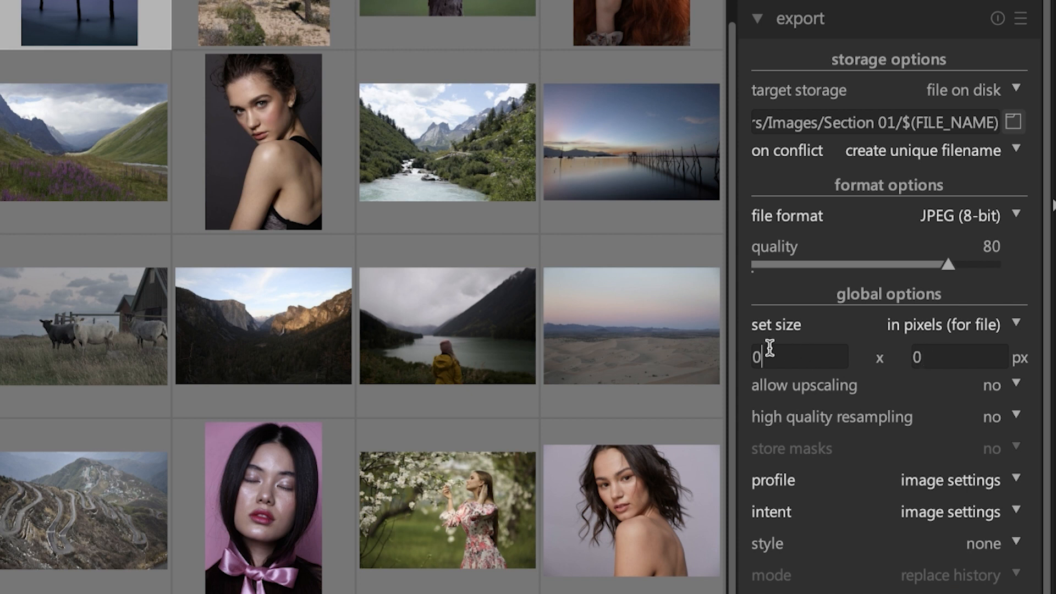
{"action": "left_click", "coordinate": [945, 357]}
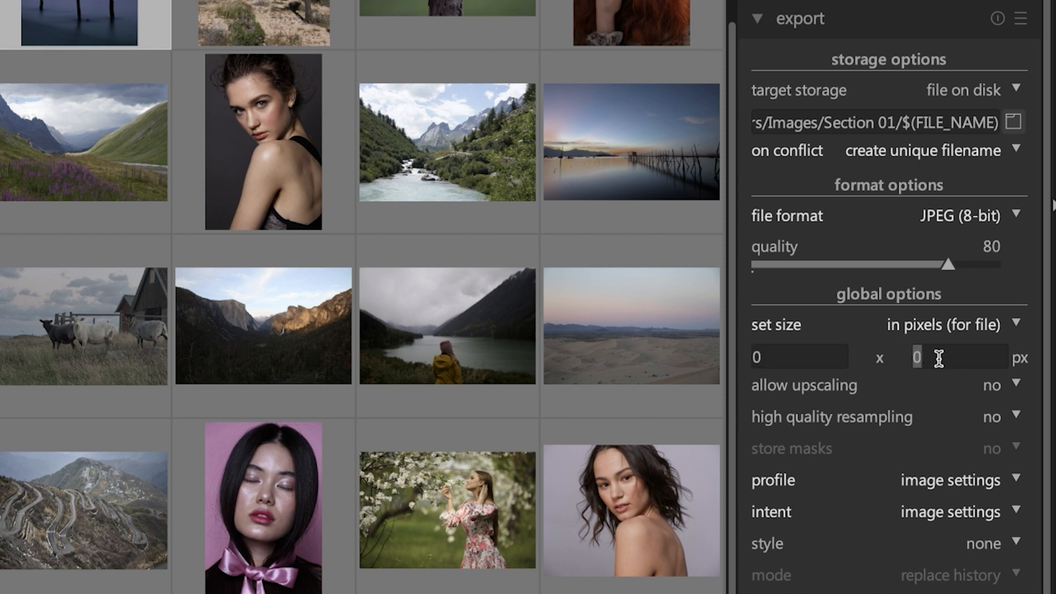
{"action": "mouse_move", "coordinate": [951, 346]}
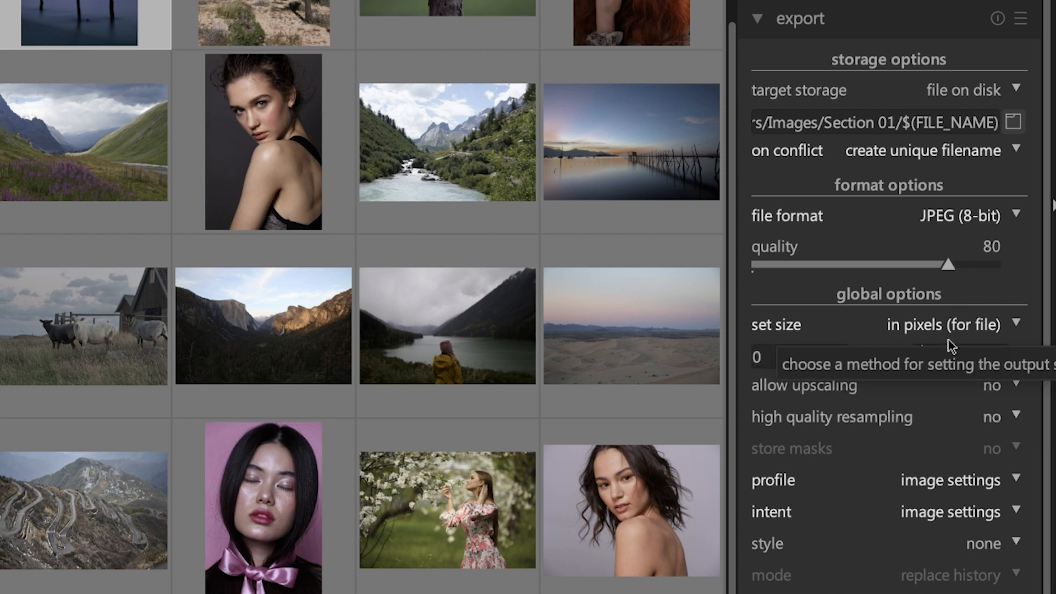
{"action": "left_click", "coordinate": [948, 325]}
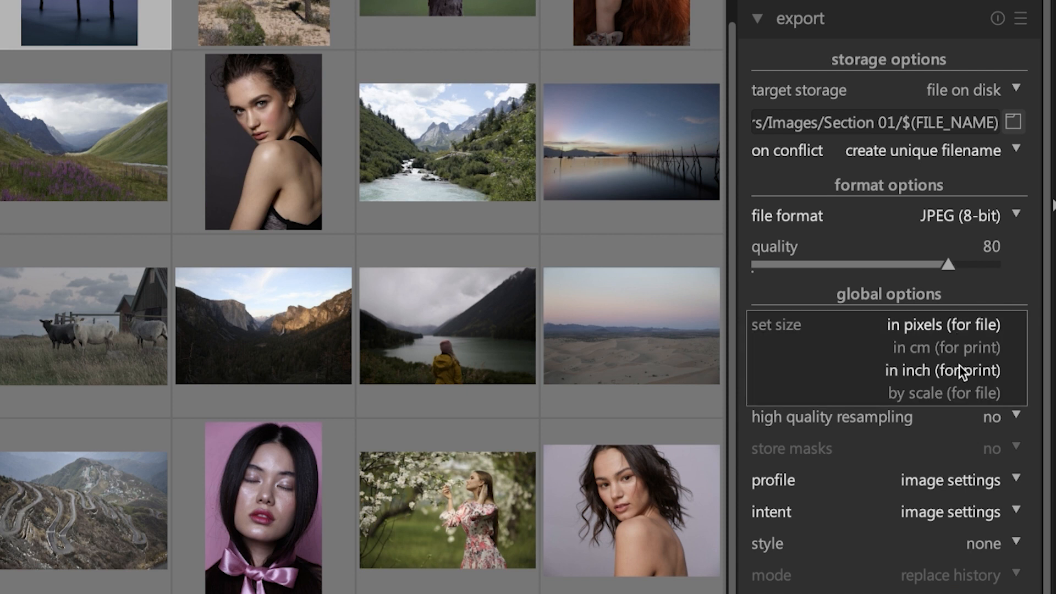
{"action": "left_click", "coordinate": [941, 370]}
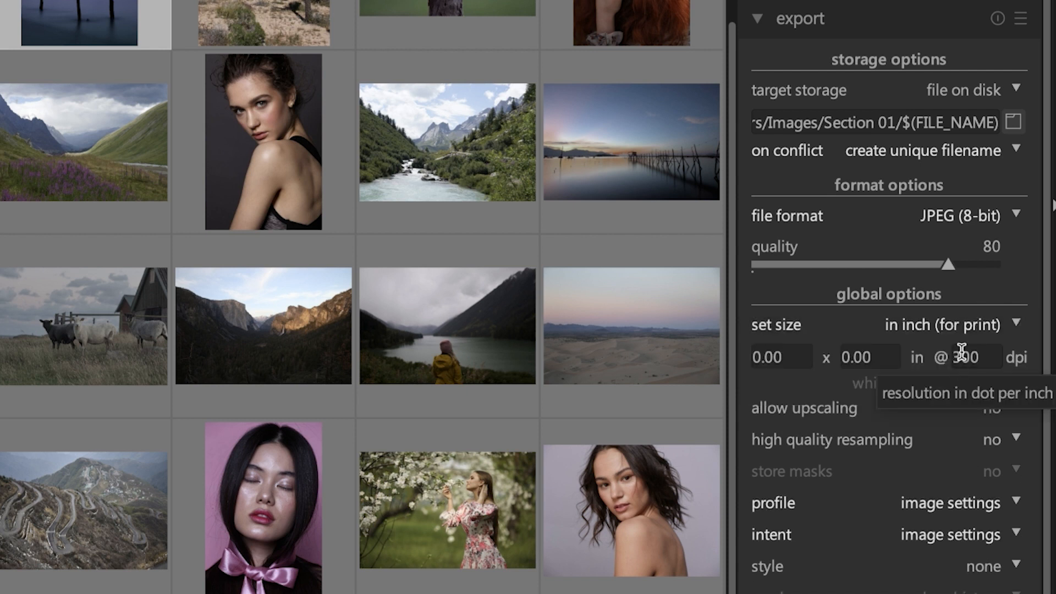
Step: Enter a print size of 8 × 12 inches at 300 dpi
{"action": "left_click", "coordinate": [947, 324]}
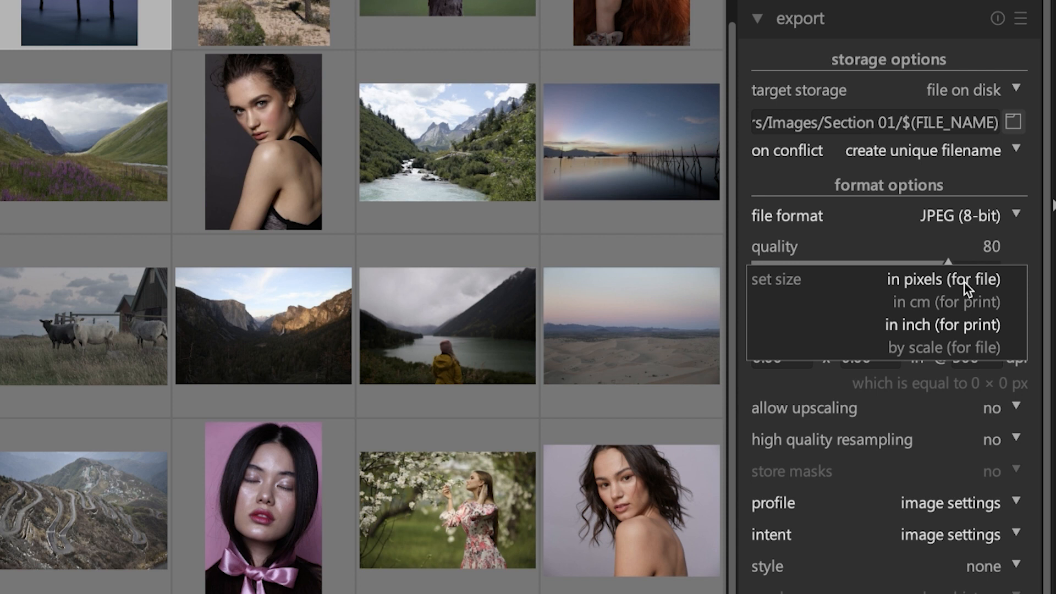
{"action": "left_click", "coordinate": [941, 325]}
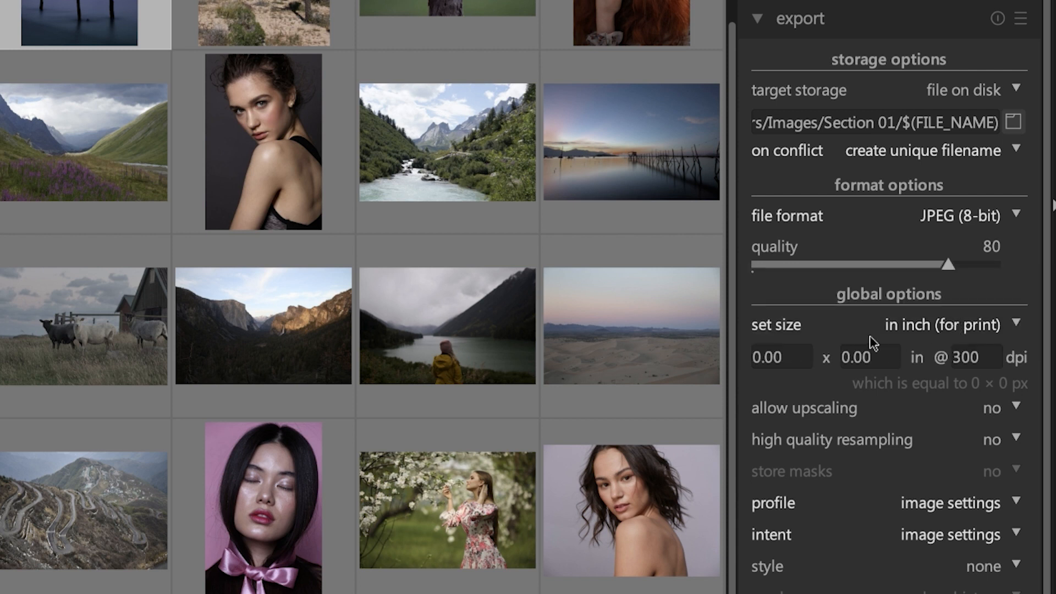
{"action": "type", "text": "8"}
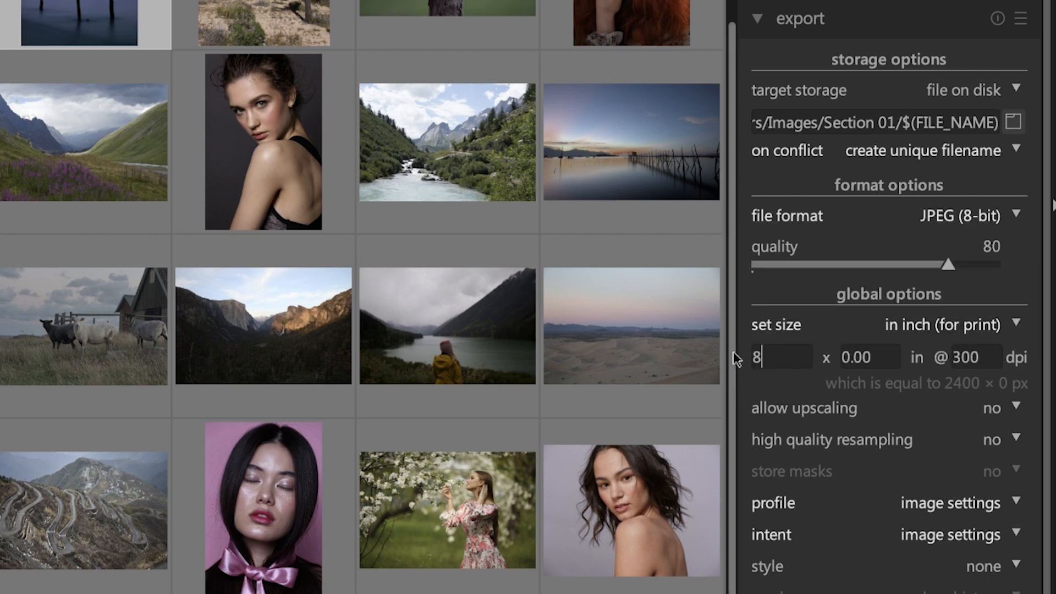
{"action": "type", "text": "12"}
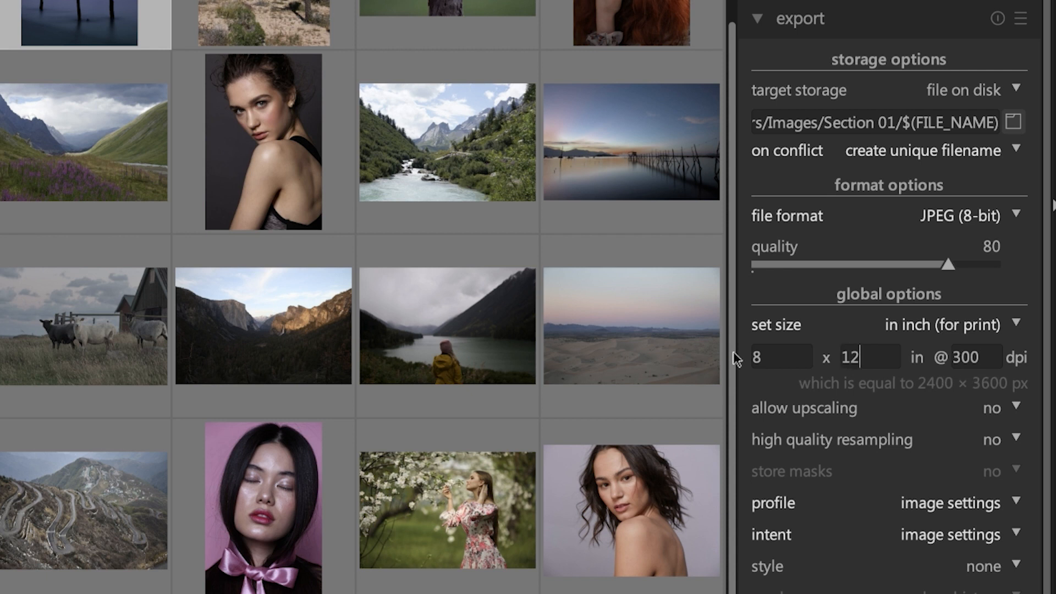
{"action": "left_click", "coordinate": [973, 357]}
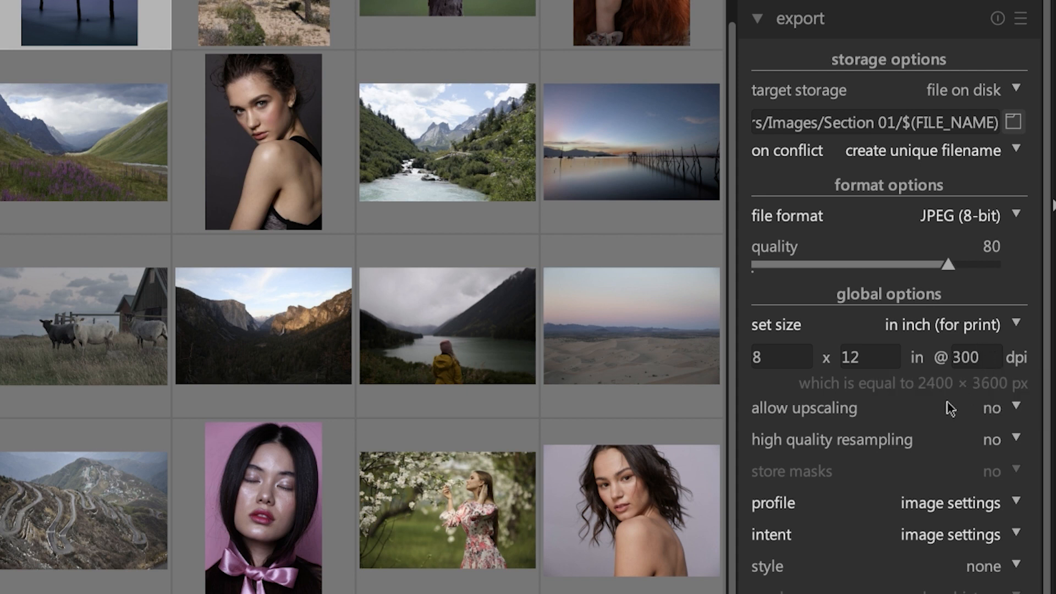
{"action": "left_click", "coordinate": [970, 357]}
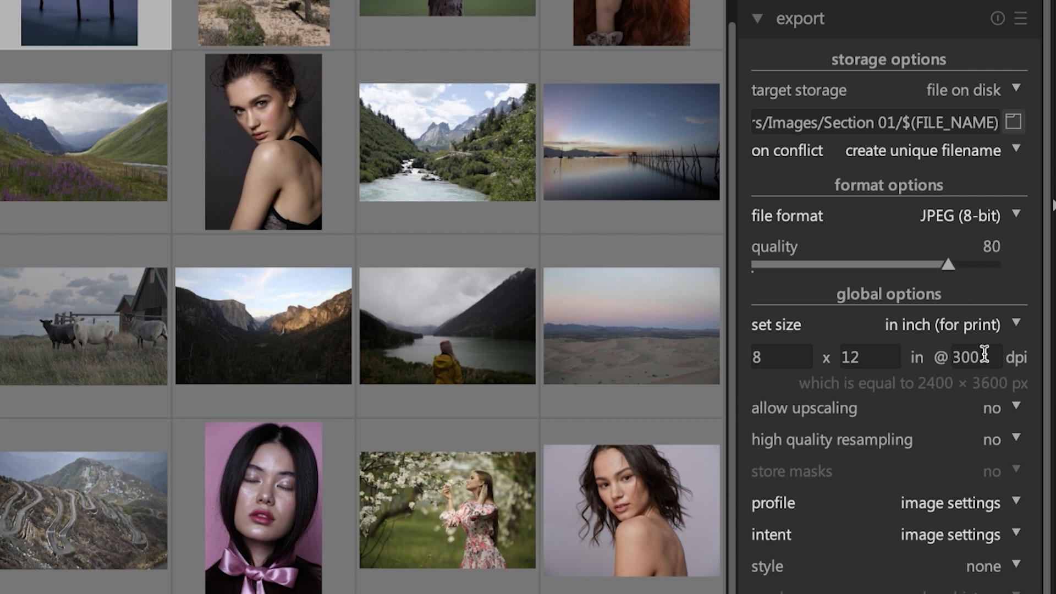
{"action": "mouse_move", "coordinate": [982, 333]}
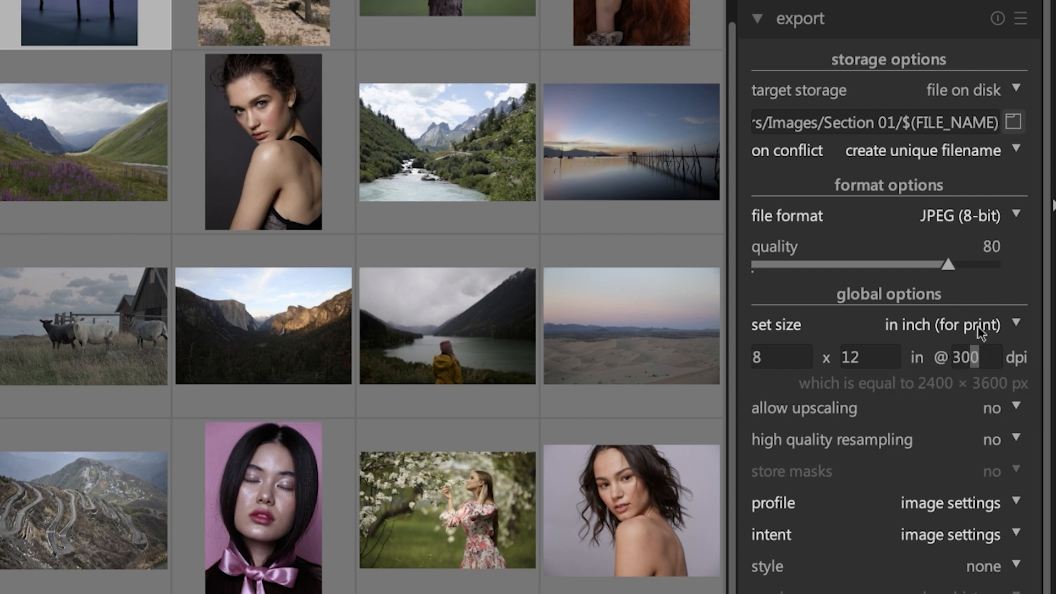
Step: Switch export size back to pixels with width 800 and height 0
{"action": "left_click", "coordinate": [967, 324]}
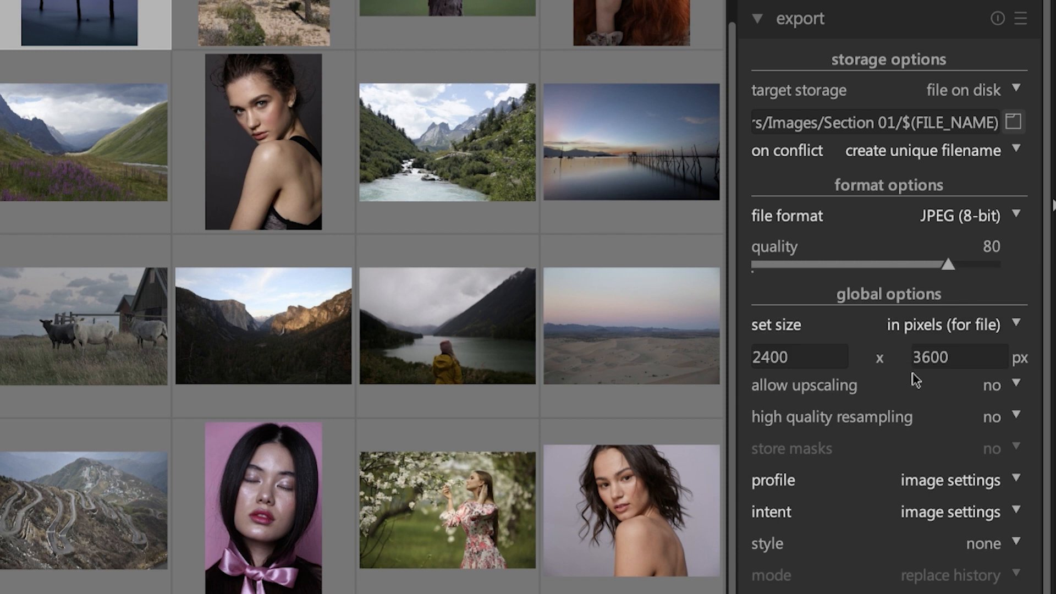
{"action": "left_click", "coordinate": [799, 356]}
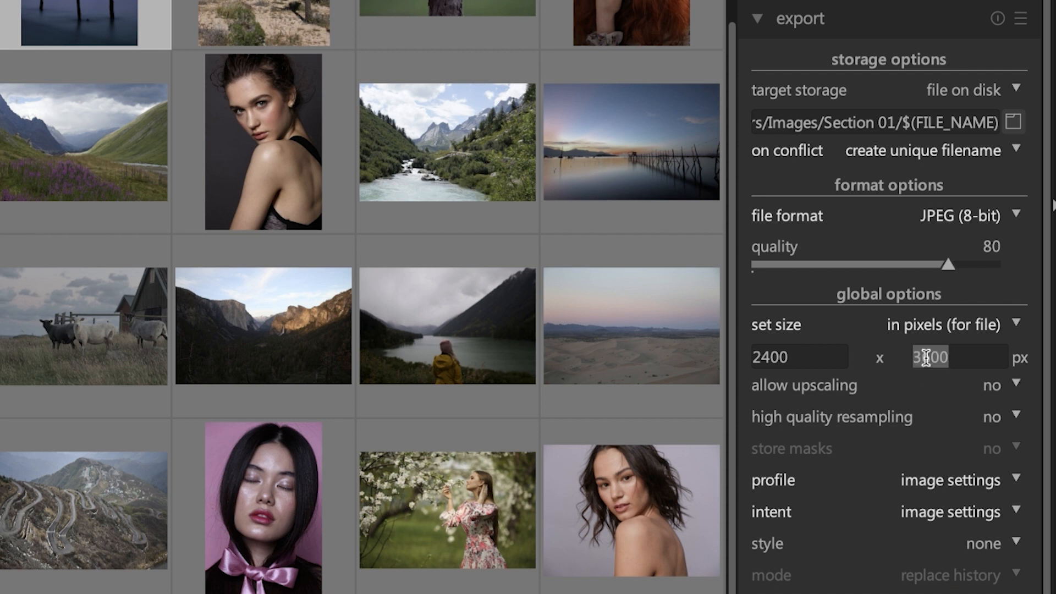
{"action": "type", "text": "0"}
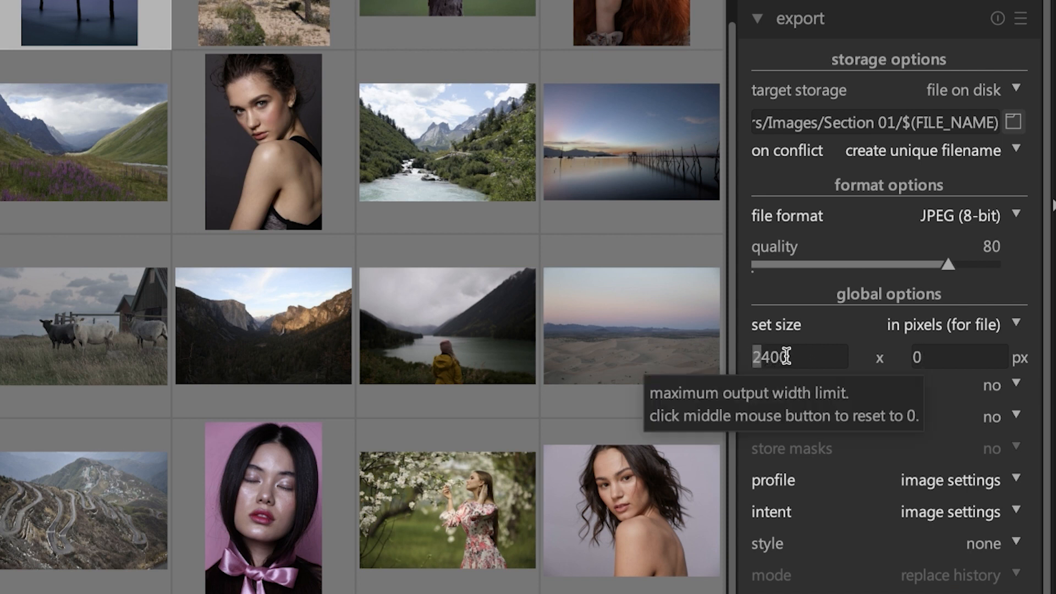
{"action": "type", "text": "800"}
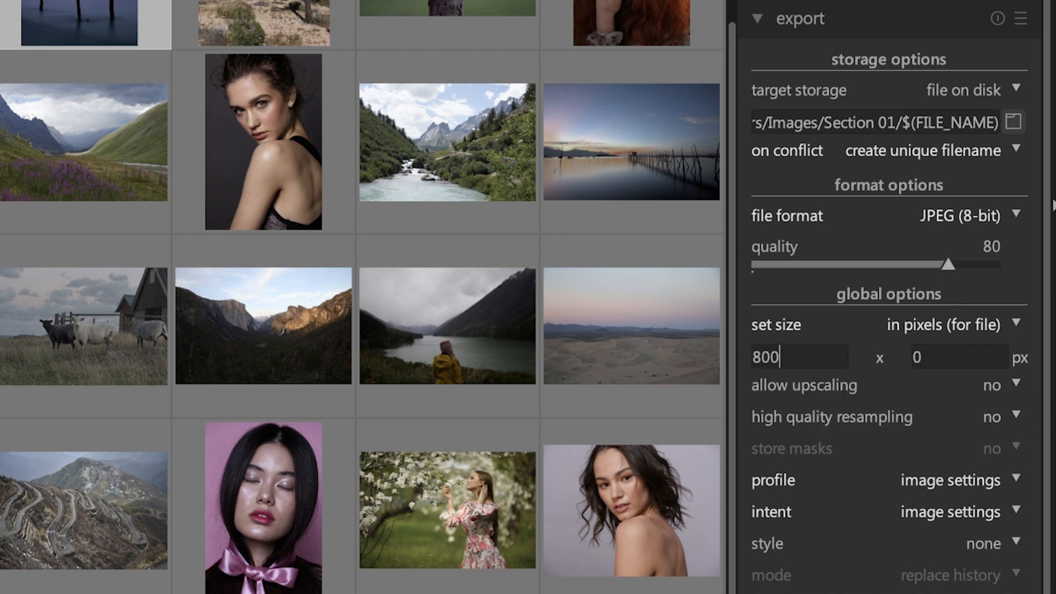
{"action": "left_click", "coordinate": [958, 357]}
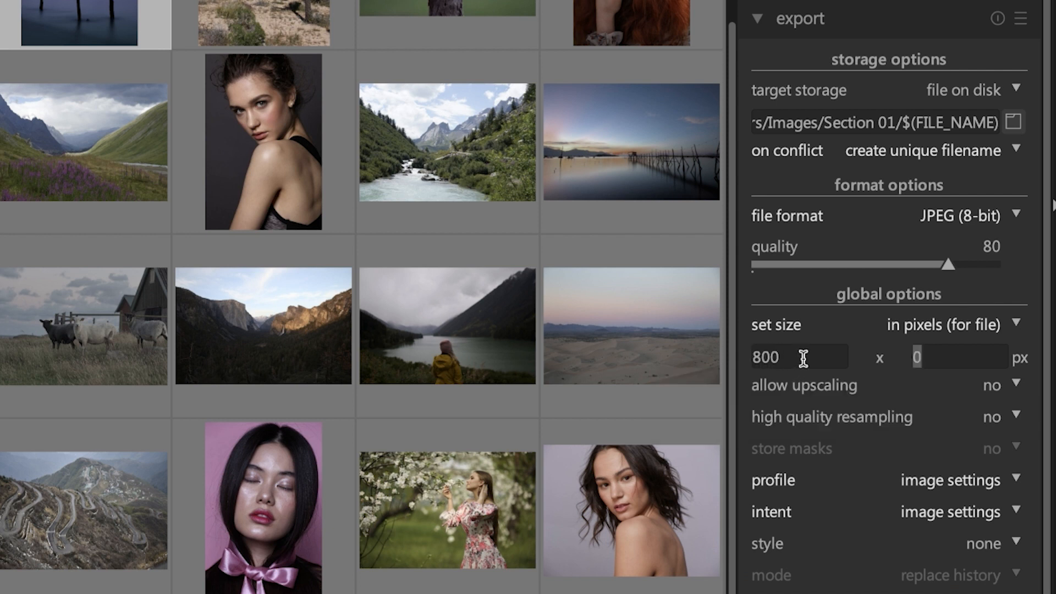
{"action": "mouse_move", "coordinate": [802, 361]}
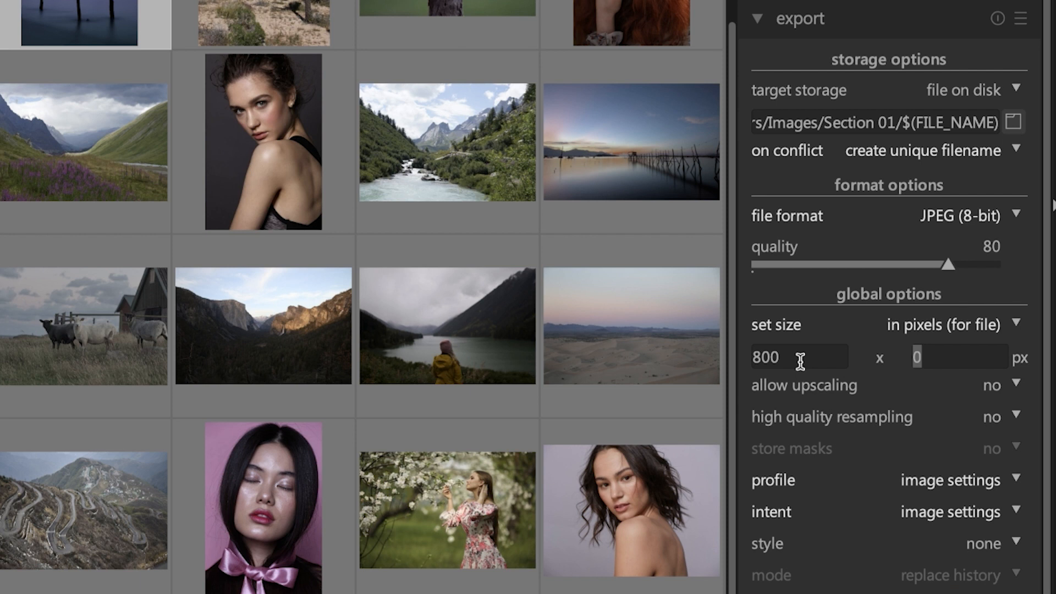
{"action": "mouse_move", "coordinate": [802, 360]}
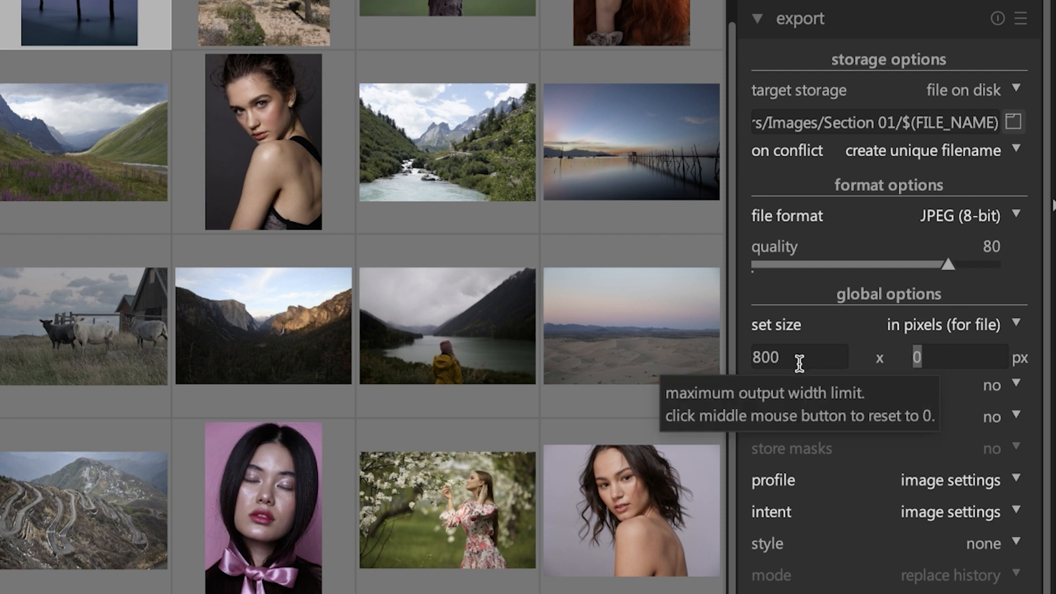
{"action": "mouse_move", "coordinate": [746, 394]}
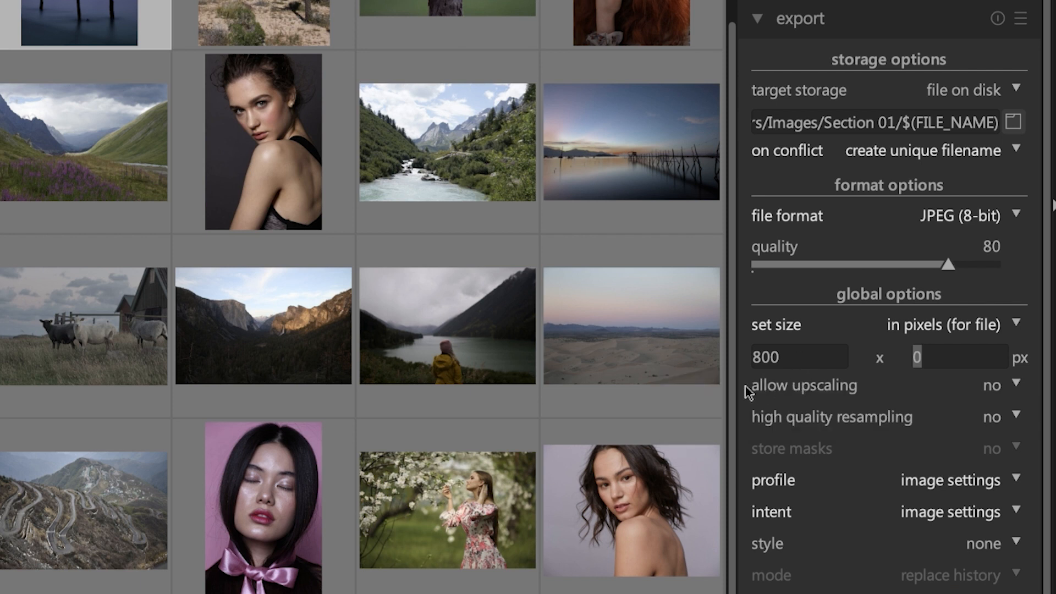
{"action": "mouse_move", "coordinate": [865, 395]}
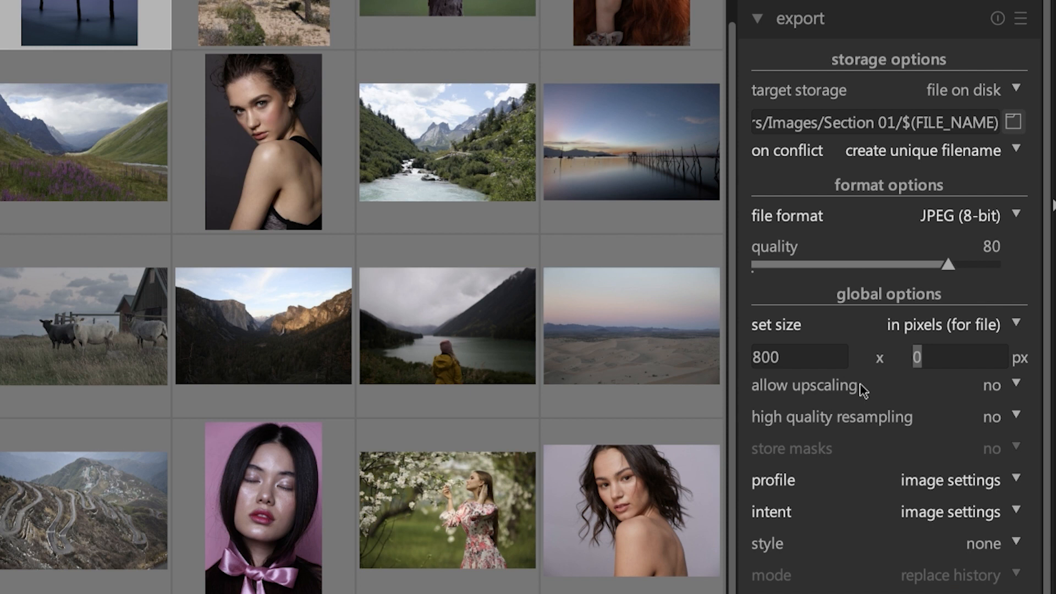
{"action": "mouse_move", "coordinate": [901, 393]}
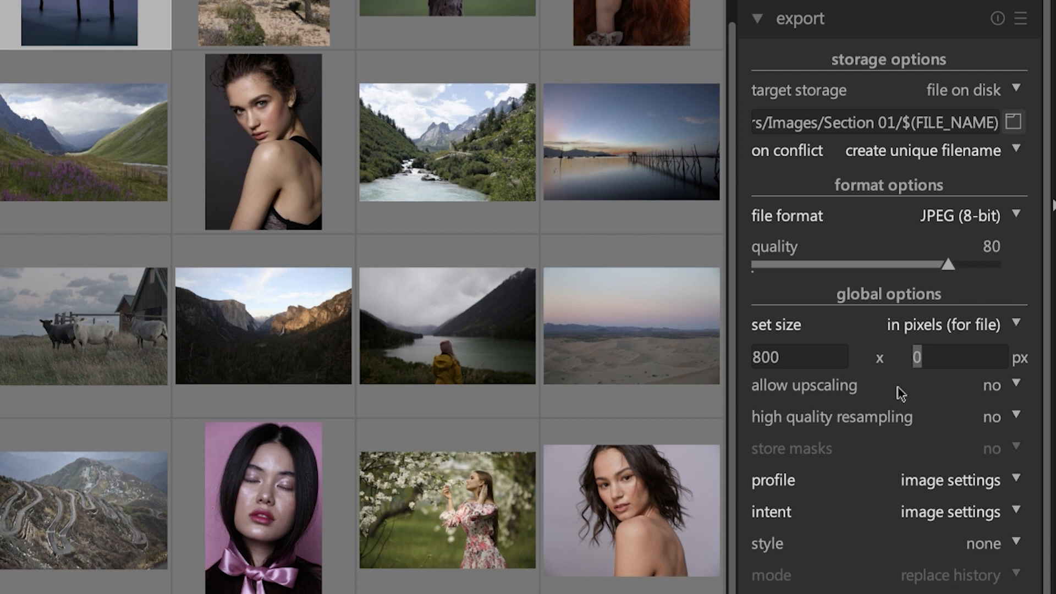
{"action": "mouse_move", "coordinate": [997, 393]}
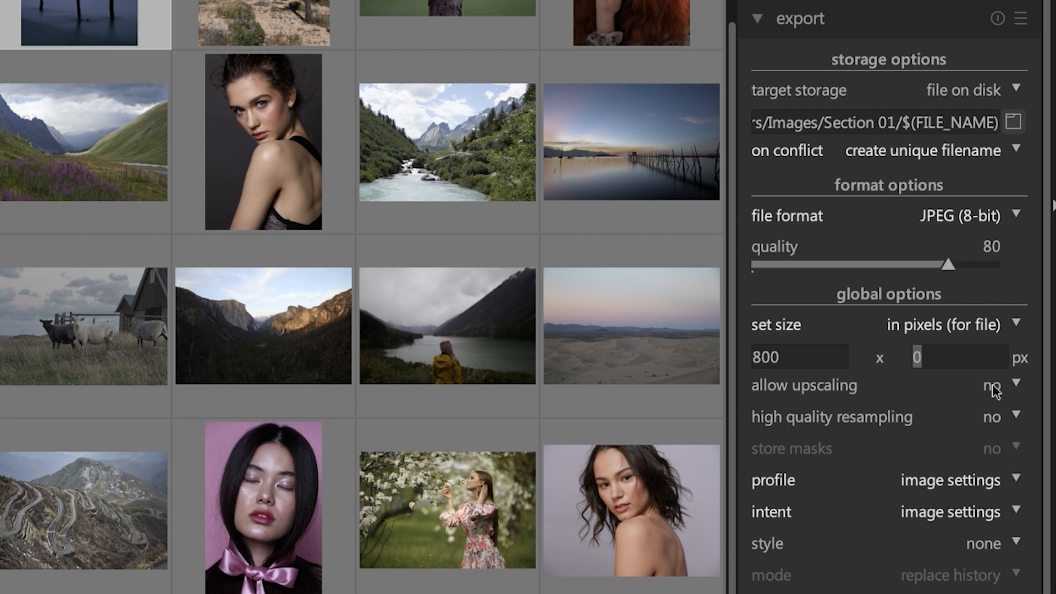
Step: Set 'allow upscaling' to yes in the export module
{"action": "left_click", "coordinate": [994, 386]}
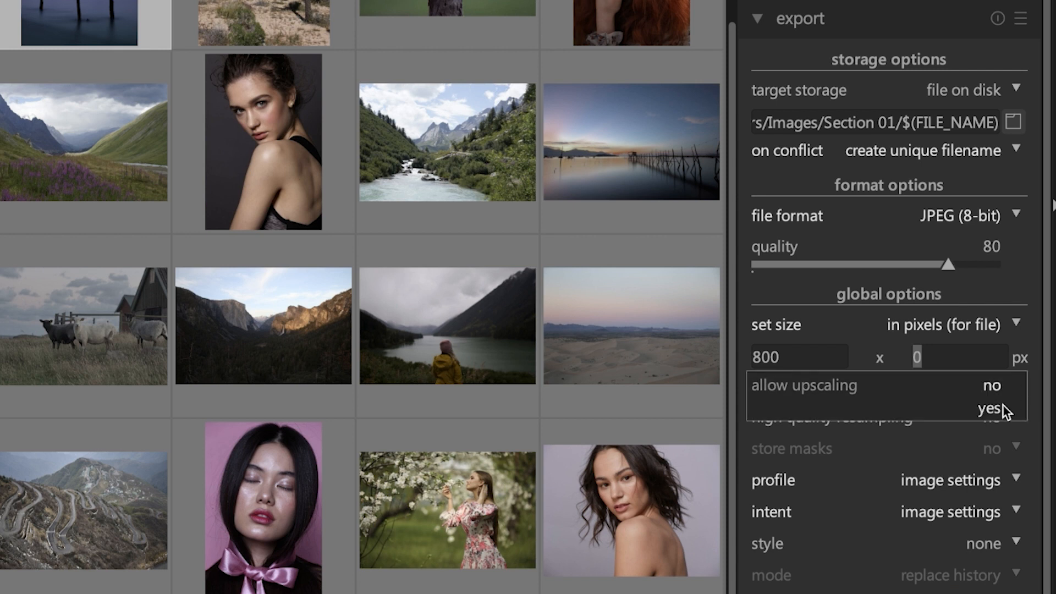
{"action": "left_click", "coordinate": [989, 406]}
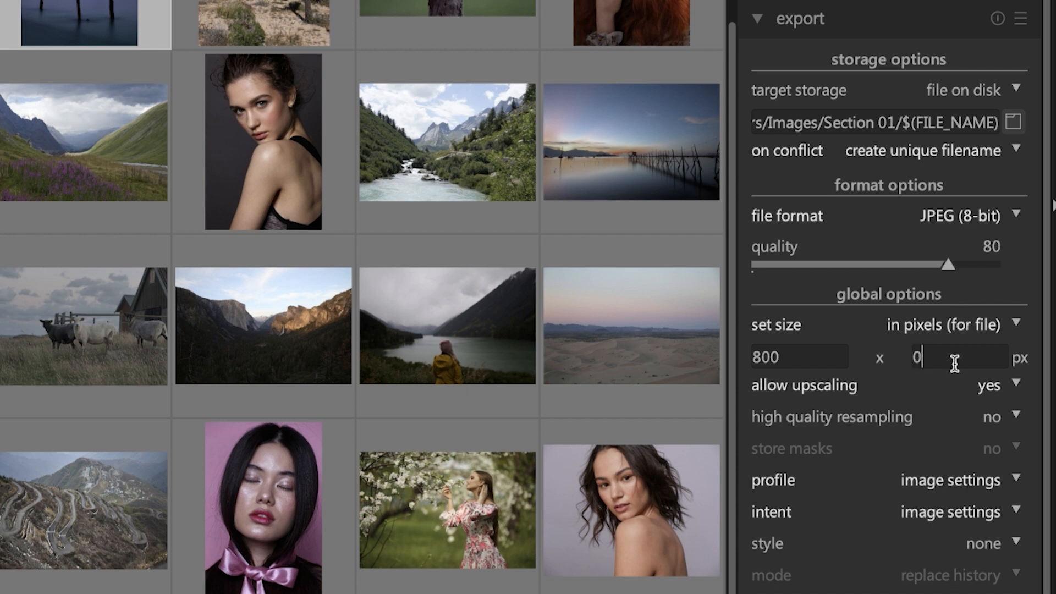
{"action": "mouse_move", "coordinate": [949, 357]}
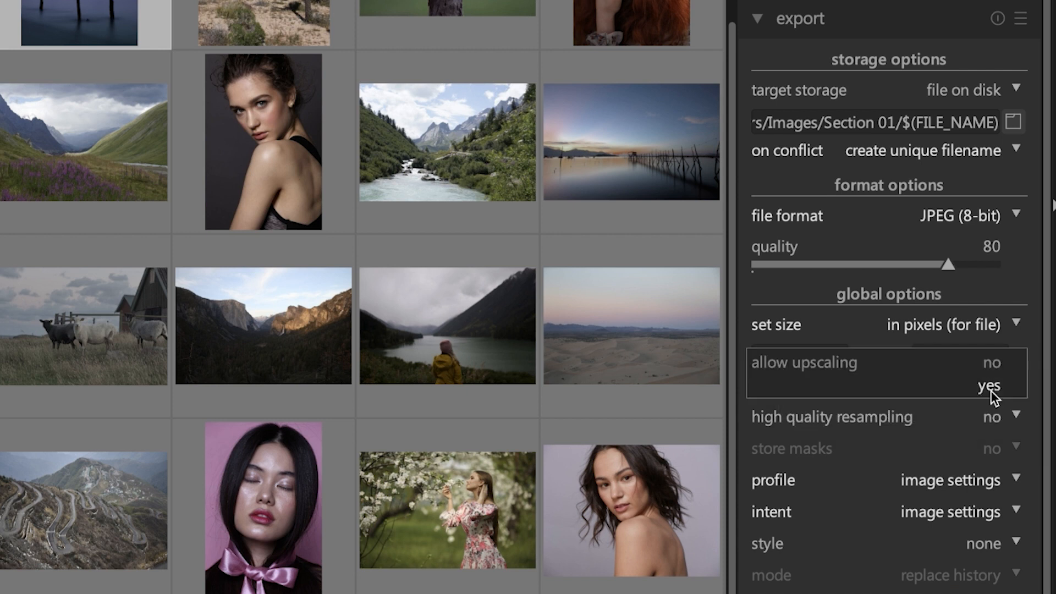
{"action": "mouse_move", "coordinate": [1011, 397]}
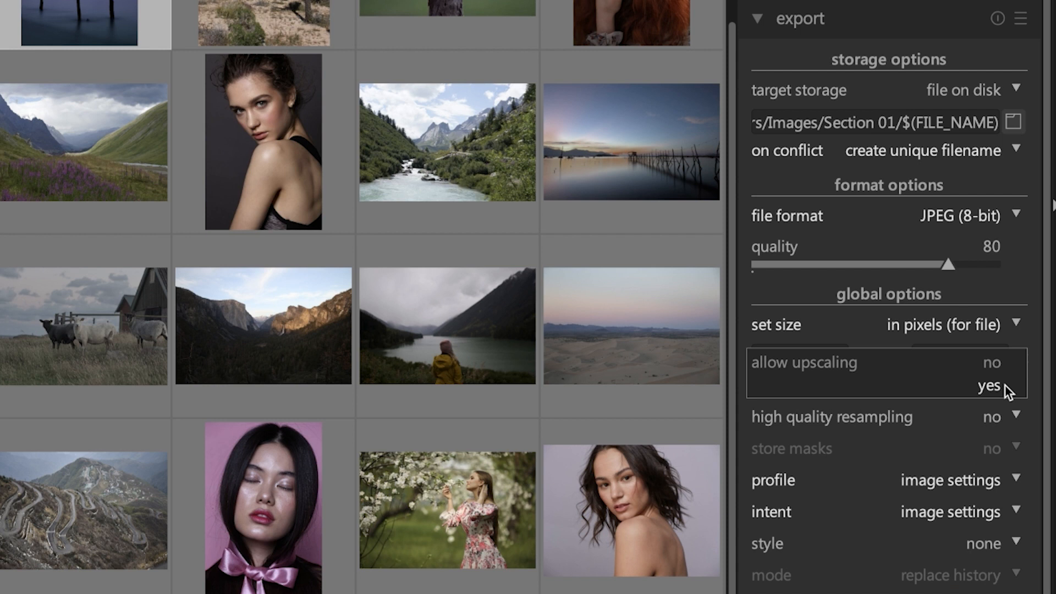
{"action": "mouse_move", "coordinate": [1008, 396]}
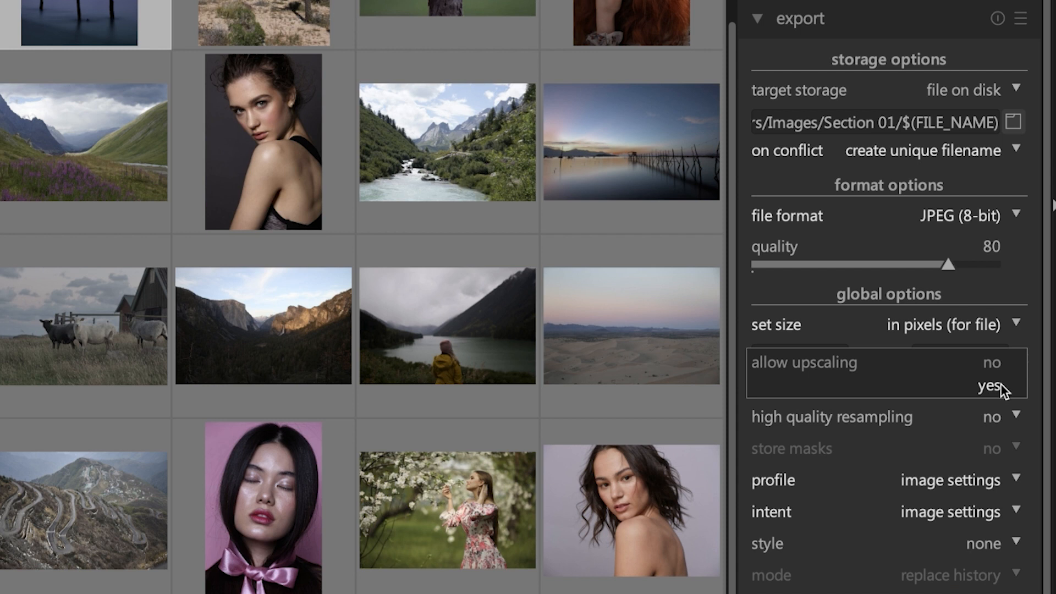
{"action": "mouse_move", "coordinate": [1007, 388]}
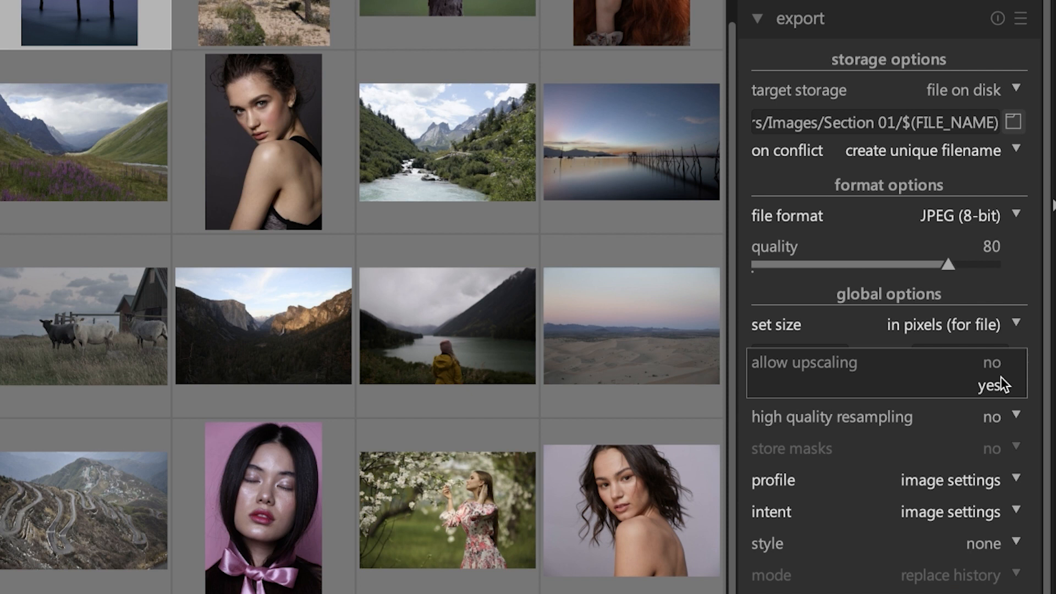
{"action": "mouse_move", "coordinate": [997, 392]}
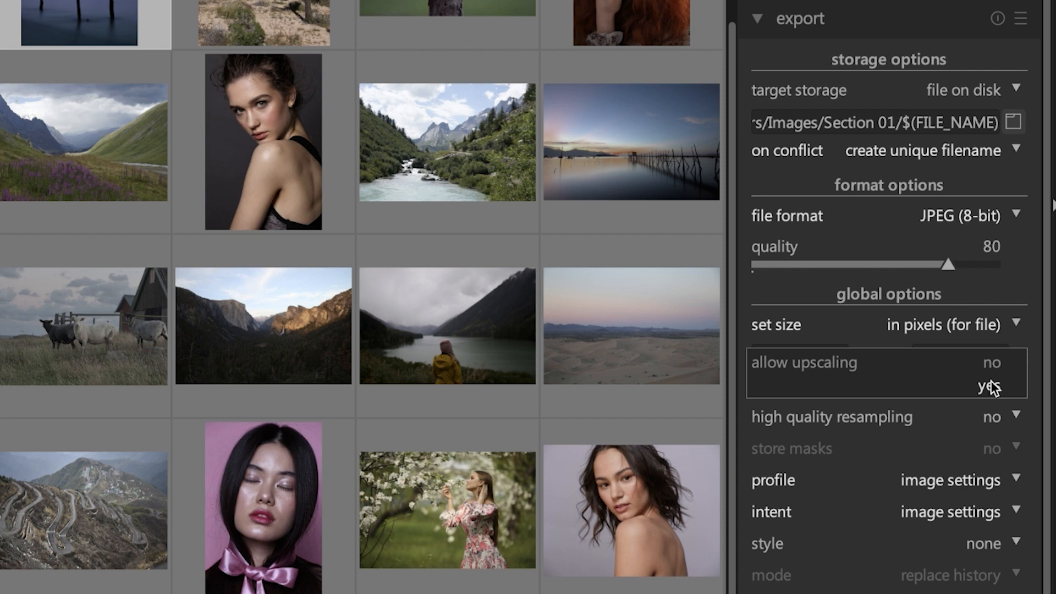
{"action": "left_click", "coordinate": [988, 386]}
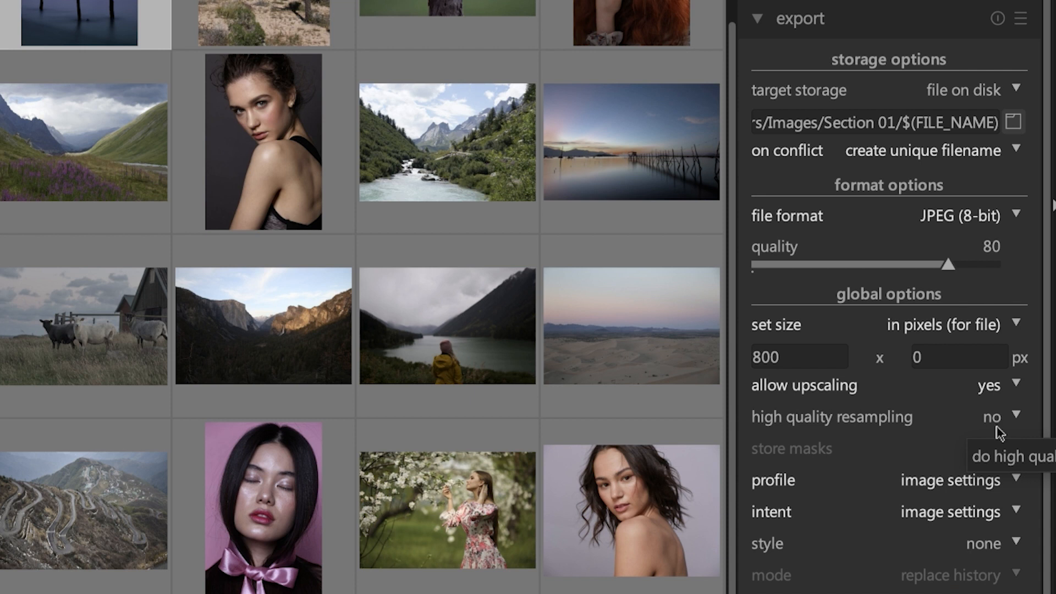
{"action": "mouse_move", "coordinate": [942, 423]}
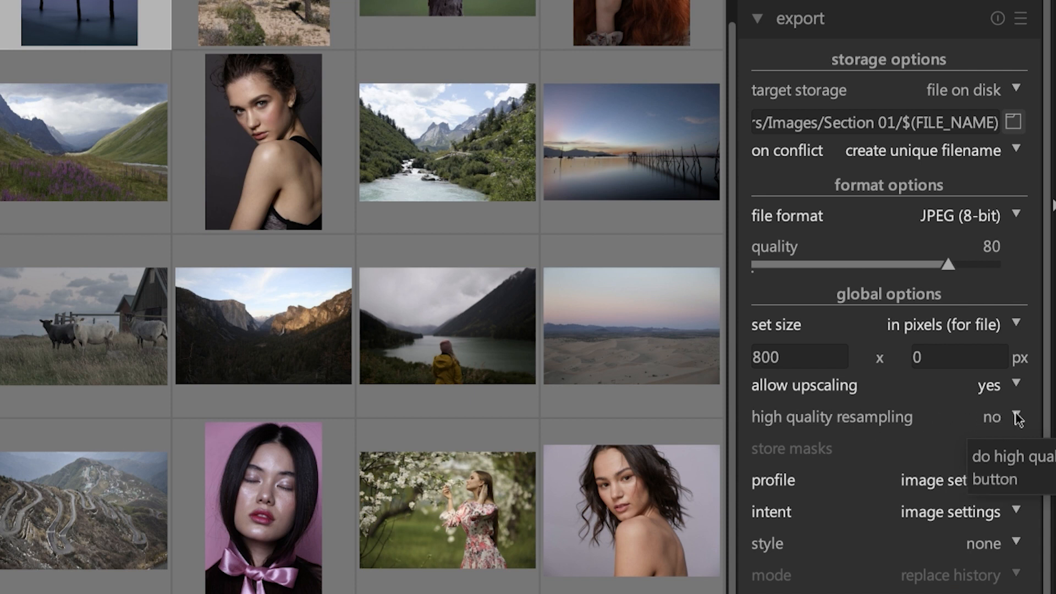
{"action": "mouse_move", "coordinate": [1020, 427]}
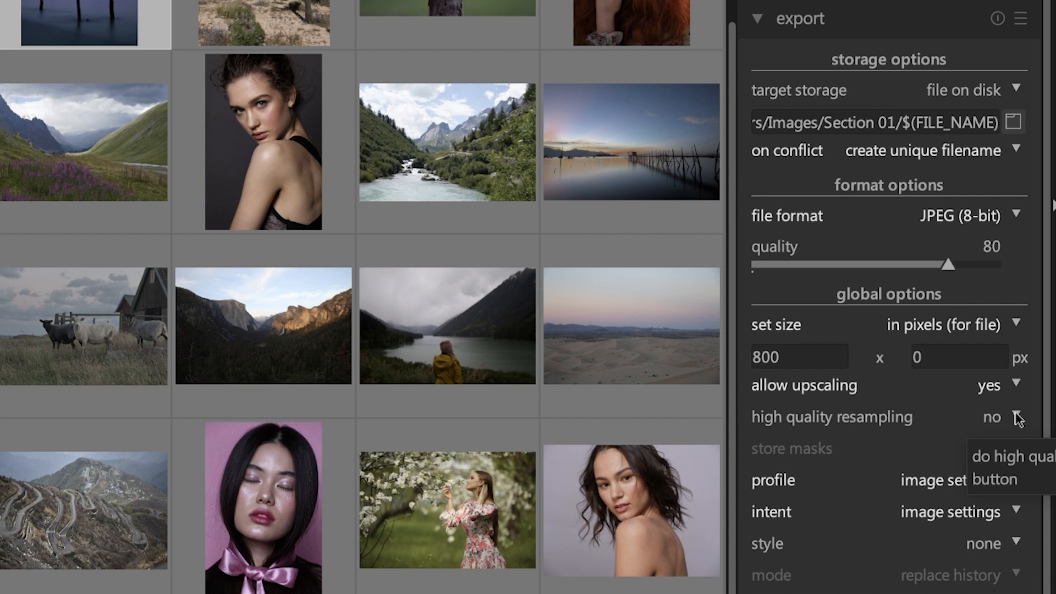
Step: Set 'high quality resampling' to yes in the export module
{"action": "left_click", "coordinate": [1018, 417]}
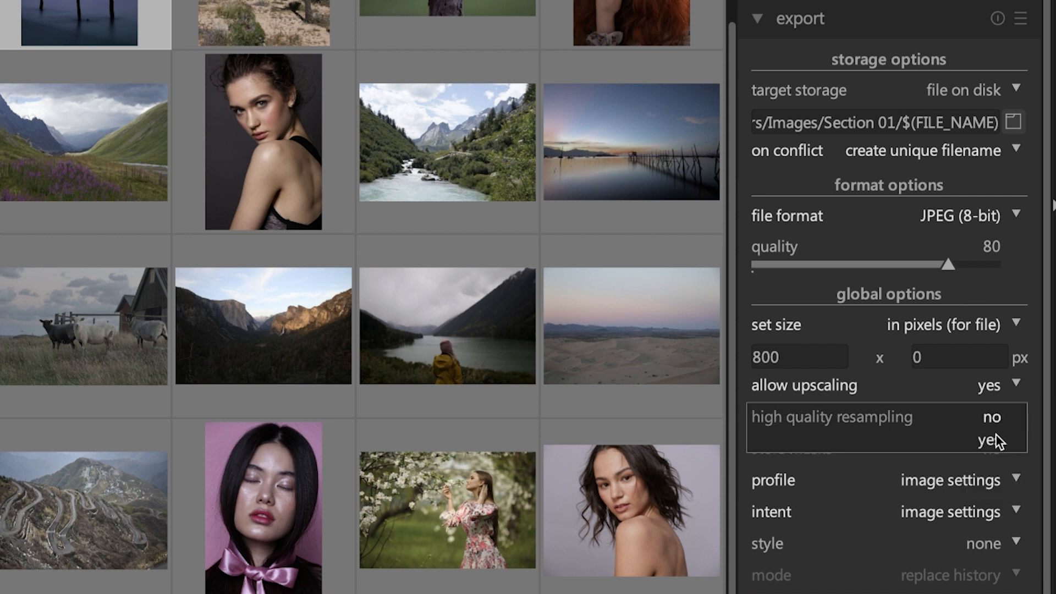
{"action": "left_click", "coordinate": [984, 440]}
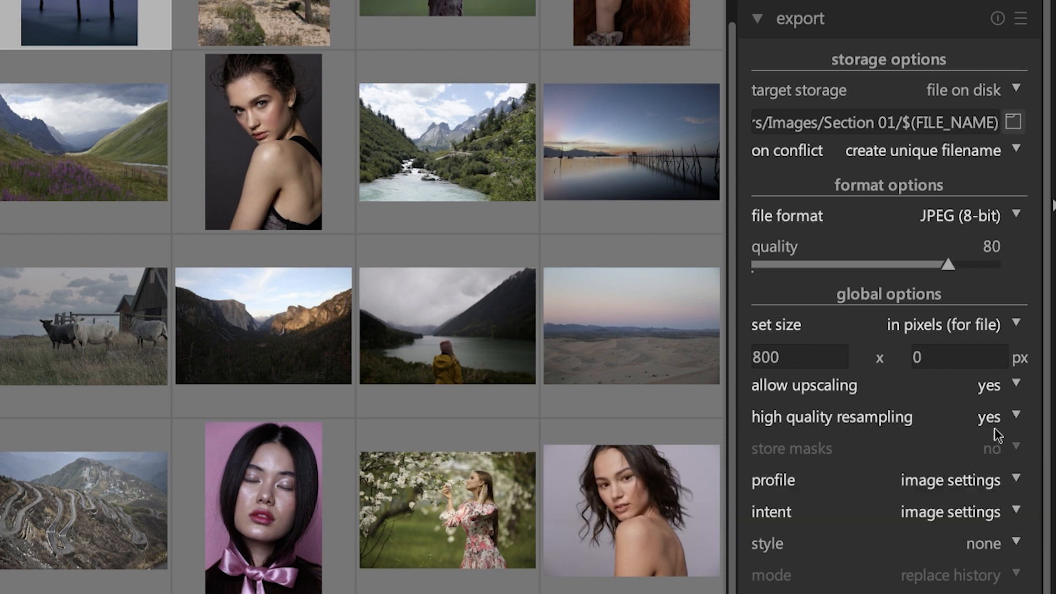
{"action": "left_click", "coordinate": [986, 417]}
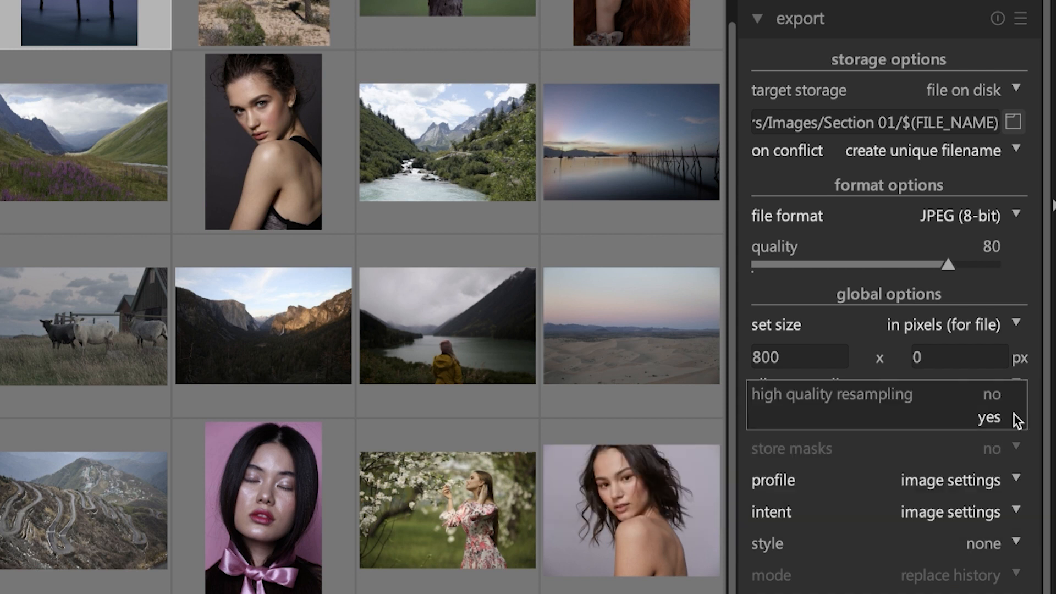
{"action": "mouse_move", "coordinate": [1000, 430]}
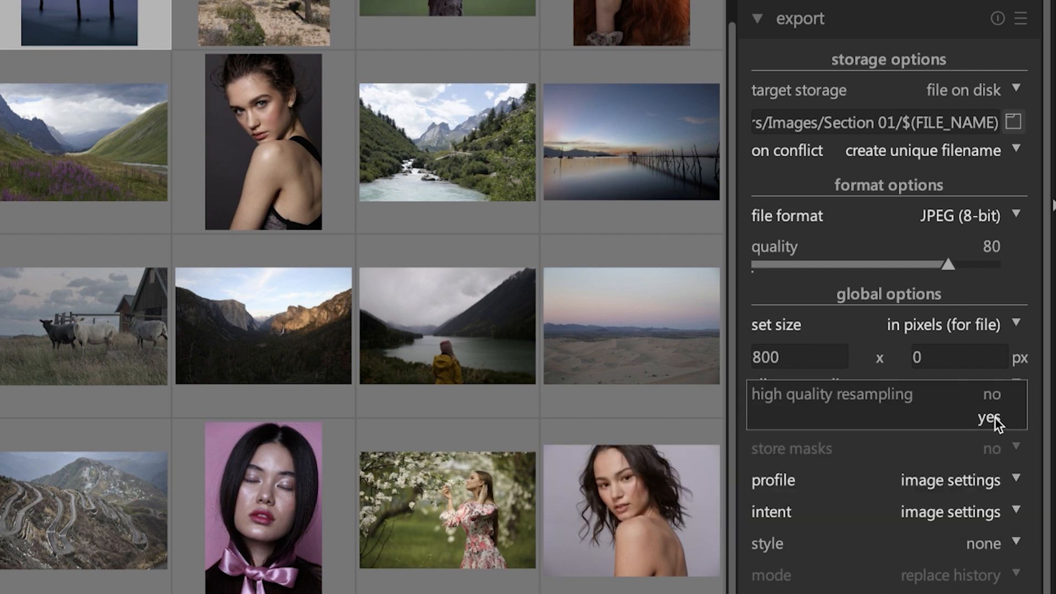
{"action": "mouse_move", "coordinate": [1004, 430]}
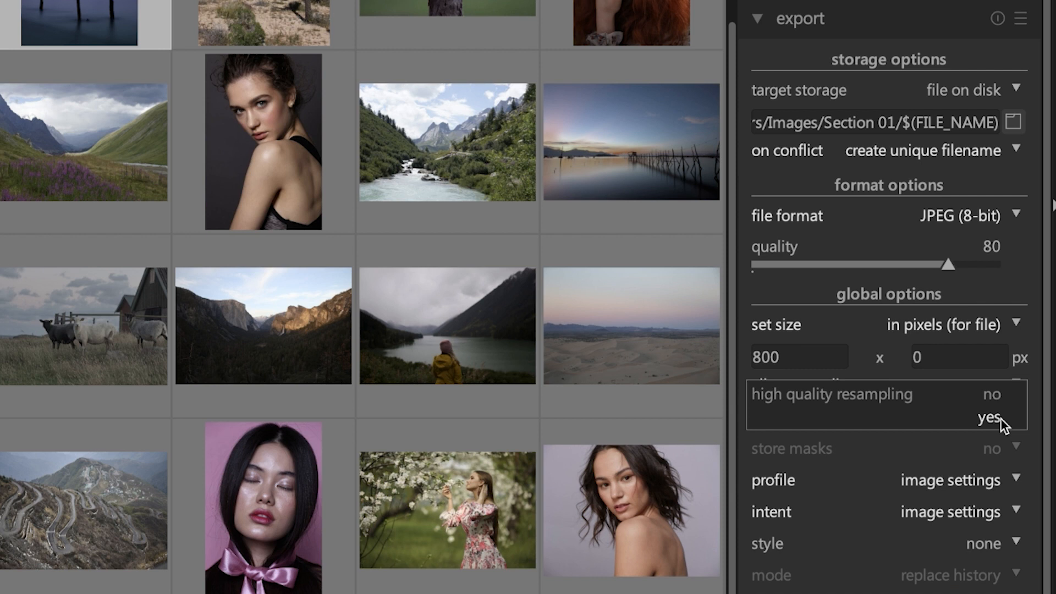
{"action": "left_click", "coordinate": [990, 417]}
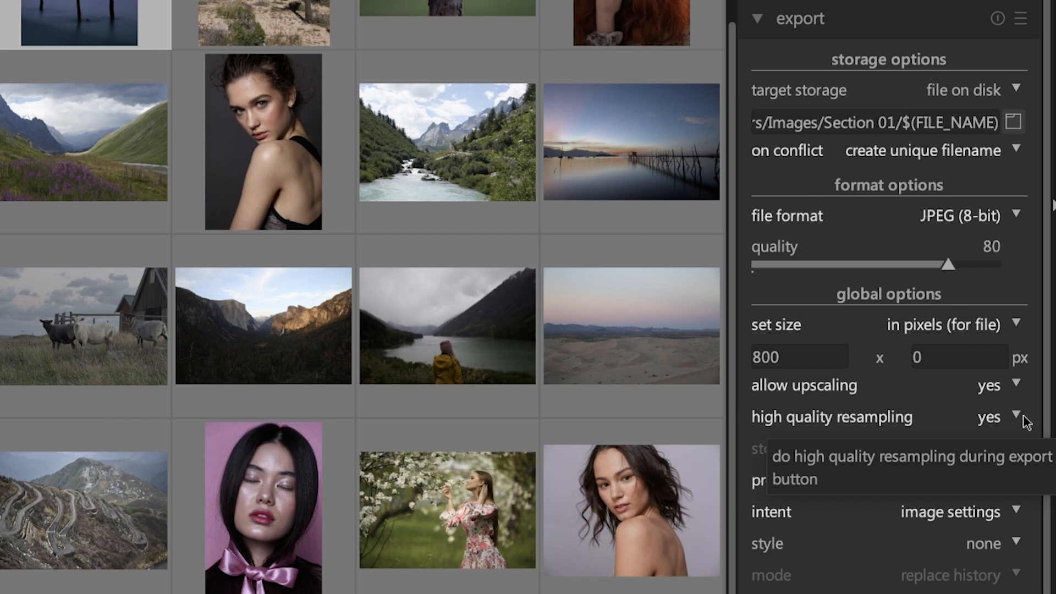
{"action": "mouse_move", "coordinate": [731, 422]}
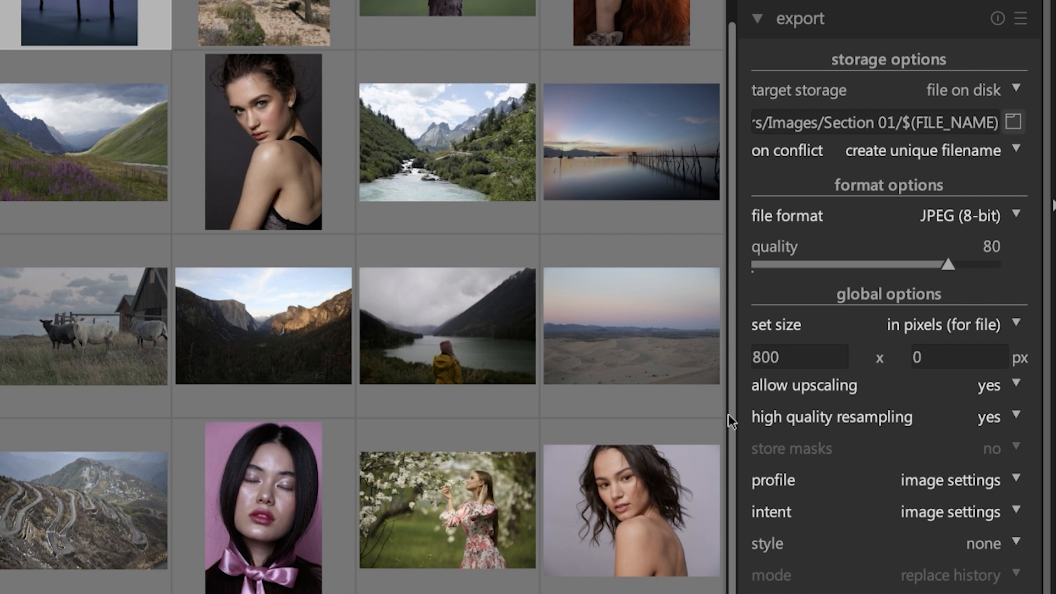
{"action": "mouse_move", "coordinate": [744, 421]}
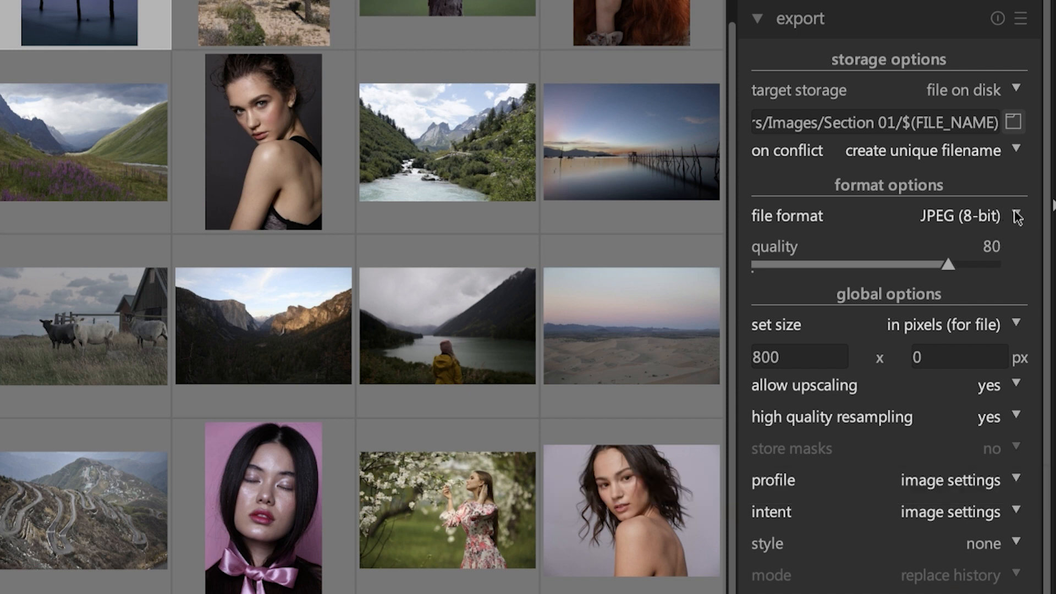
{"action": "left_click", "coordinate": [972, 216]}
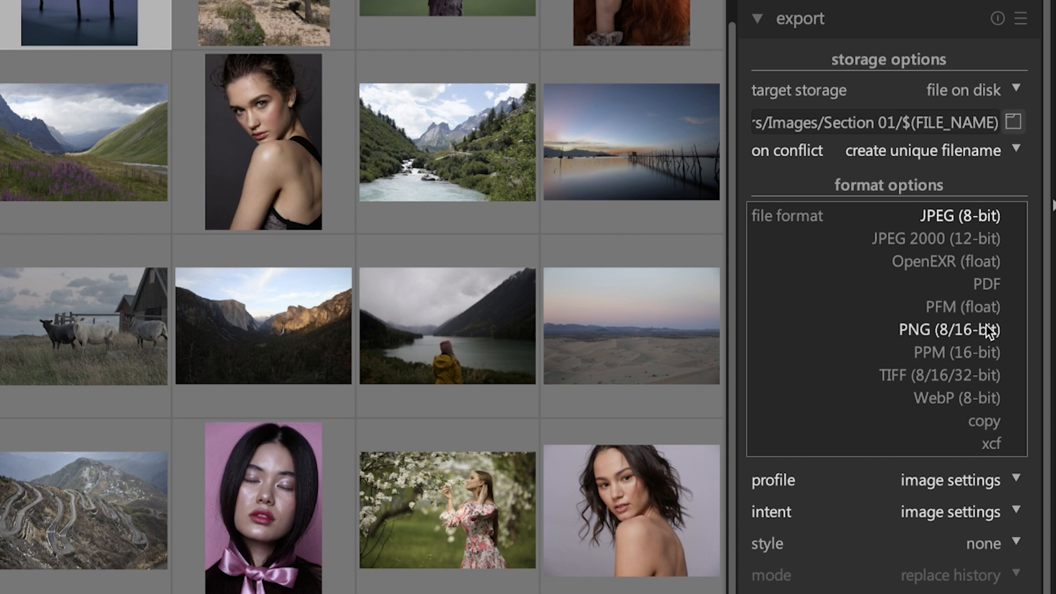
{"action": "left_click", "coordinate": [992, 444]}
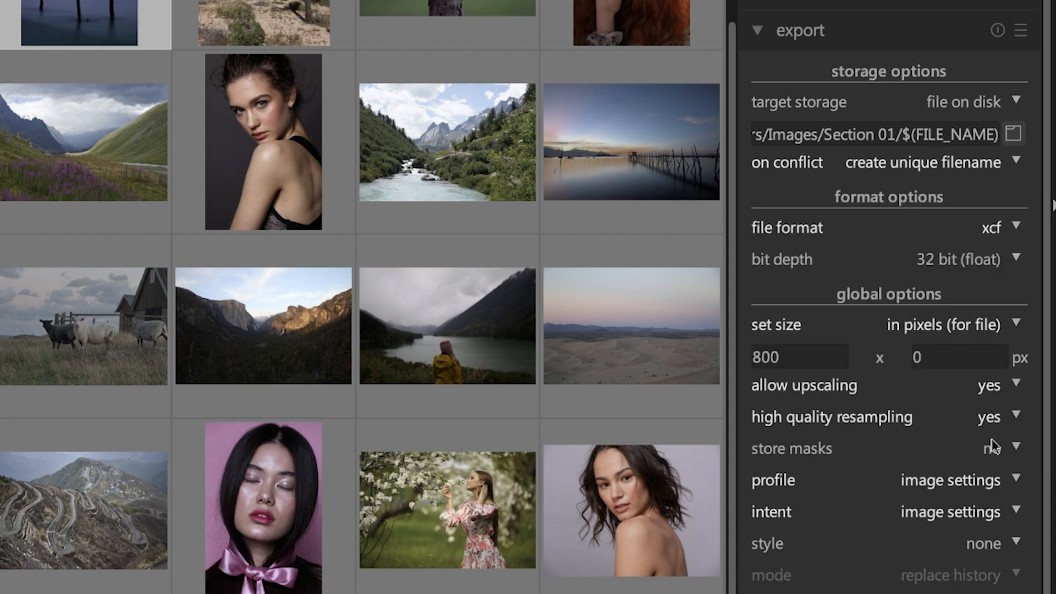
{"action": "left_click", "coordinate": [989, 449]}
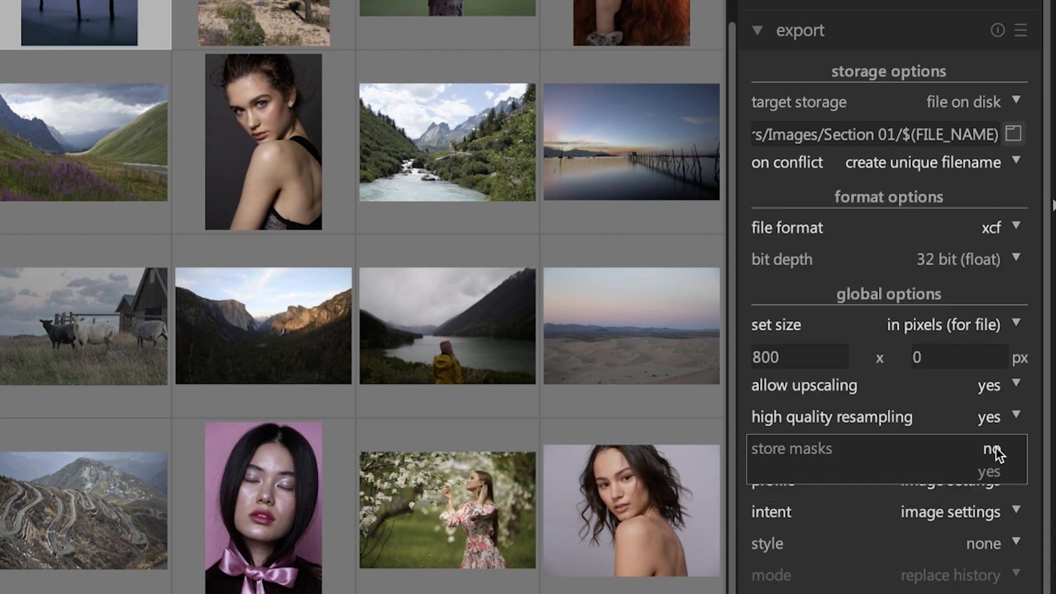
{"action": "left_click", "coordinate": [990, 449]}
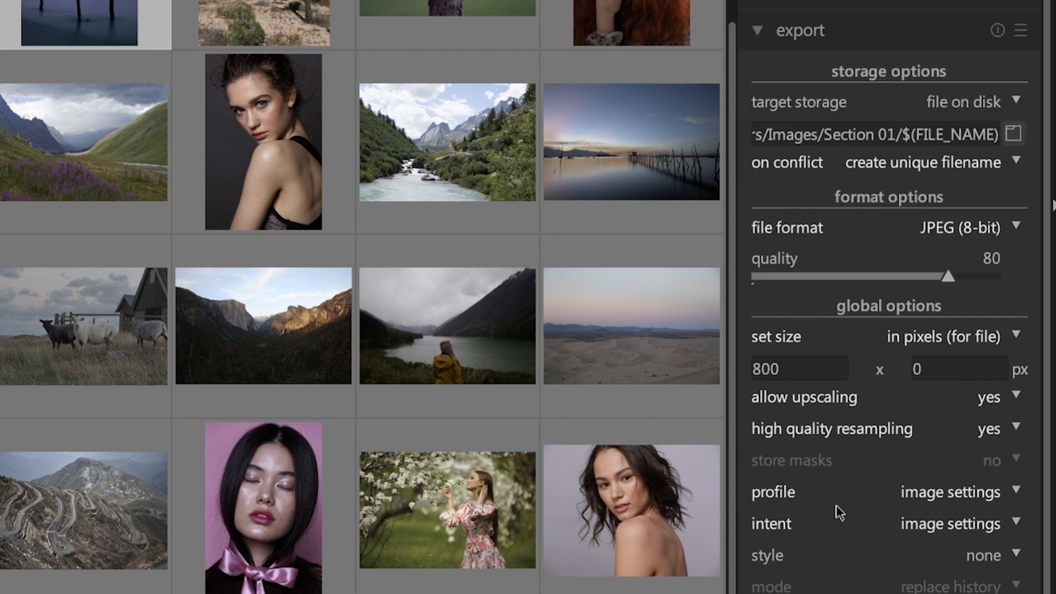
{"action": "mouse_move", "coordinate": [1008, 505]}
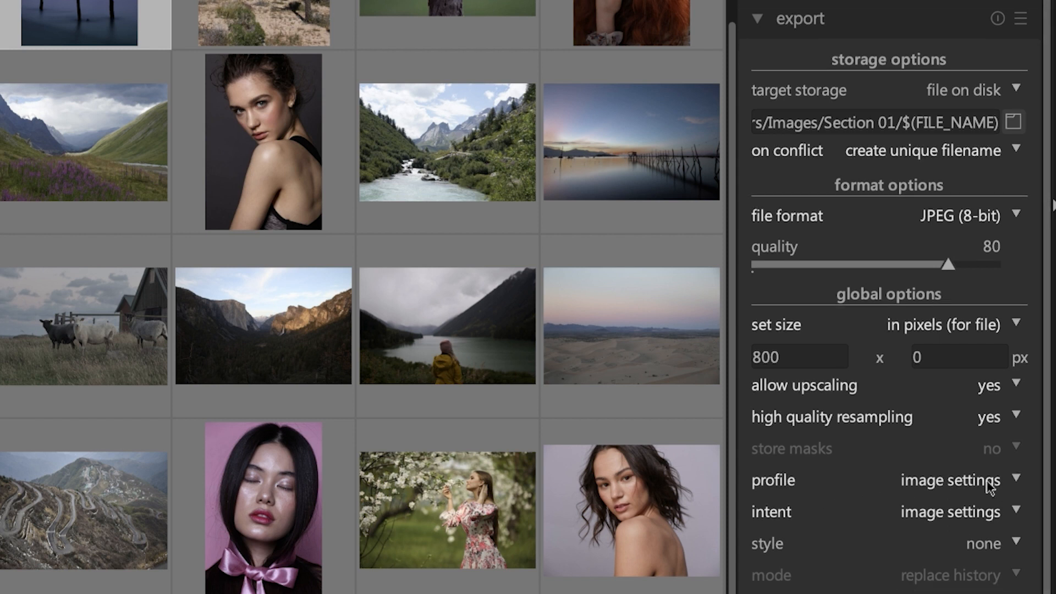
Step: Choose sRGB (web-safe) from the export profile dropdown
{"action": "left_click", "coordinate": [951, 480]}
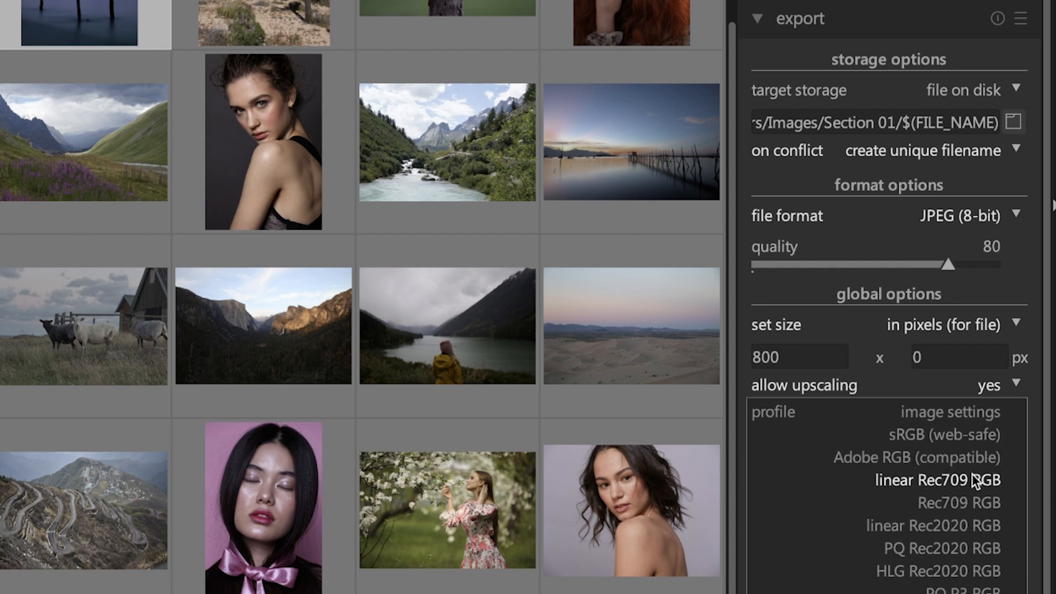
{"action": "mouse_move", "coordinate": [976, 442]}
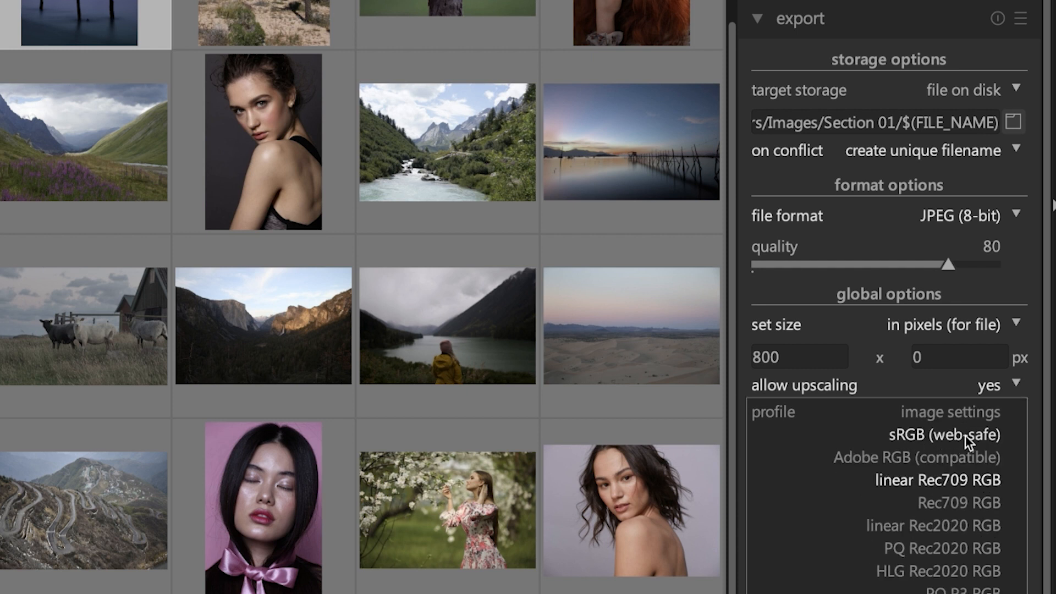
{"action": "mouse_move", "coordinate": [975, 447]}
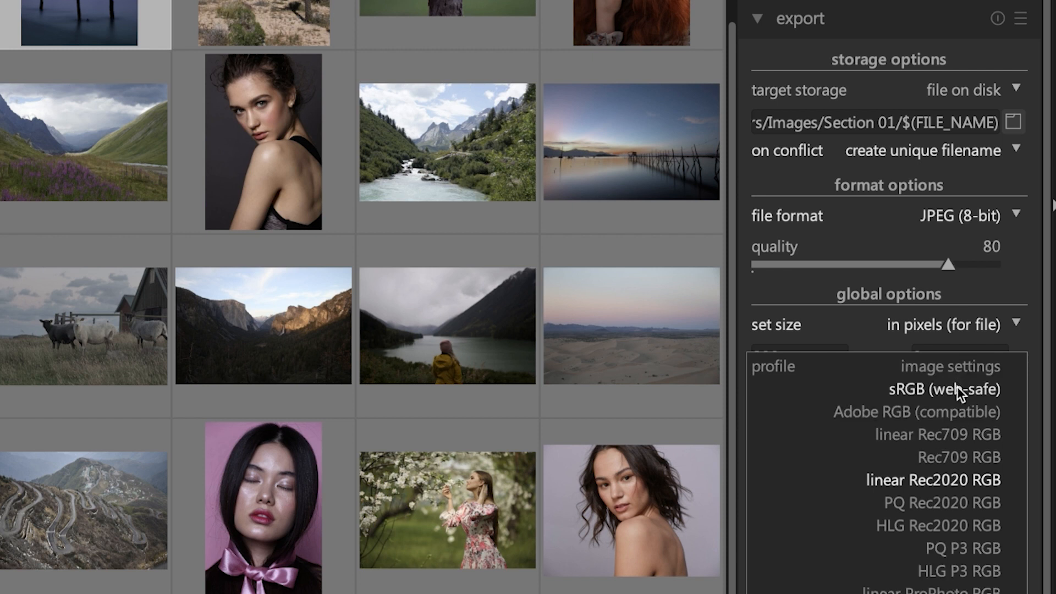
{"action": "left_click", "coordinate": [946, 389]}
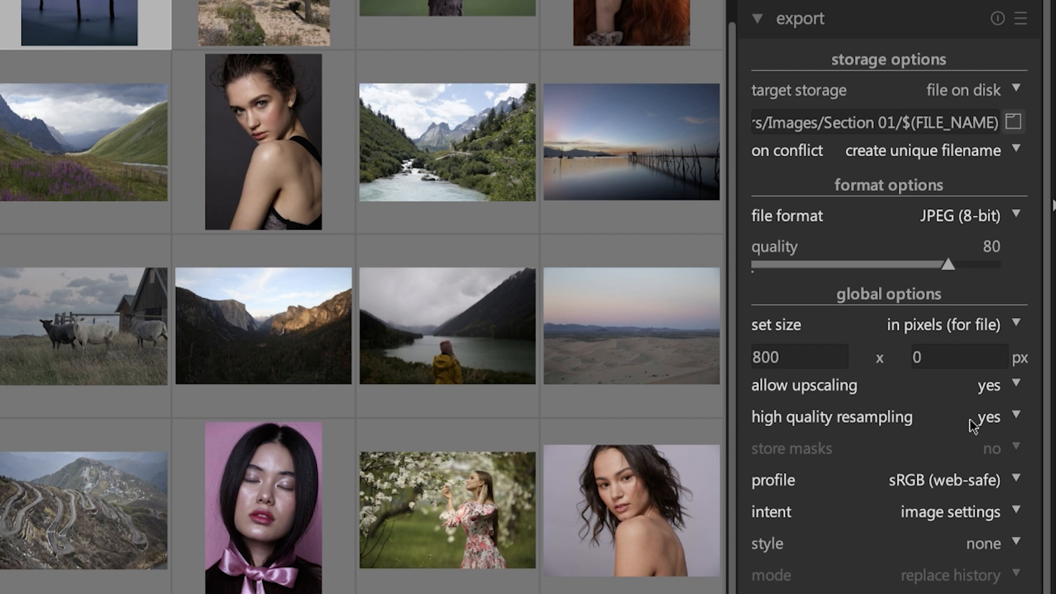
{"action": "mouse_move", "coordinate": [960, 524]}
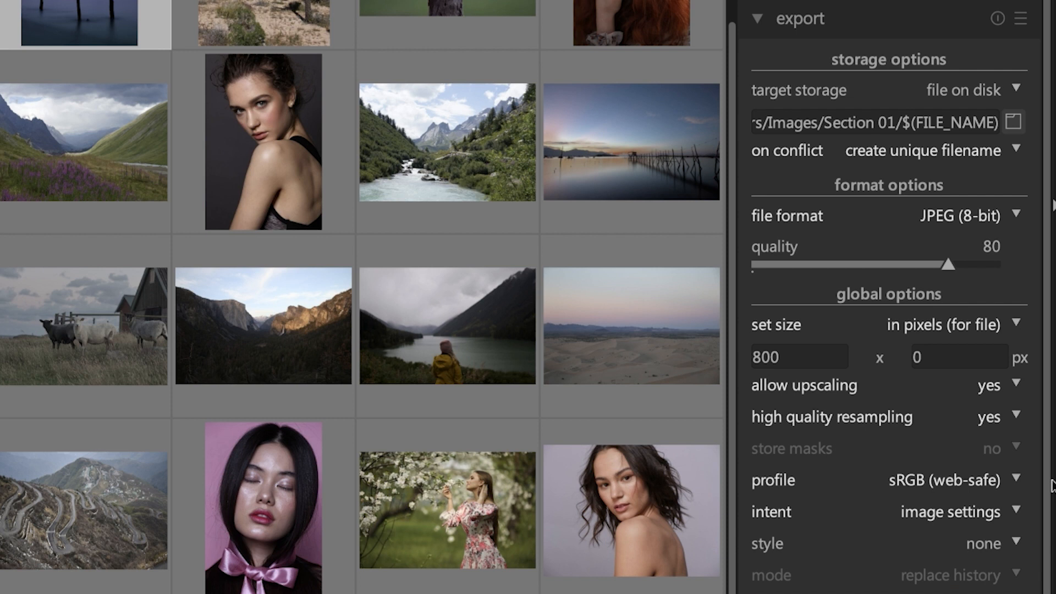
{"action": "left_click", "coordinate": [952, 481]}
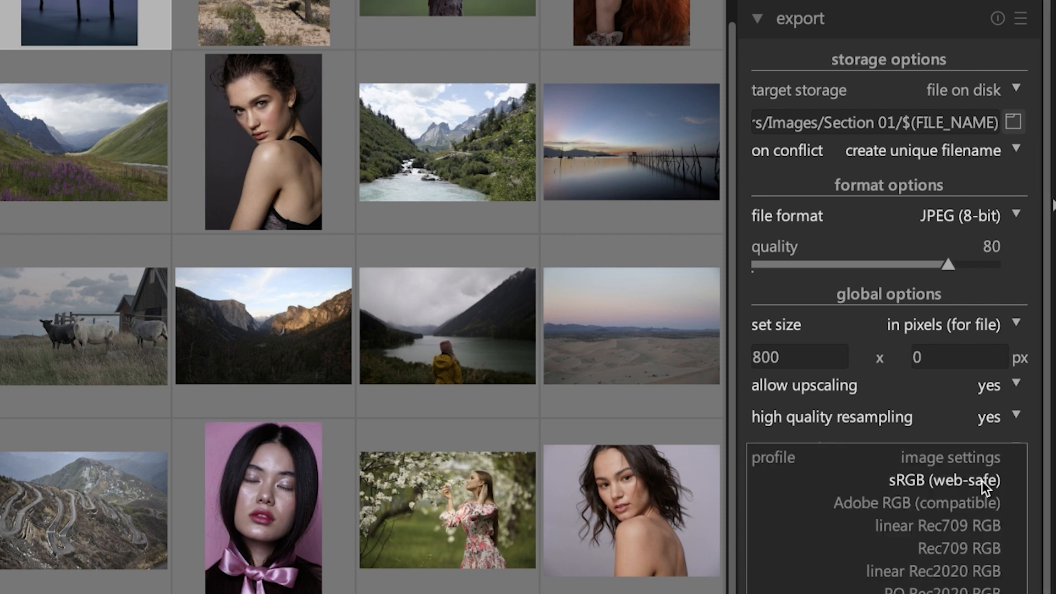
{"action": "left_click", "coordinate": [943, 480]}
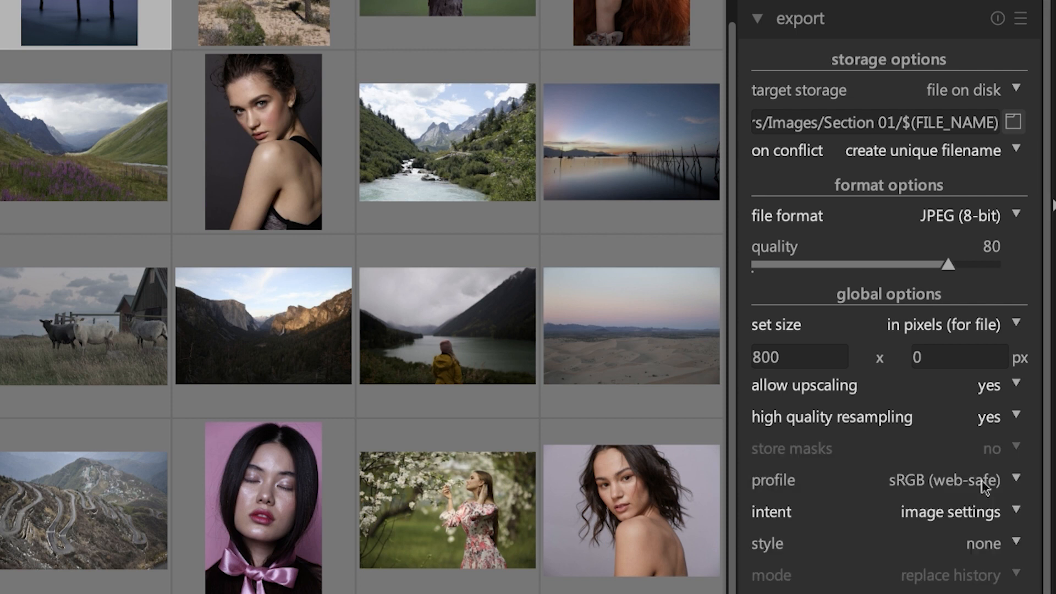
{"action": "mouse_move", "coordinate": [989, 525]}
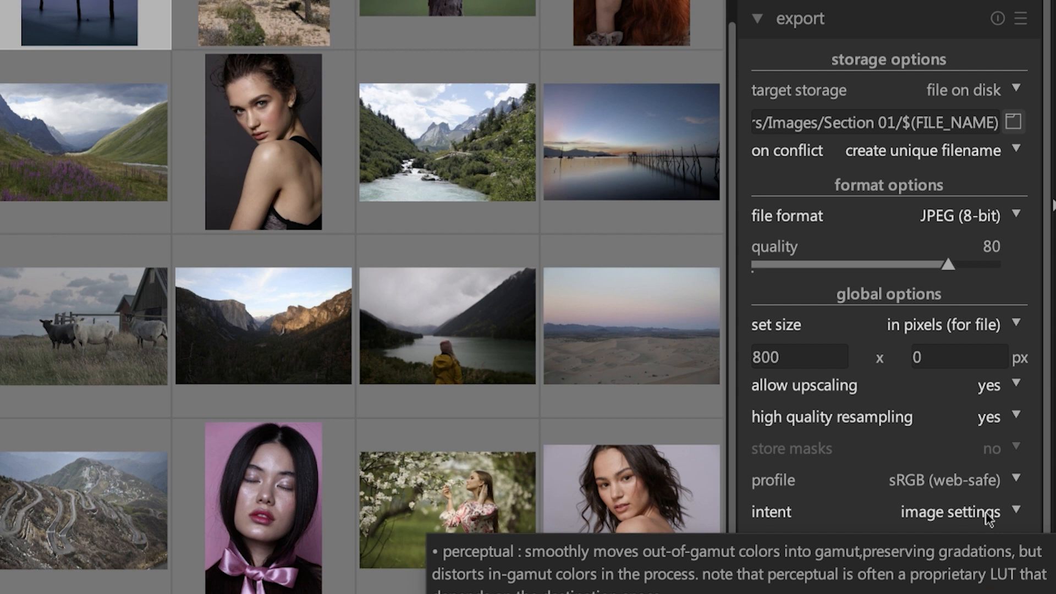
{"action": "left_click", "coordinate": [950, 512]}
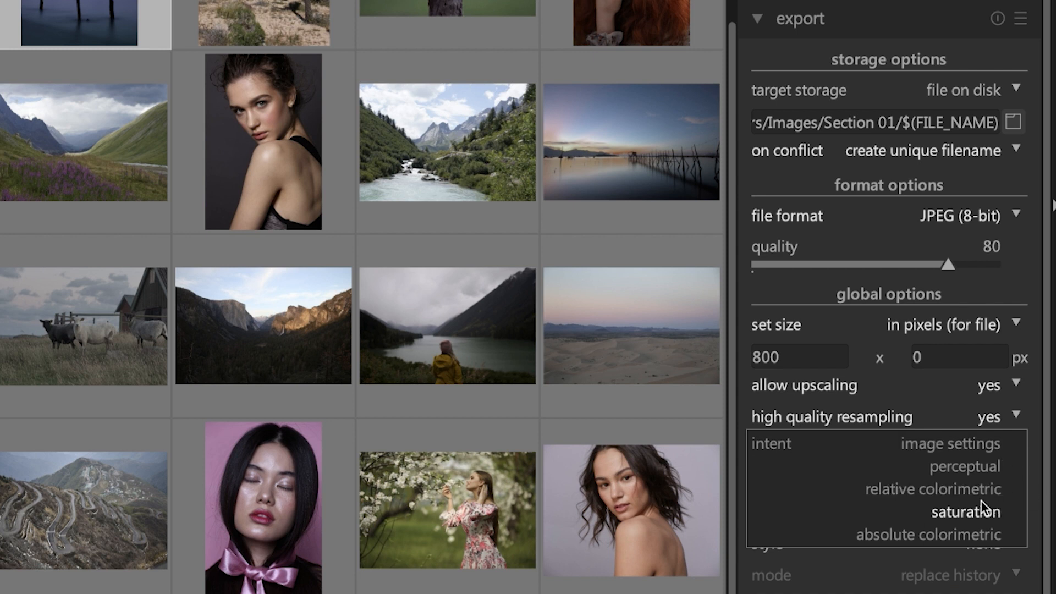
{"action": "mouse_move", "coordinate": [794, 549]}
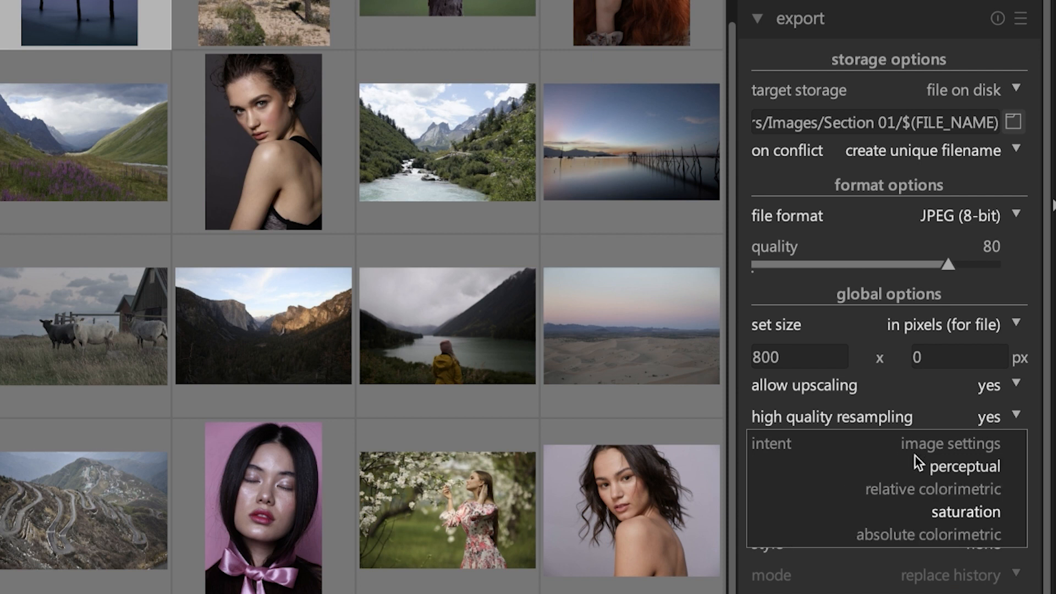
{"action": "mouse_move", "coordinate": [877, 520]}
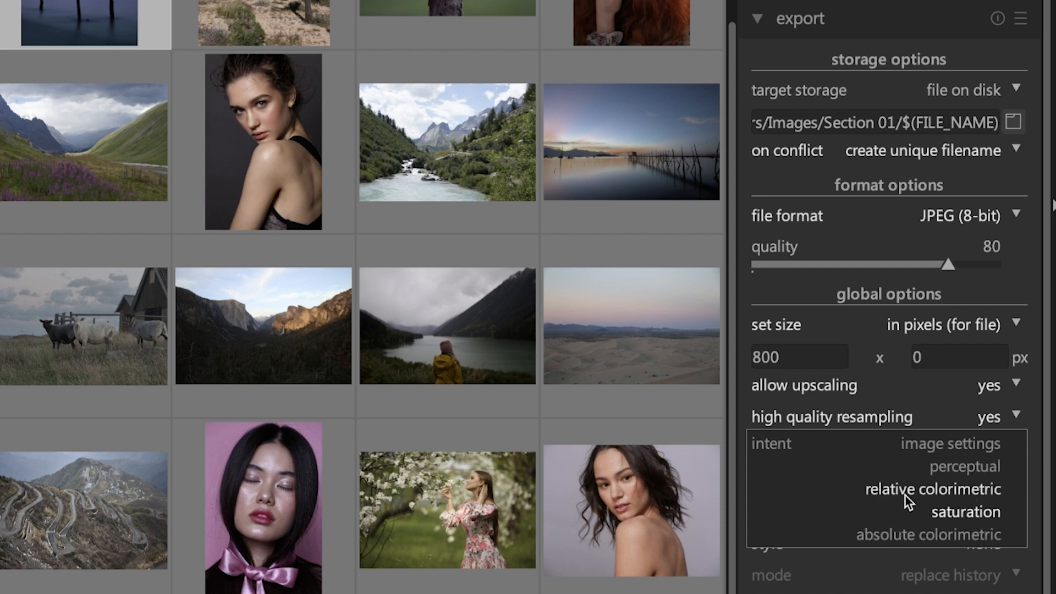
{"action": "mouse_move", "coordinate": [956, 472]}
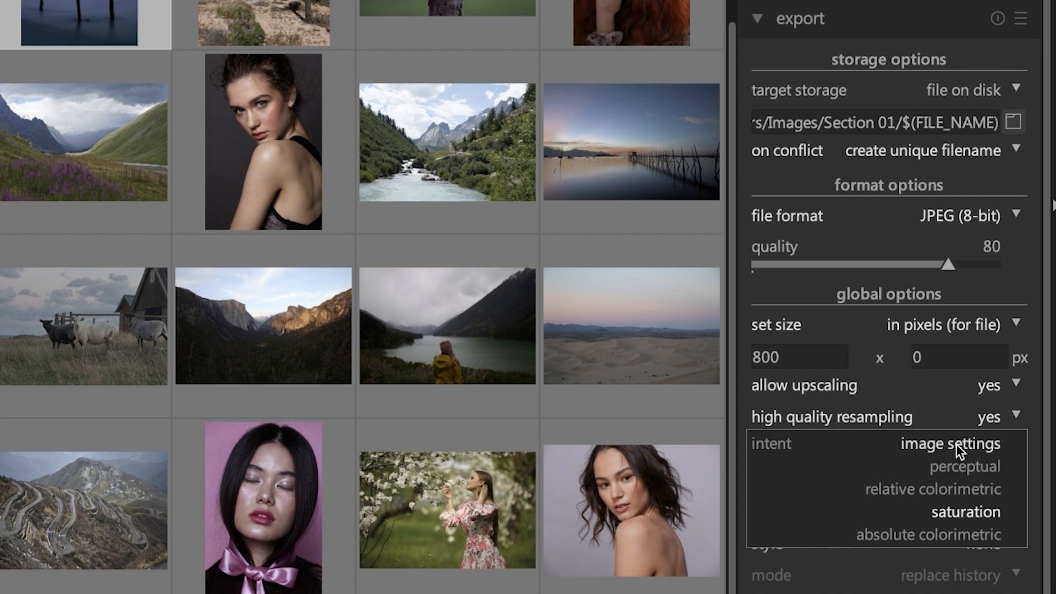
{"action": "left_click", "coordinate": [951, 444]}
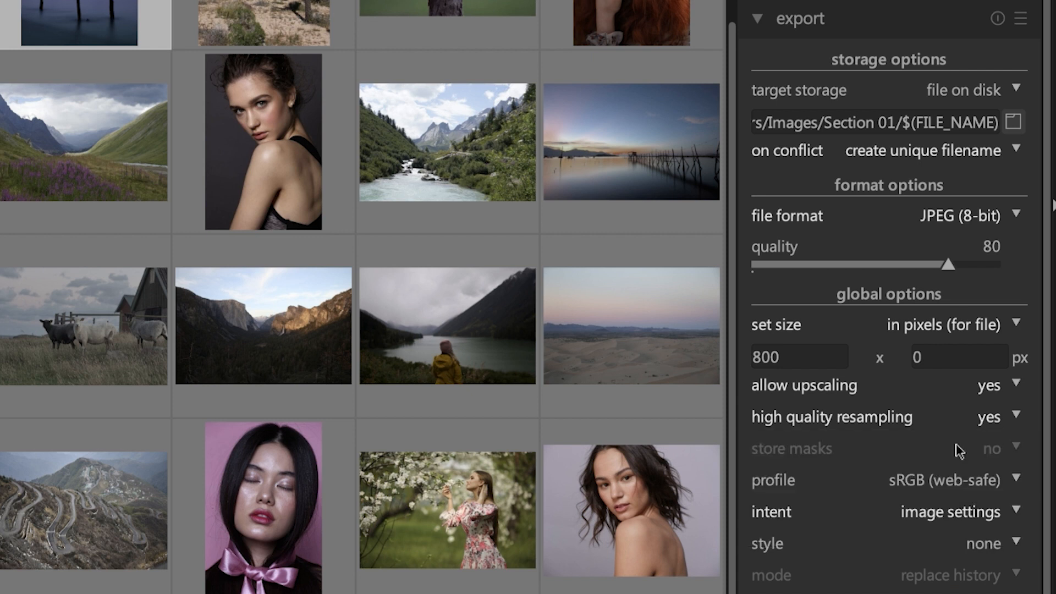
{"action": "mouse_move", "coordinate": [1001, 551]}
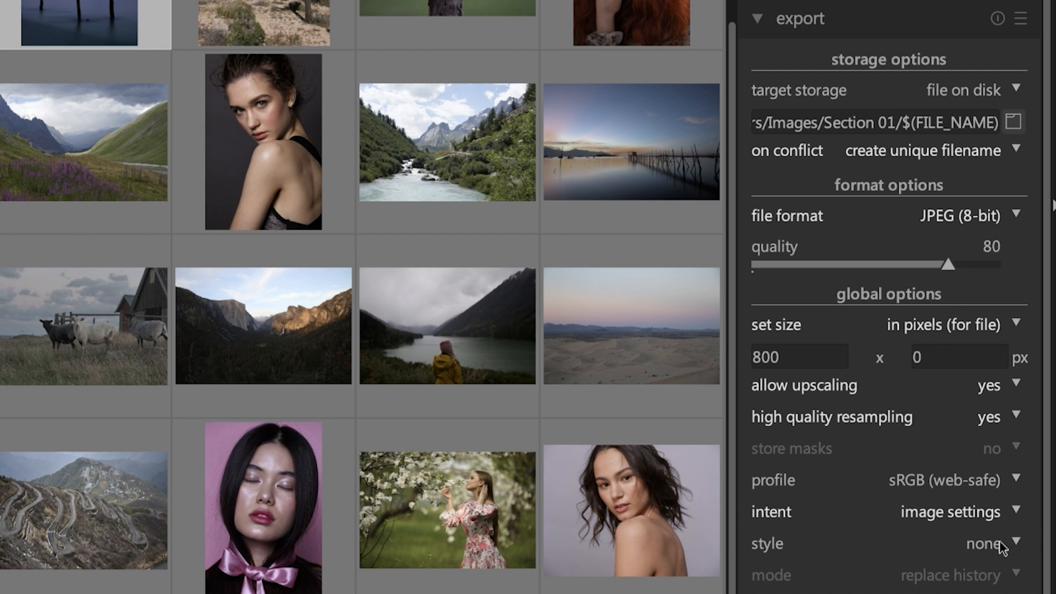
{"action": "mouse_move", "coordinate": [1004, 548]}
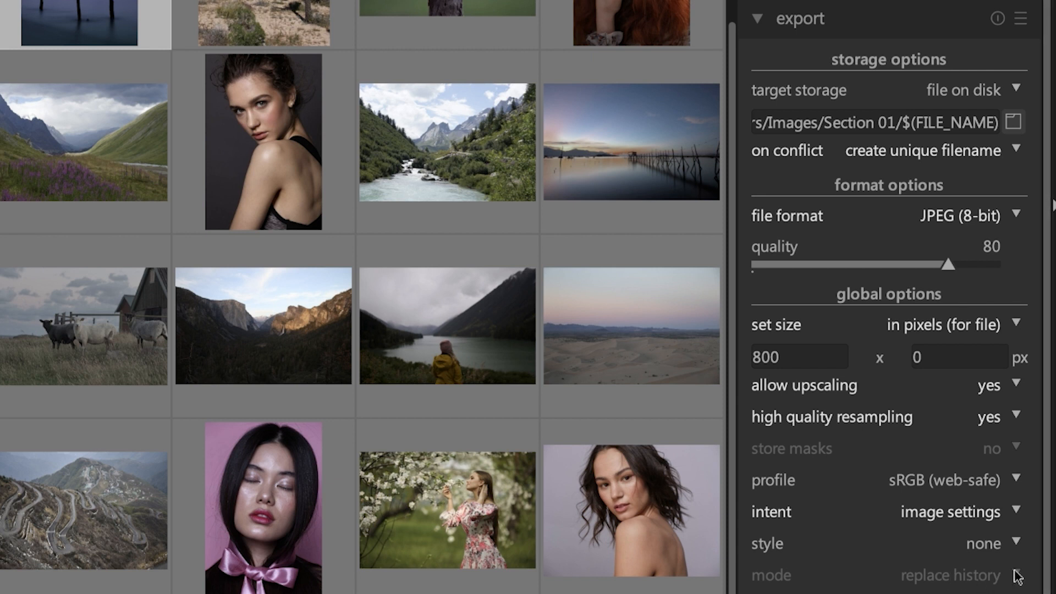
{"action": "mouse_move", "coordinate": [1027, 577]}
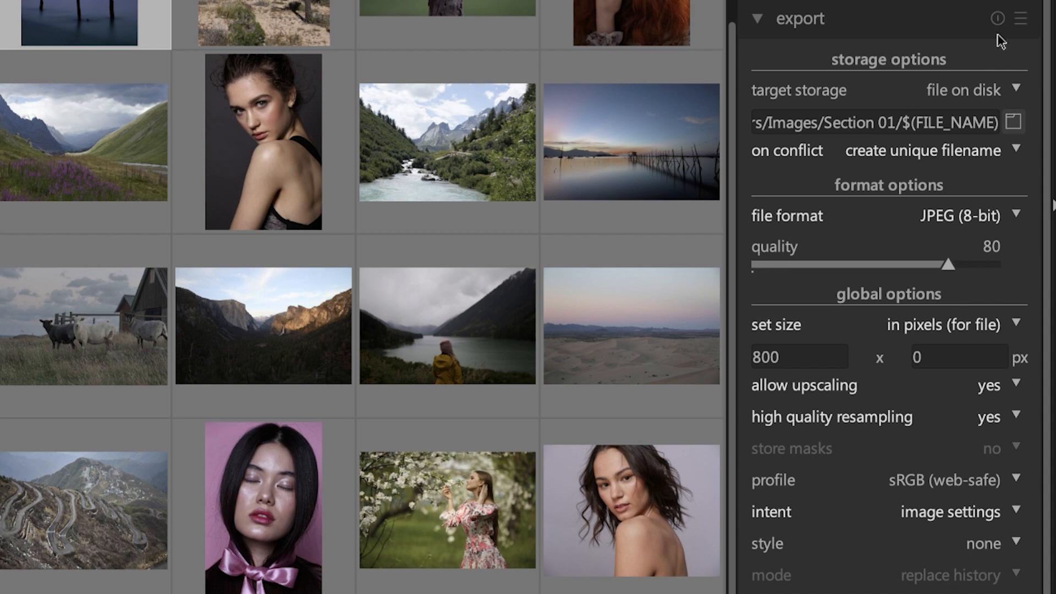
{"action": "left_click", "coordinate": [1019, 20]}
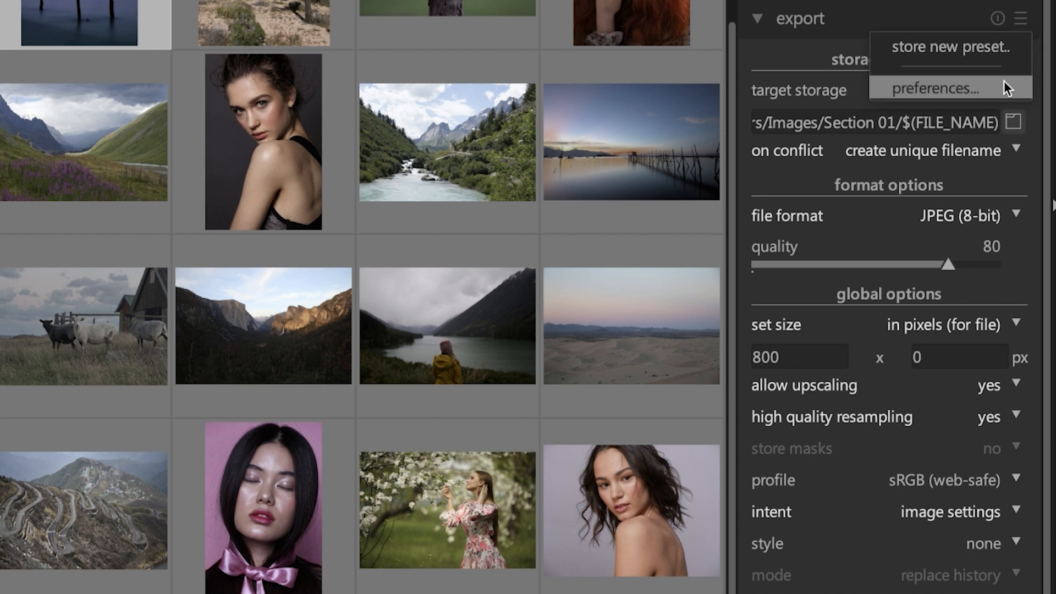
{"action": "left_click", "coordinate": [937, 88]}
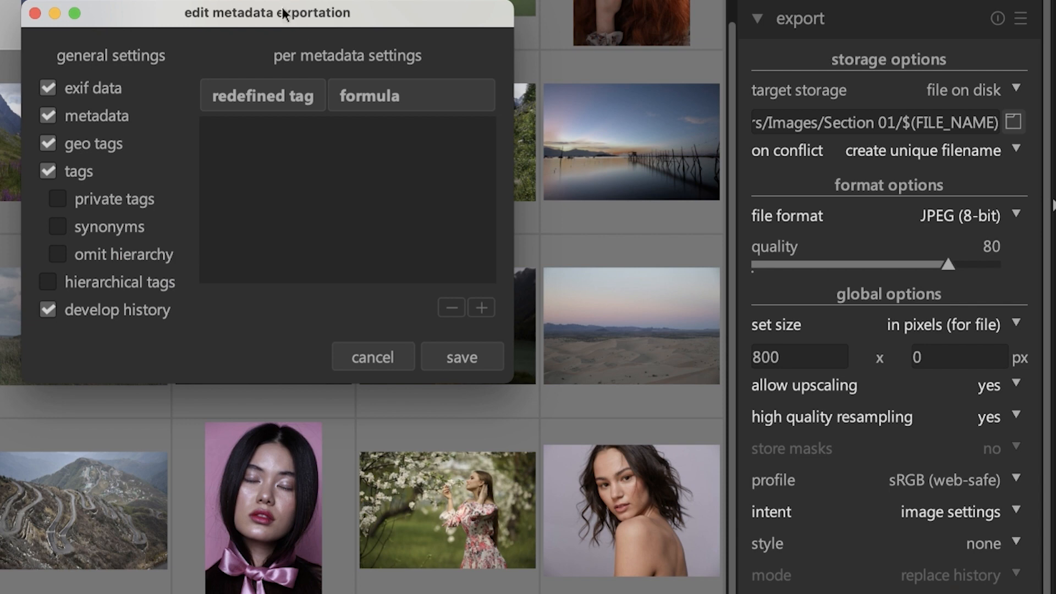
{"action": "left_click_drag", "start_coordinate": [267, 12], "coordinate": [486, 33]}
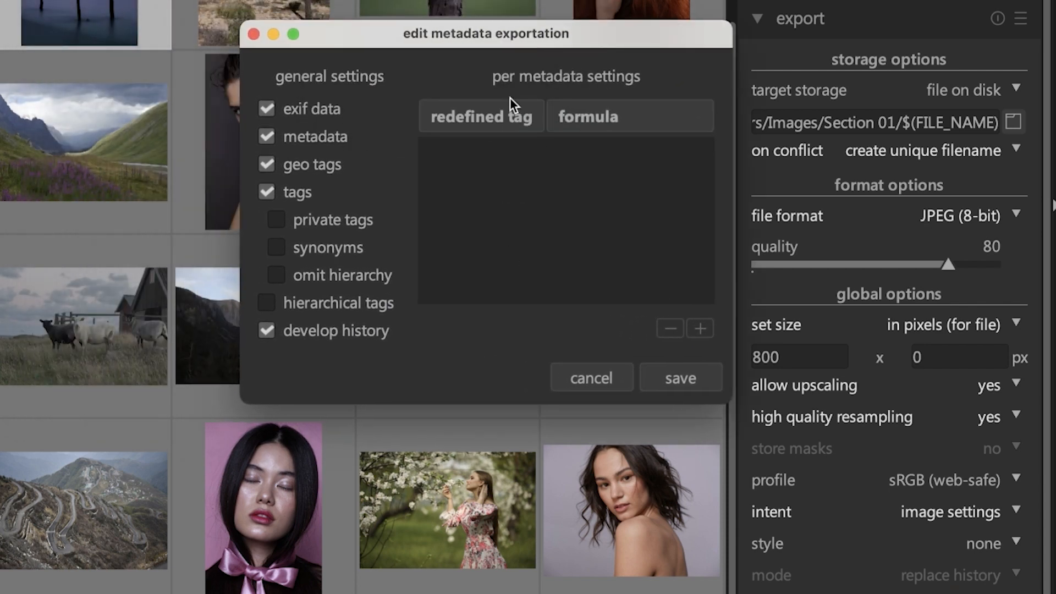
{"action": "mouse_move", "coordinate": [401, 102]}
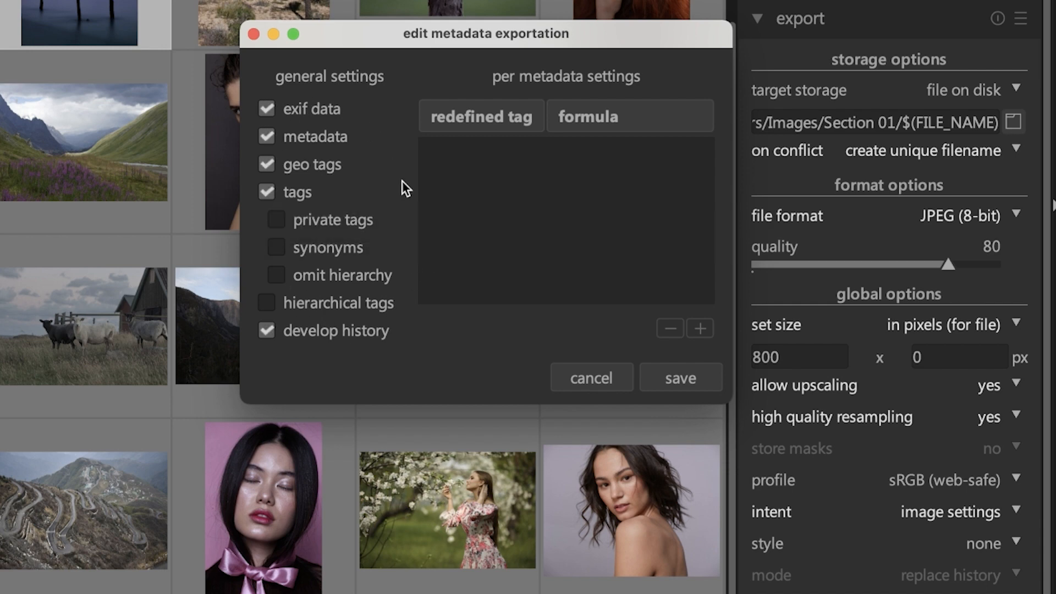
{"action": "mouse_move", "coordinate": [372, 57]}
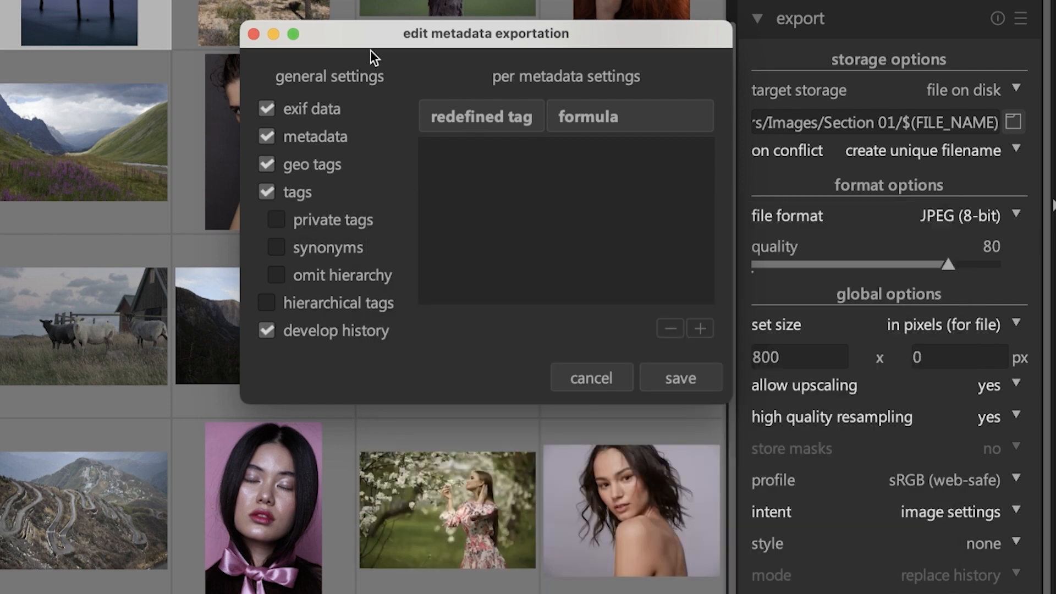
{"action": "mouse_move", "coordinate": [271, 218]}
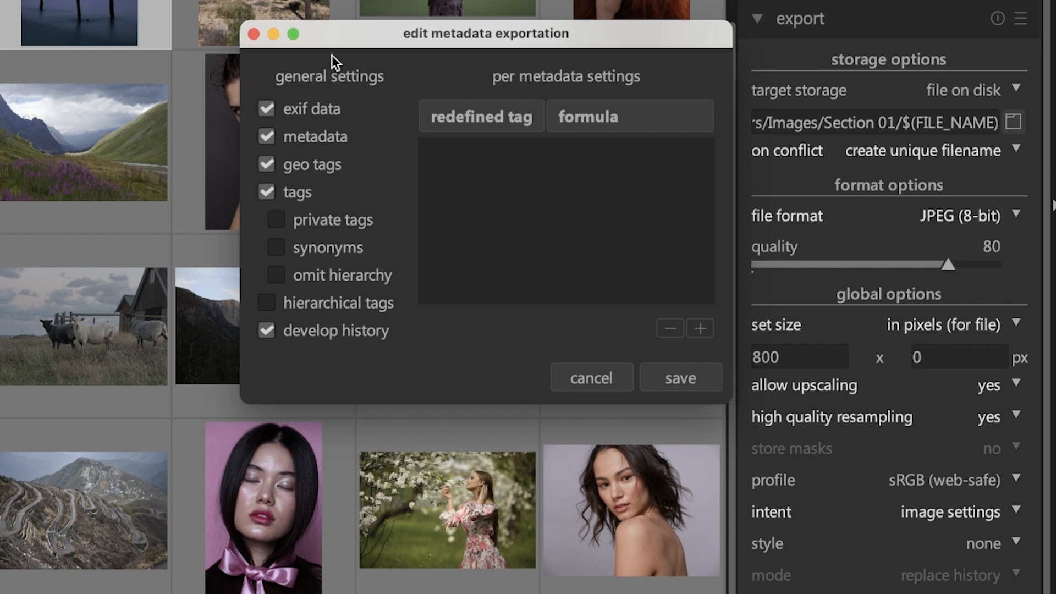
{"action": "mouse_move", "coordinate": [292, 74]}
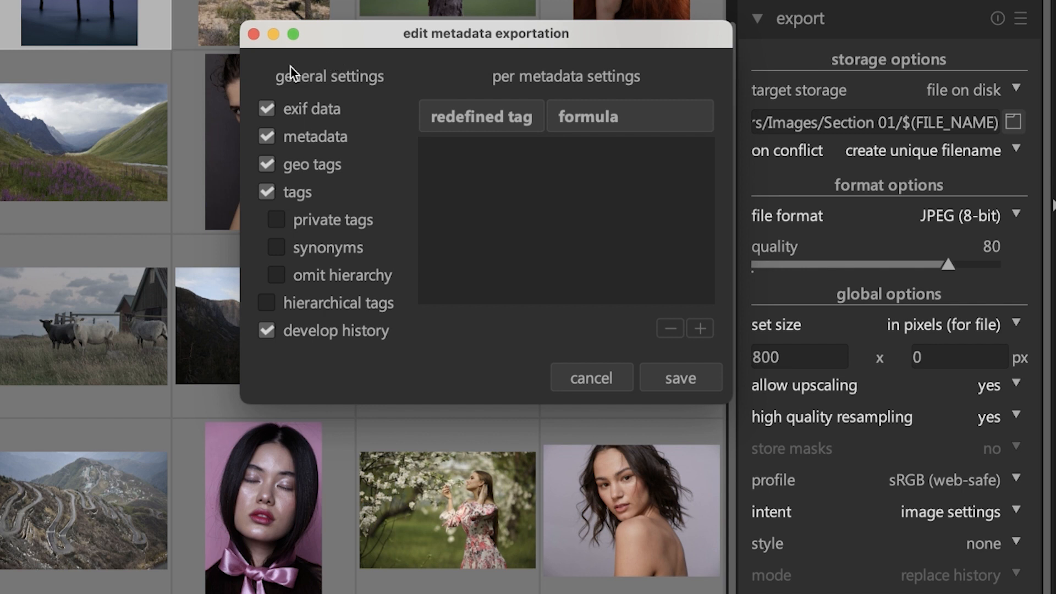
{"action": "left_click", "coordinate": [265, 165]}
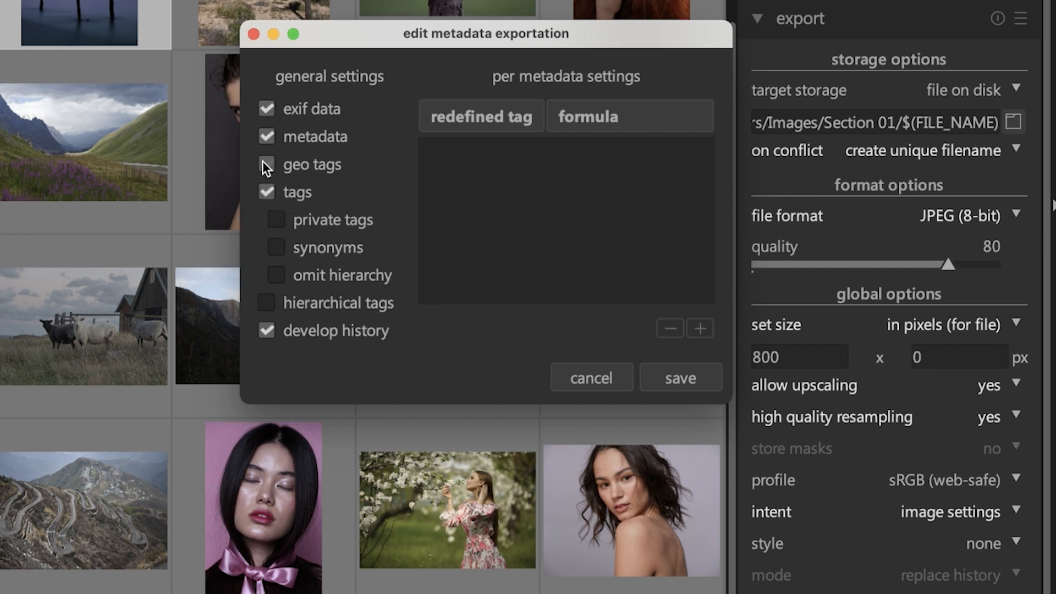
Step: Toggle geo tags and tags off and back on, then cancel the metadata dialog
{"action": "left_click", "coordinate": [266, 164]}
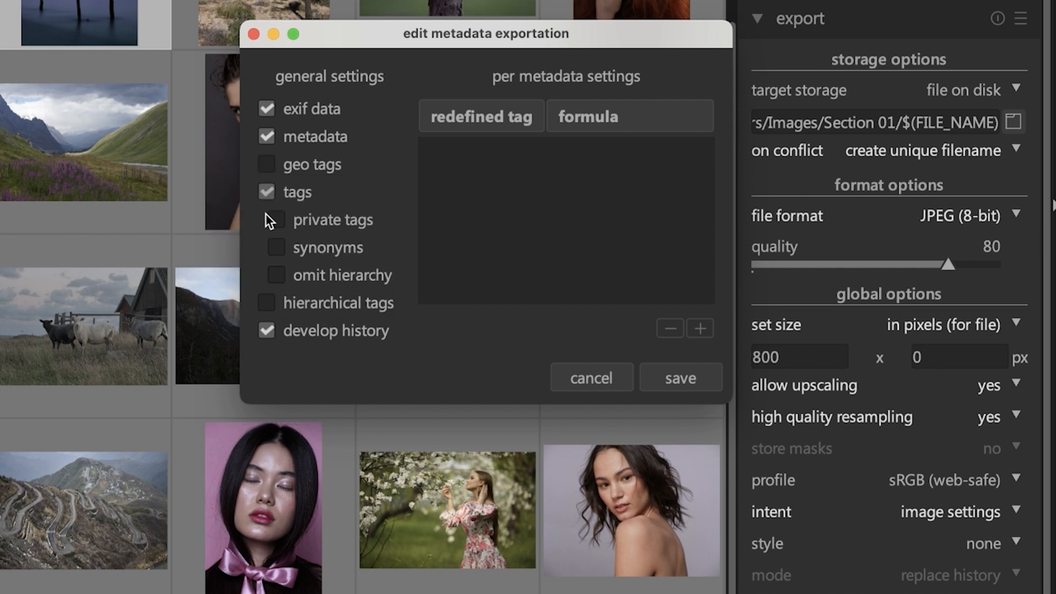
{"action": "left_click", "coordinate": [265, 192]}
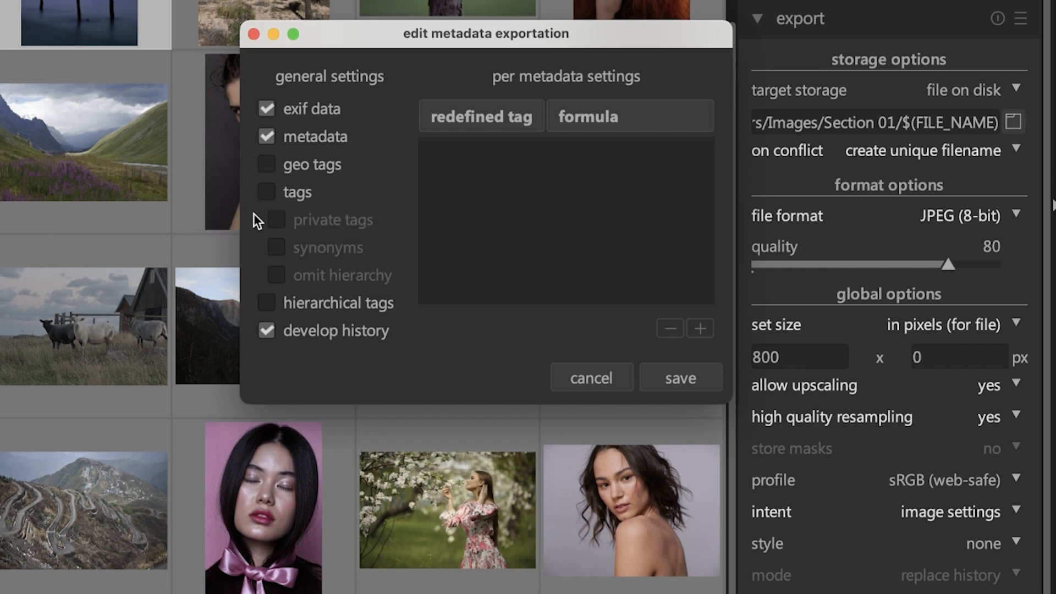
{"action": "mouse_move", "coordinate": [302, 234]}
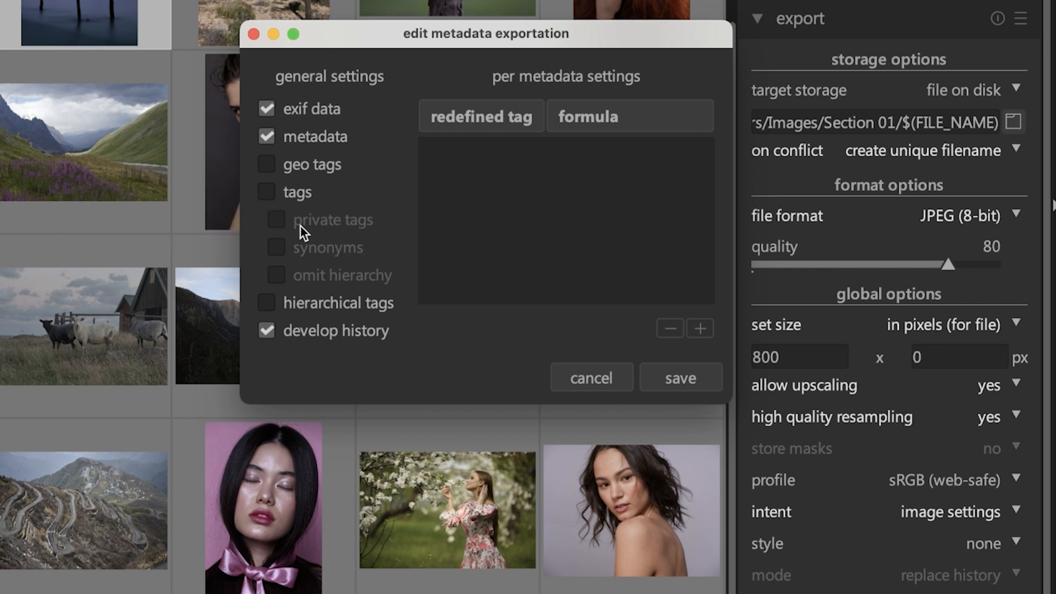
{"action": "left_click", "coordinate": [267, 192]}
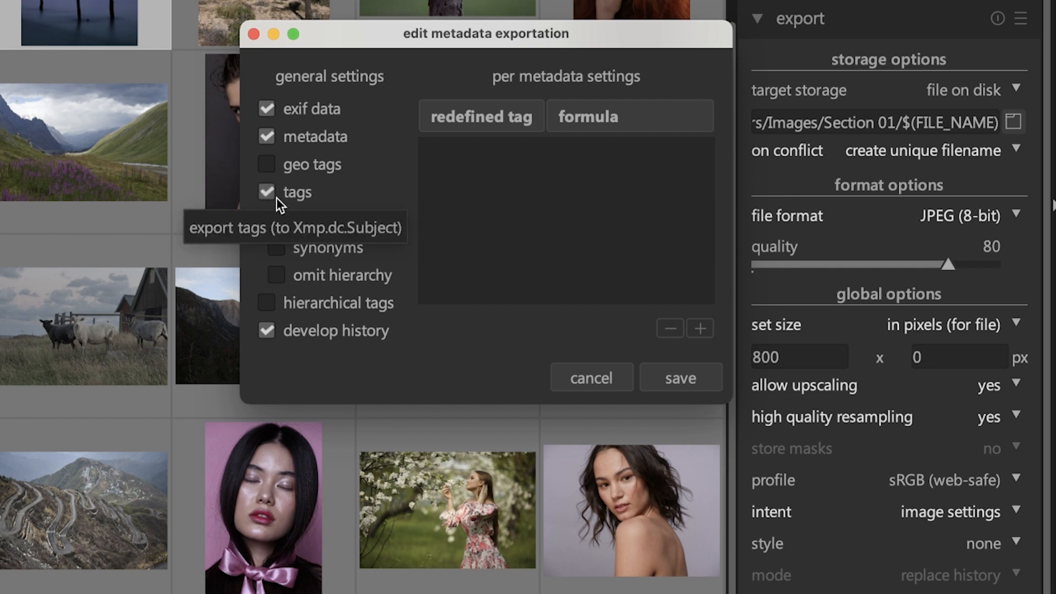
{"action": "left_click", "coordinate": [266, 164]}
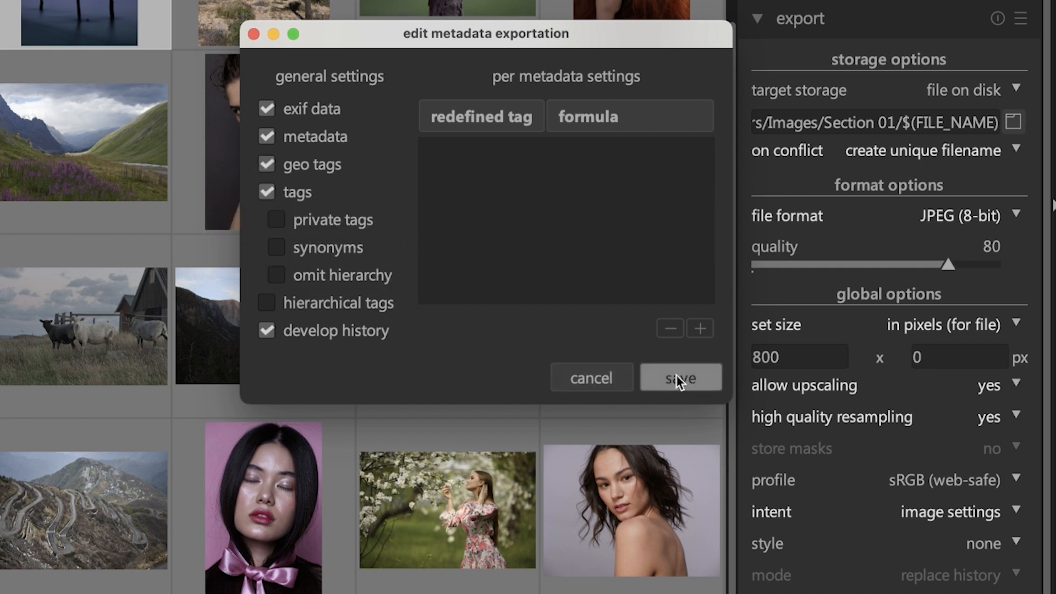
{"action": "mouse_move", "coordinate": [609, 381]}
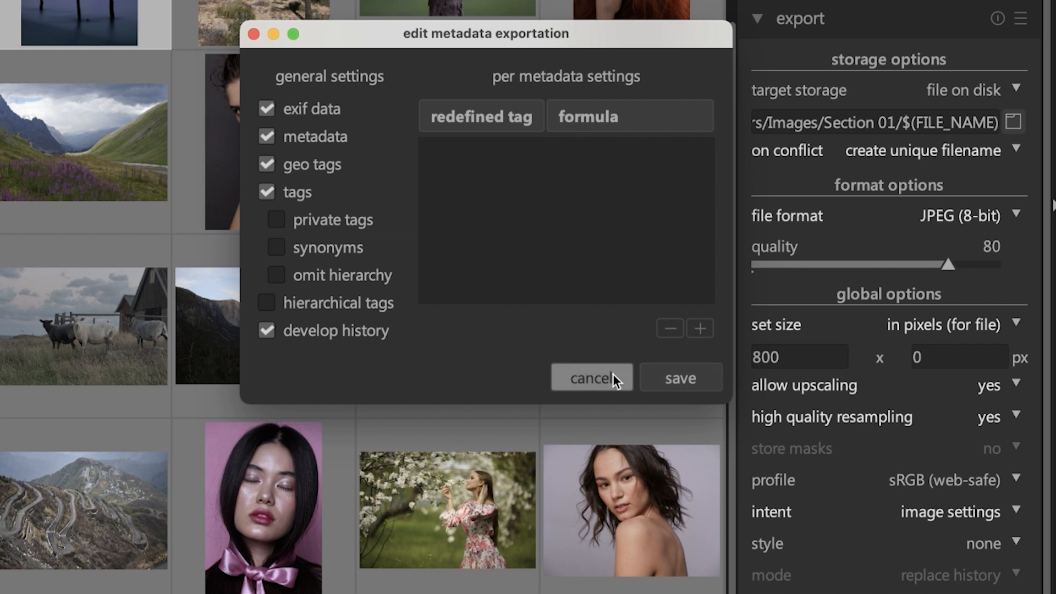
{"action": "left_click", "coordinate": [592, 377]}
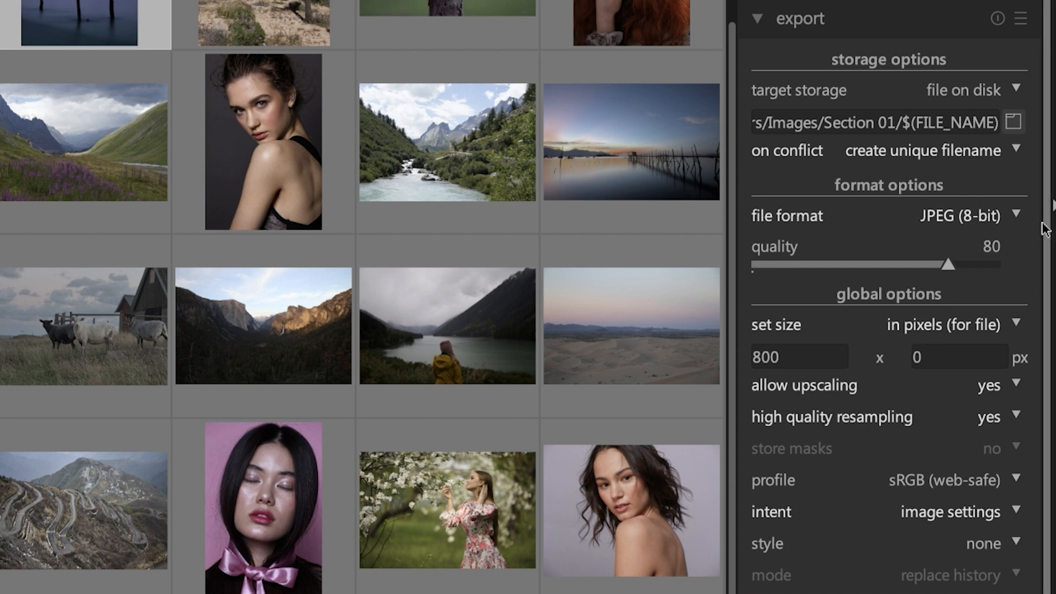
{"action": "mouse_move", "coordinate": [868, 318]}
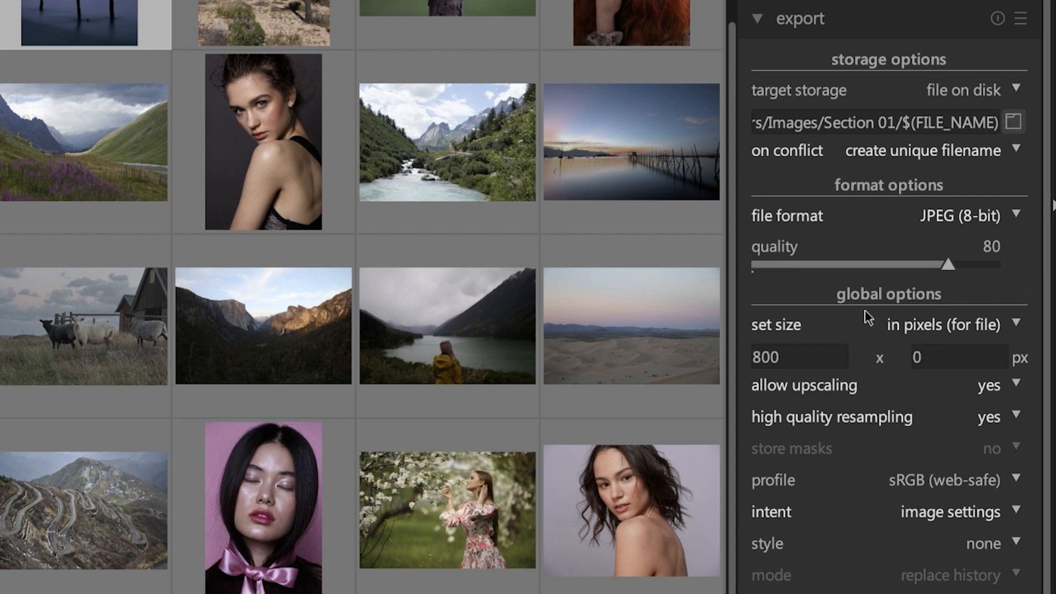
{"action": "mouse_move", "coordinate": [883, 212]}
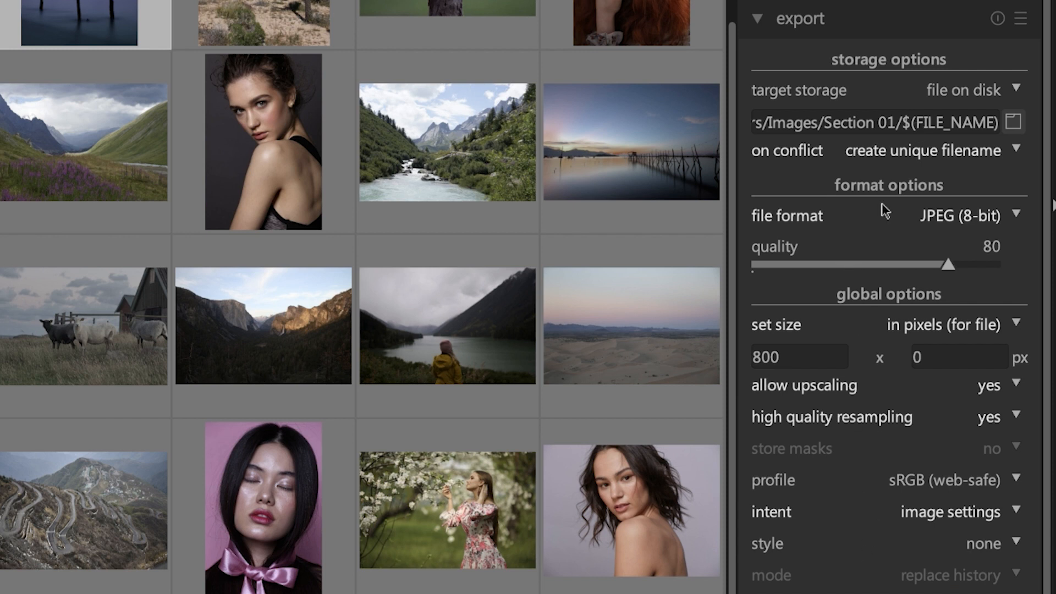
{"action": "mouse_move", "coordinate": [951, 492]}
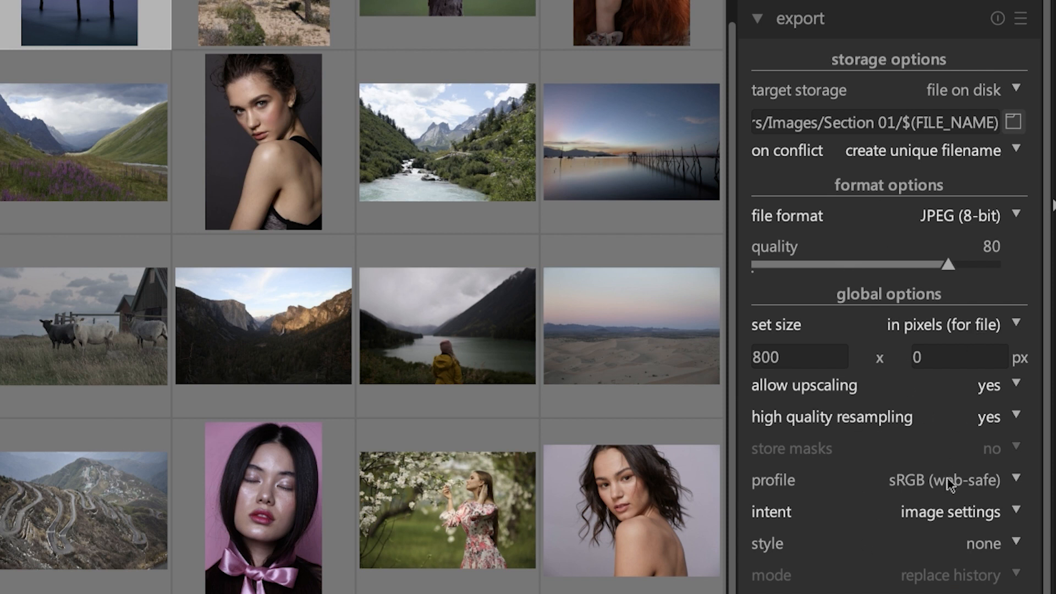
{"action": "mouse_move", "coordinate": [1001, 174]}
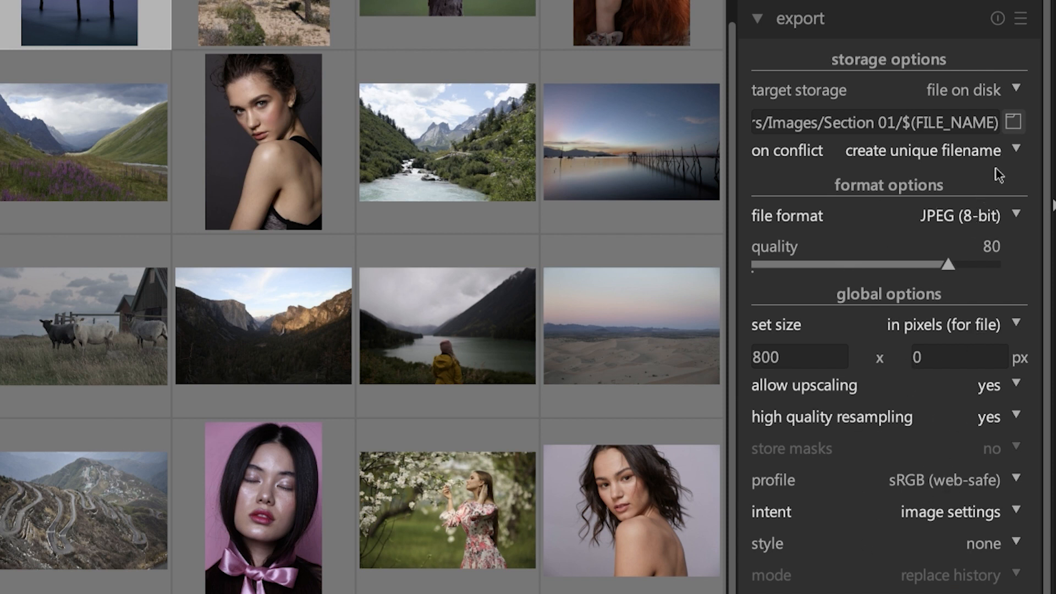
{"action": "mouse_move", "coordinate": [1007, 173]}
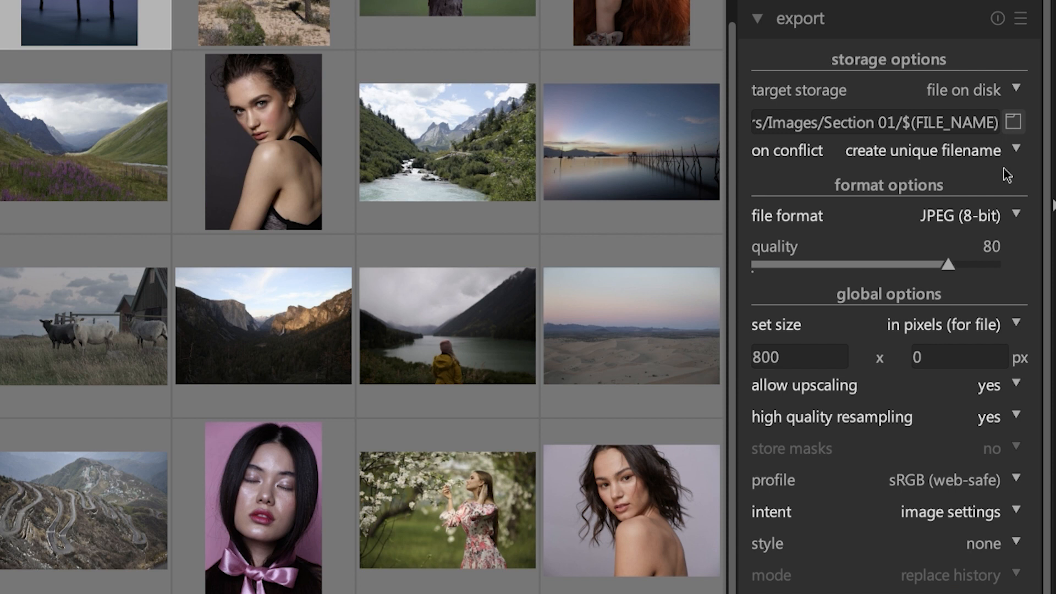
{"action": "mouse_move", "coordinate": [1006, 267]}
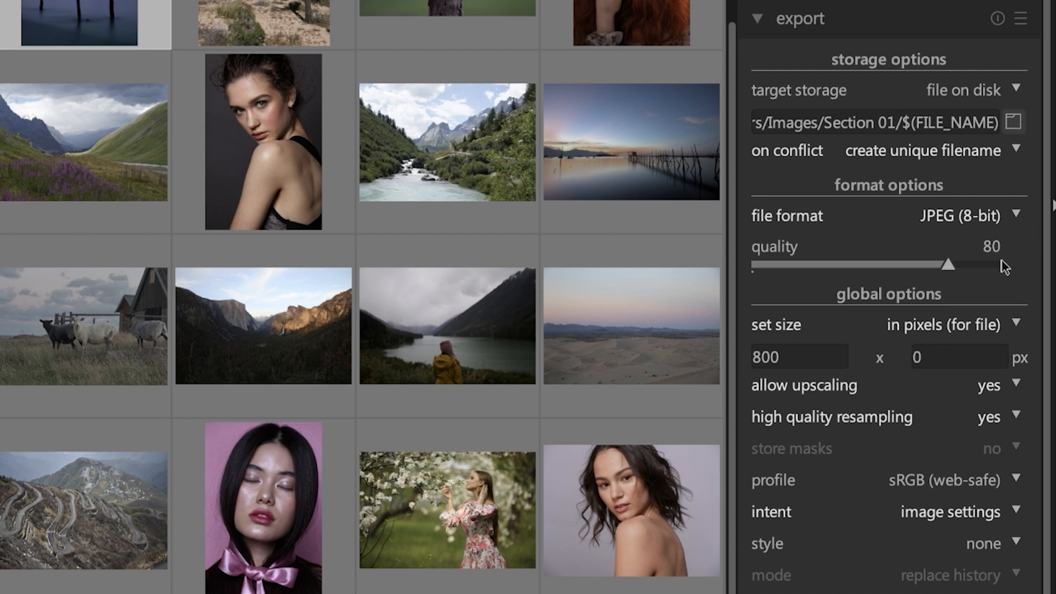
{"action": "mouse_move", "coordinate": [882, 363]}
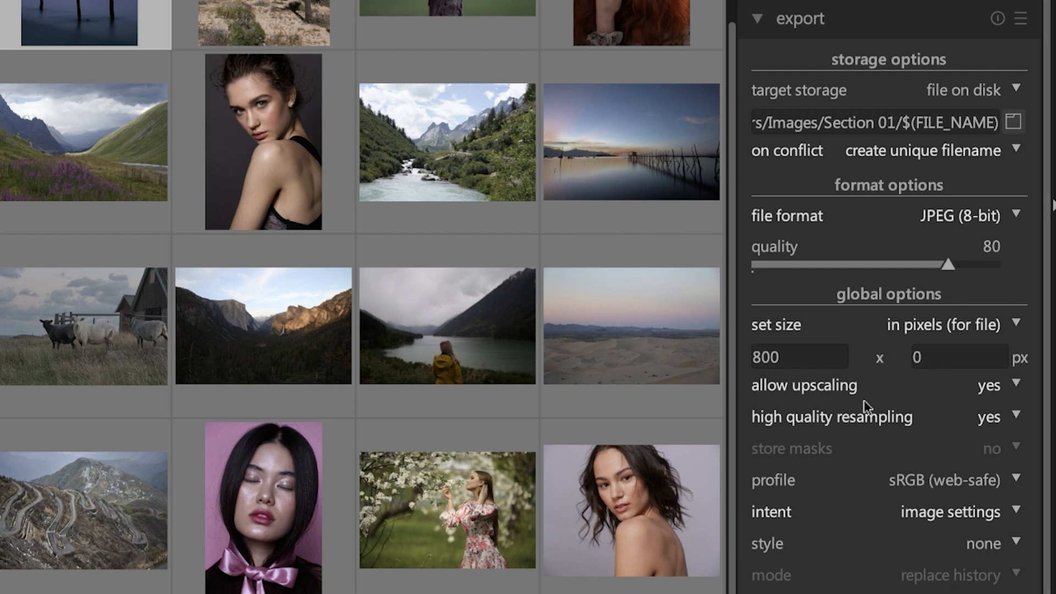
{"action": "mouse_move", "coordinate": [926, 404]}
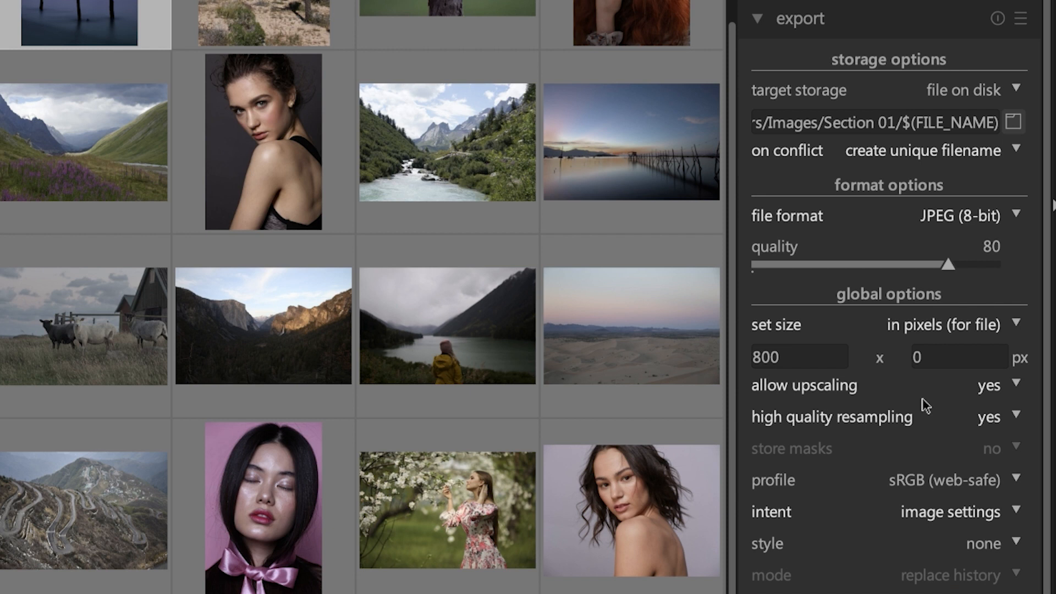
{"action": "left_click", "coordinate": [1020, 19]}
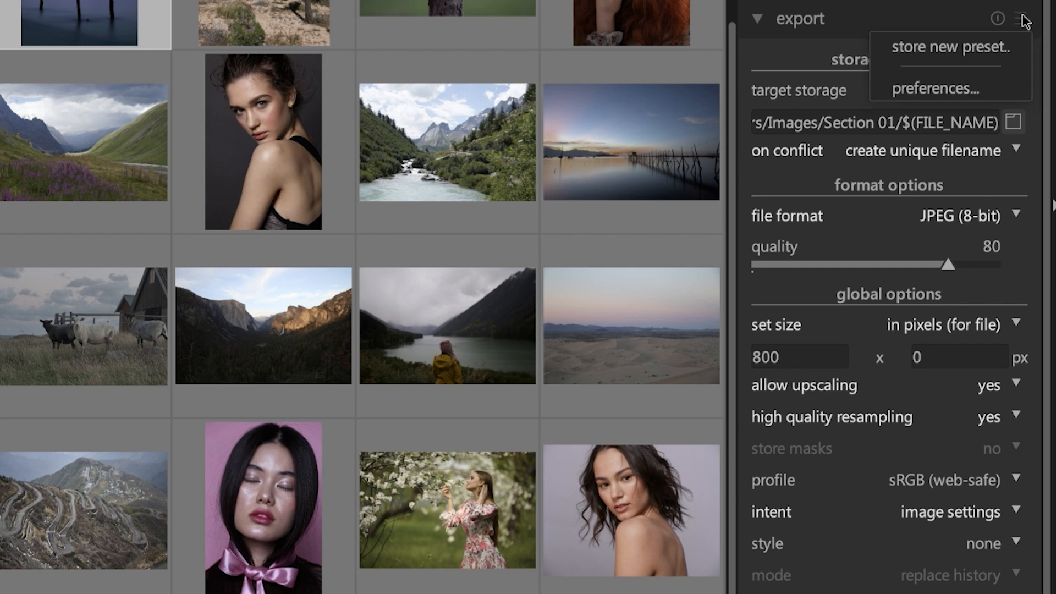
{"action": "left_click", "coordinate": [950, 47]}
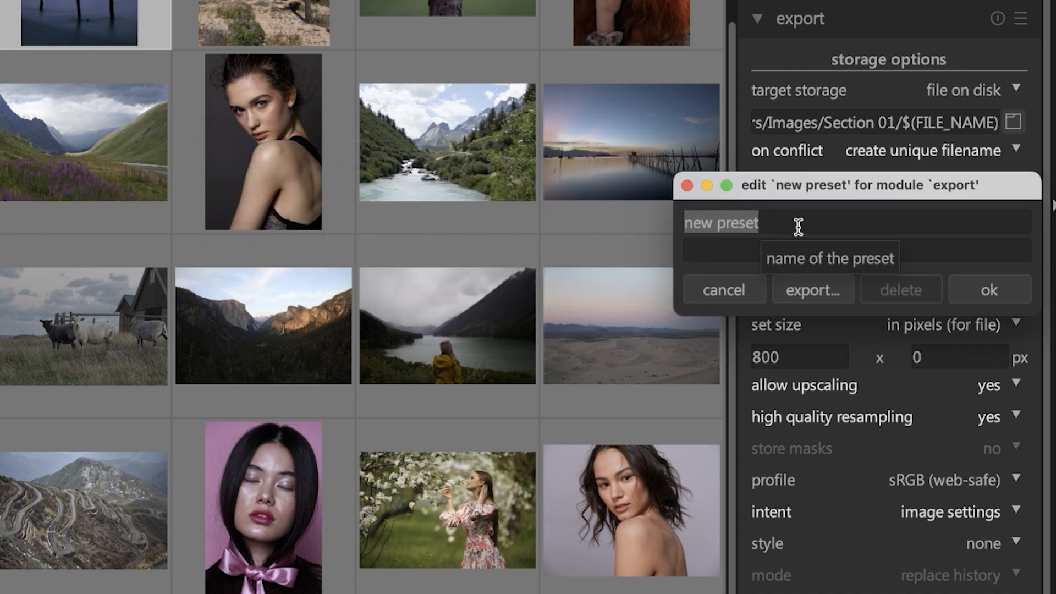
{"action": "type", "text": "Faceboo"}
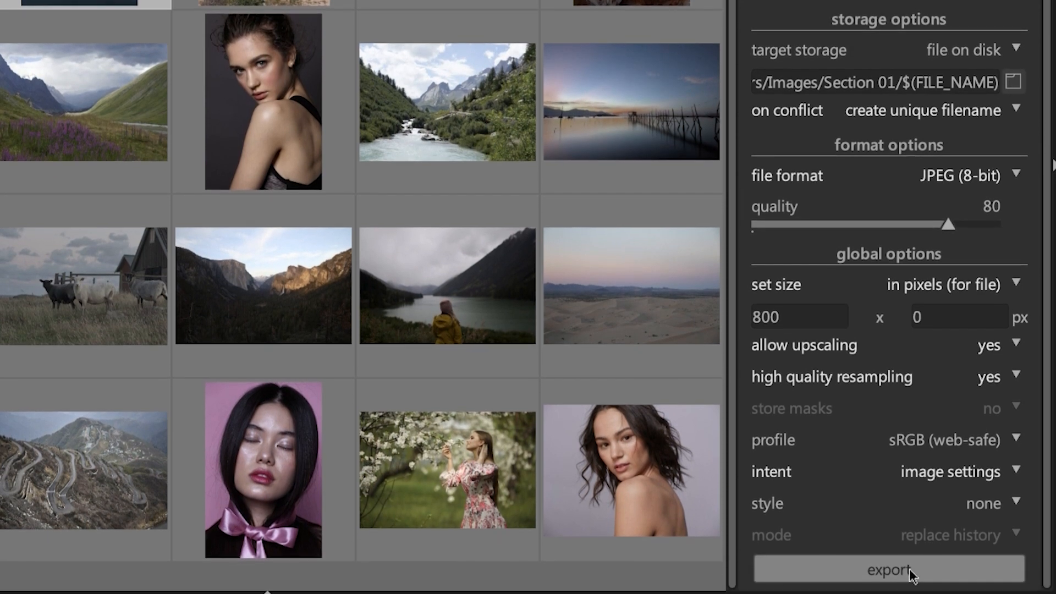
{"action": "mouse_move", "coordinate": [910, 574]}
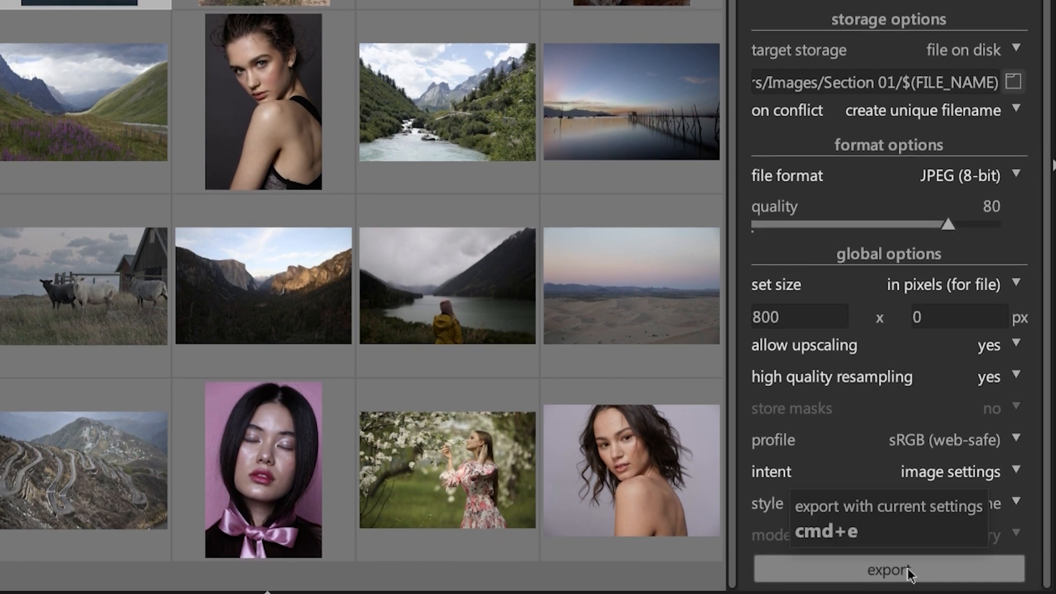